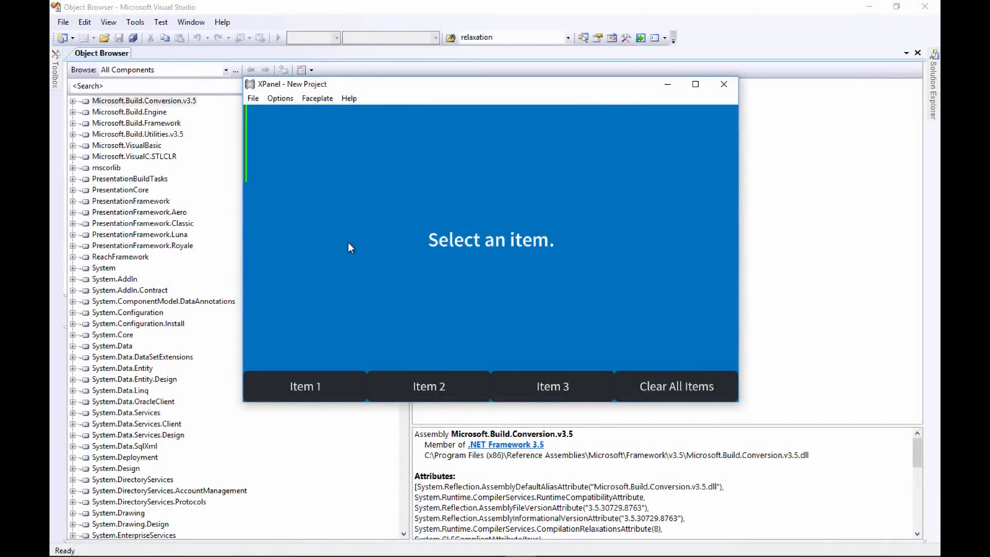
pyautogui.moveTo(387, 376)
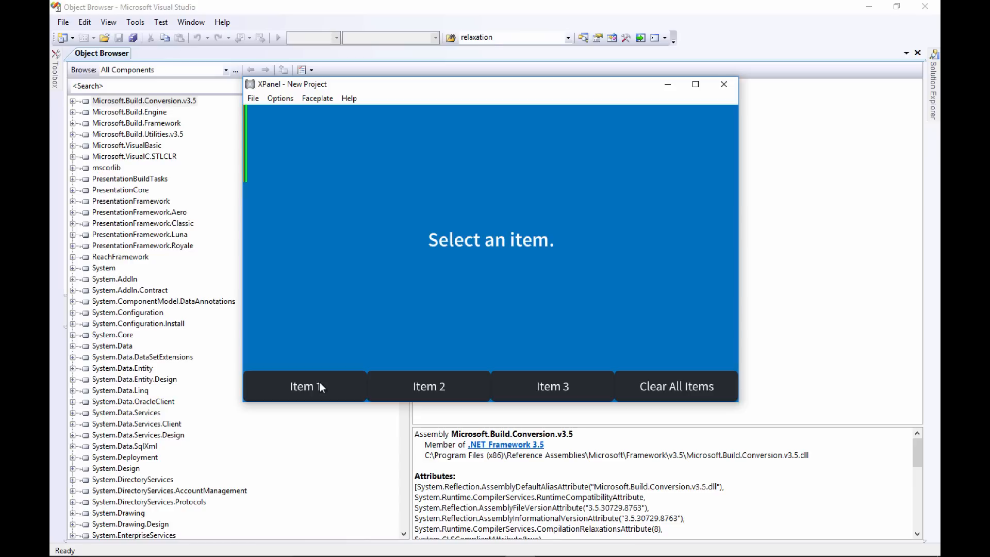
# Step: Select Item 1, Item 2 and Item 3 on the XPanel, then clear all selected items
pyautogui.click(428, 386)
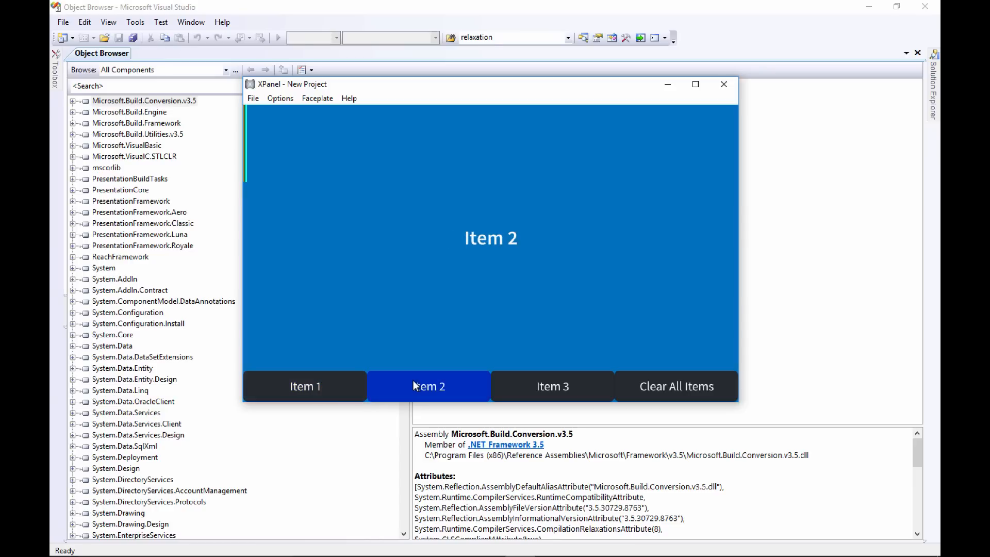
pyautogui.click(553, 386)
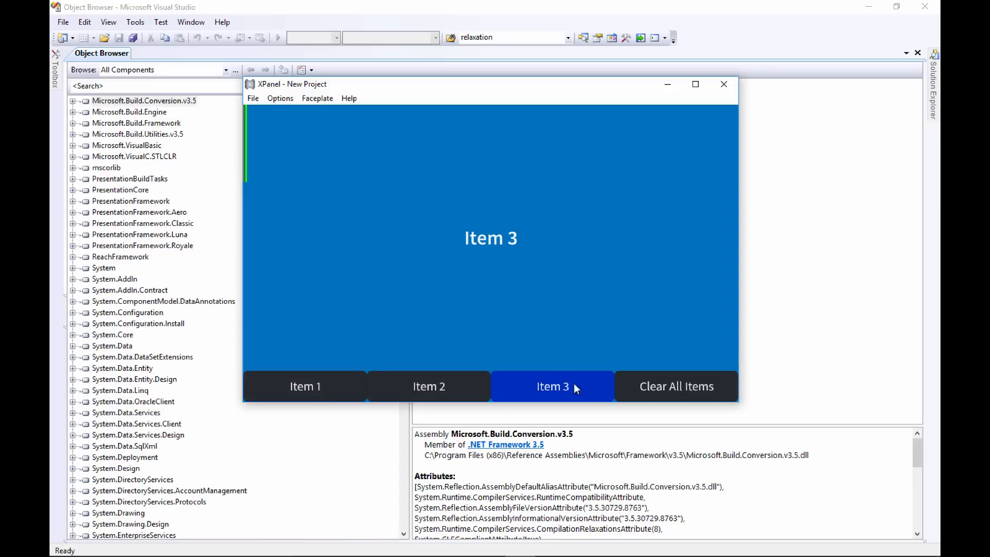
pyautogui.click(675, 385)
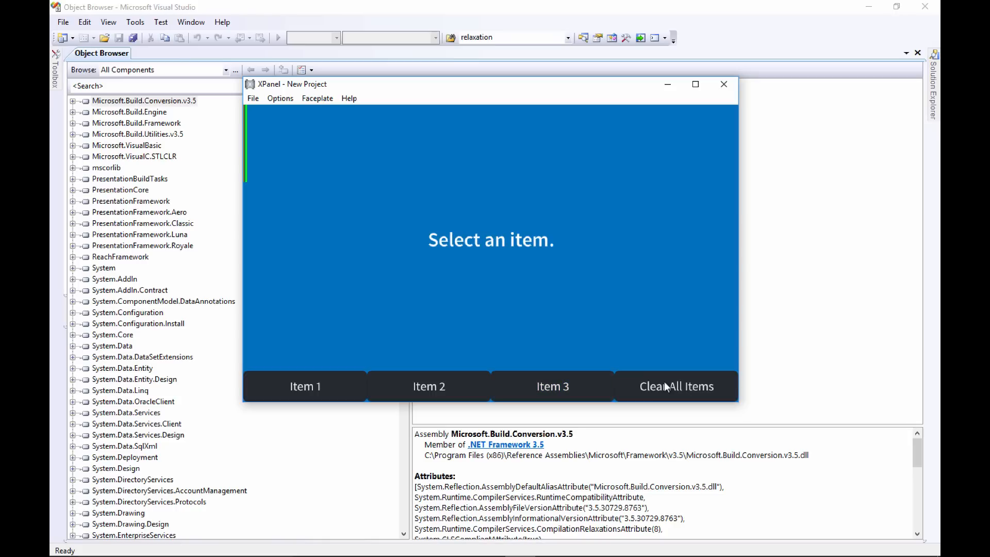
pyautogui.click(724, 85)
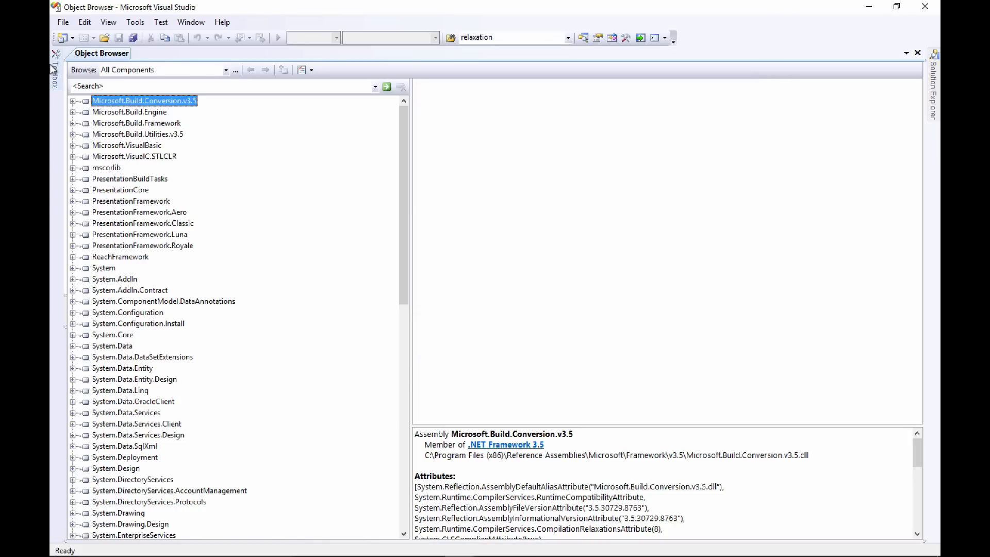
# Step: Create a new Crestron SIMPL# Pro project keeping the default name SIMPLSharpProgram1
pyautogui.click(63, 21)
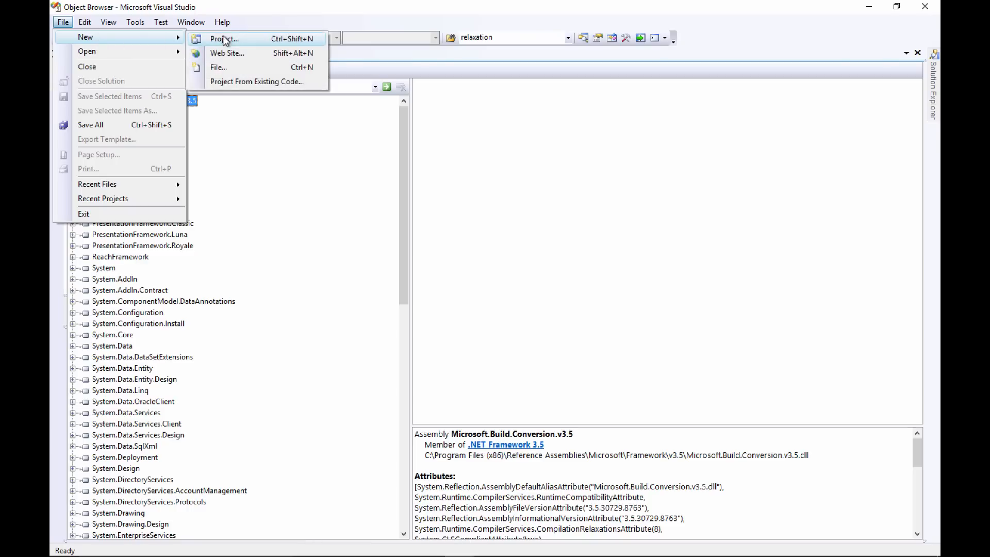
pyautogui.click(222, 39)
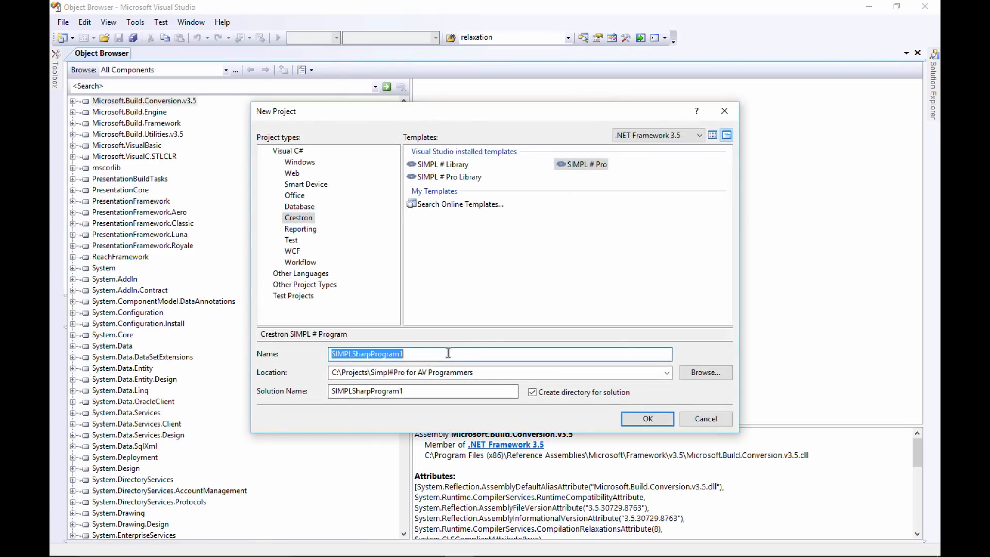
pyautogui.click(647, 419)
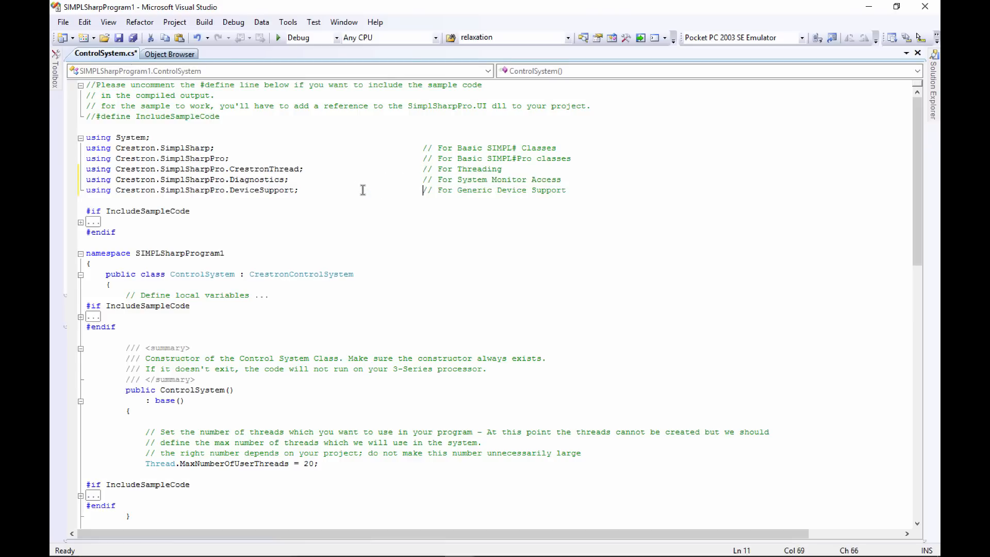
pyautogui.moveTo(249, 169)
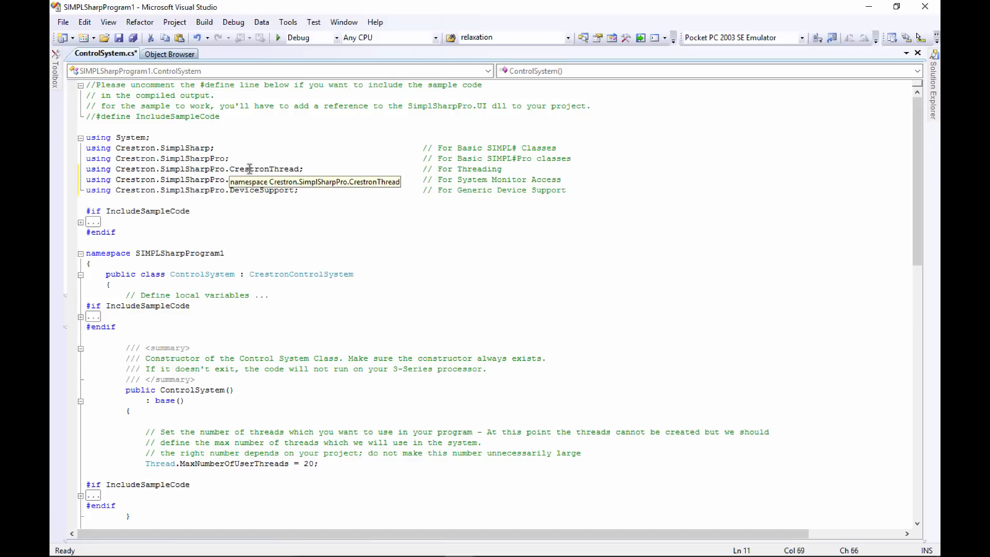
pyautogui.moveTo(243, 189)
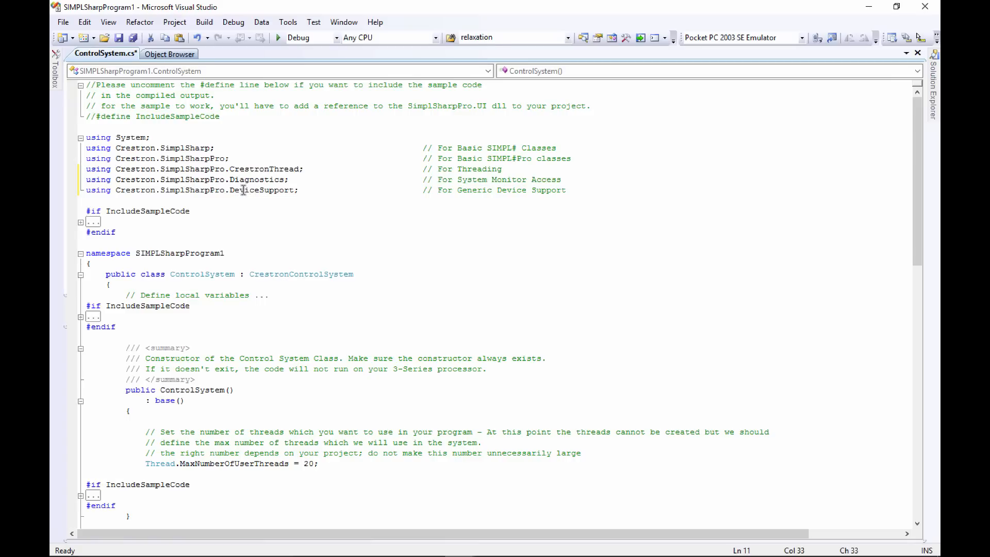
# Step: Add the 'using Crestron.SimplSharpPro.UI;' directive below the existing using lines
pyautogui.write('using Cre')
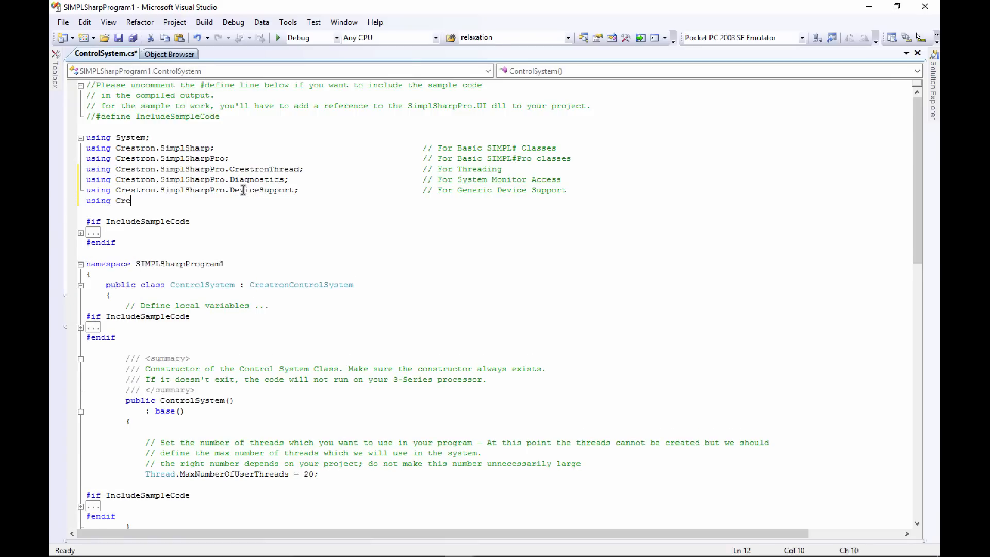
pyautogui.write('.S')
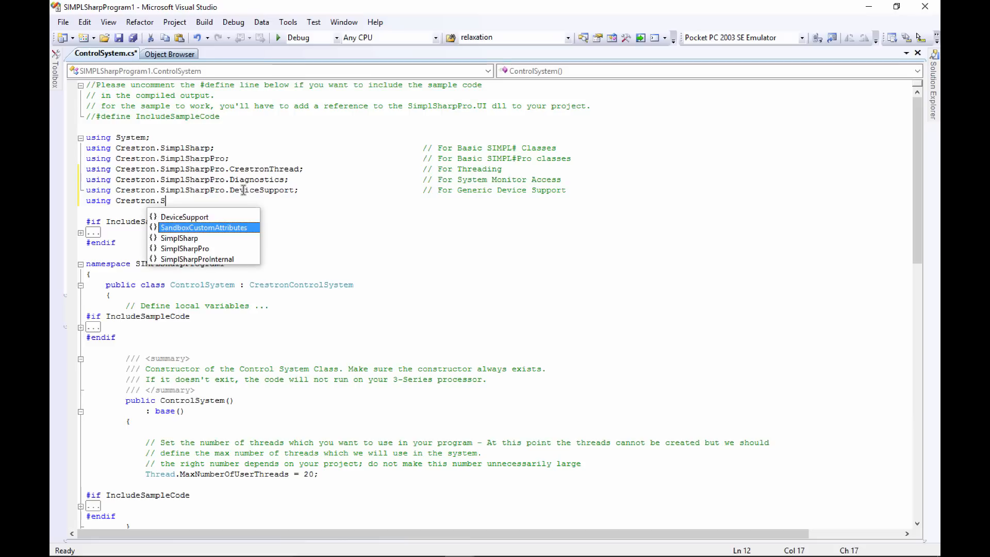
pyautogui.write('implSharpPro')
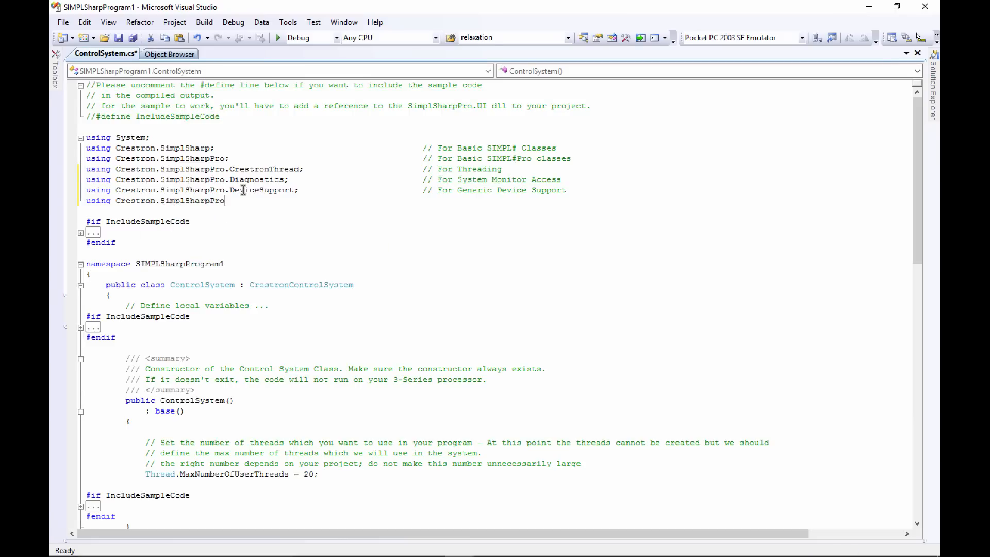
pyautogui.write('.UI;')
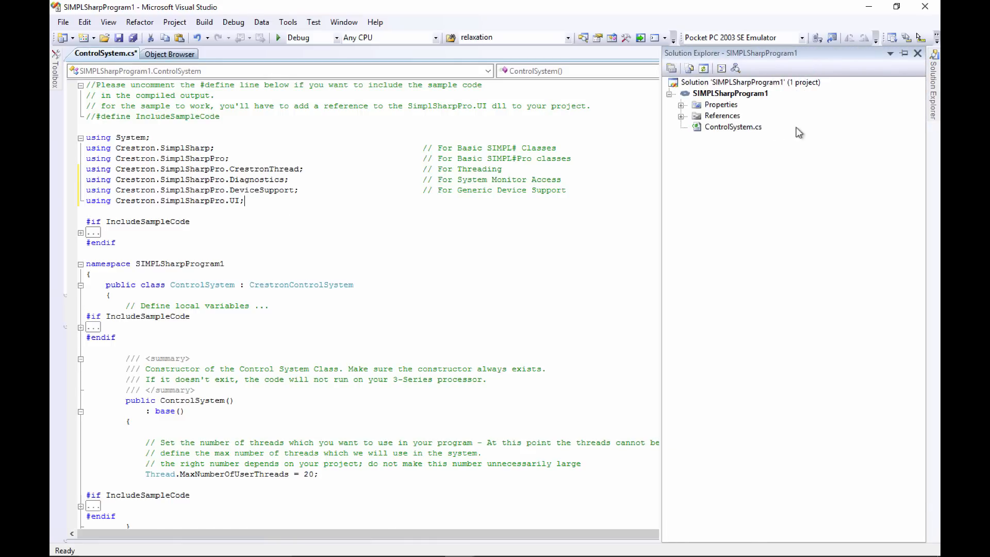
# Step: Add Crestron.SimplSharpPro.UI.dll to the project's references
pyautogui.click(681, 116)
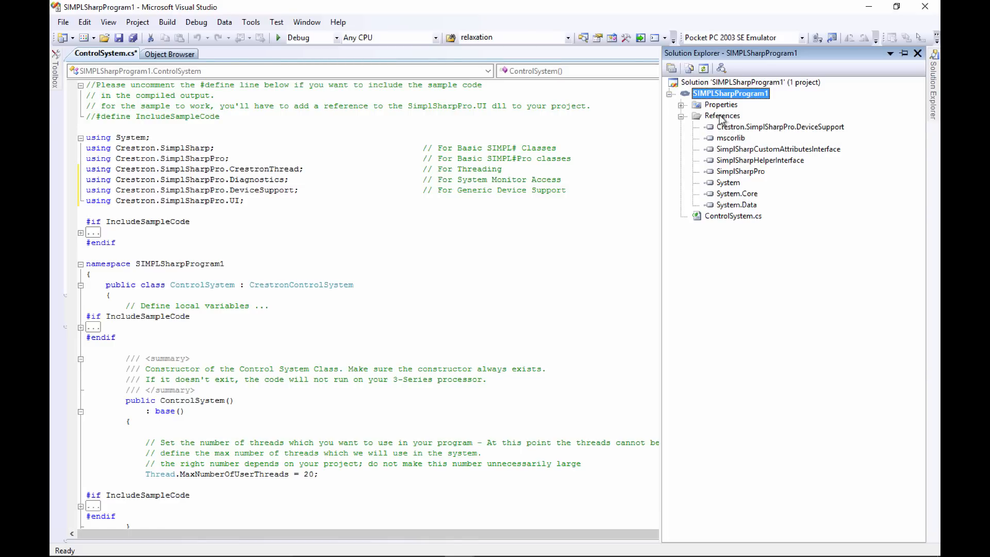
pyautogui.rightClick(721, 116)
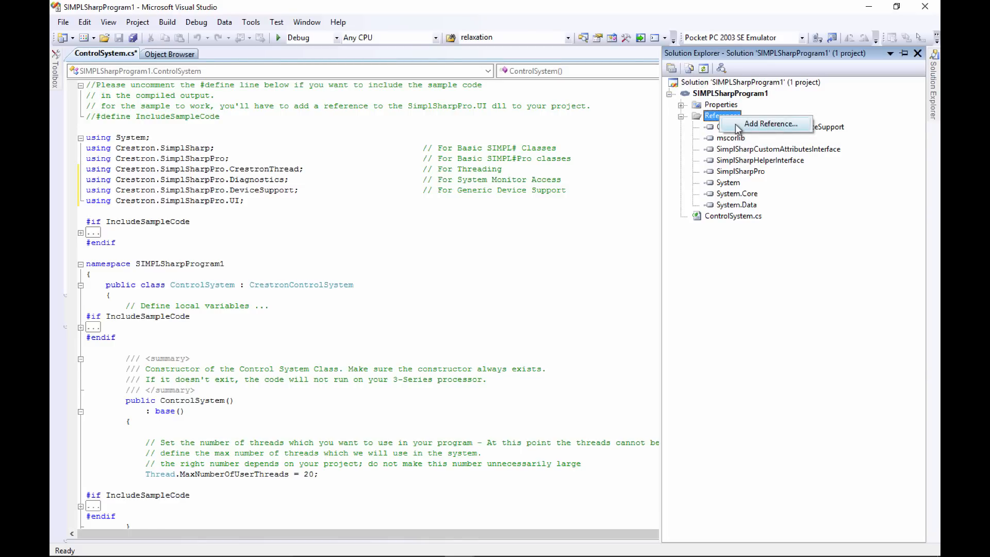
pyautogui.click(771, 123)
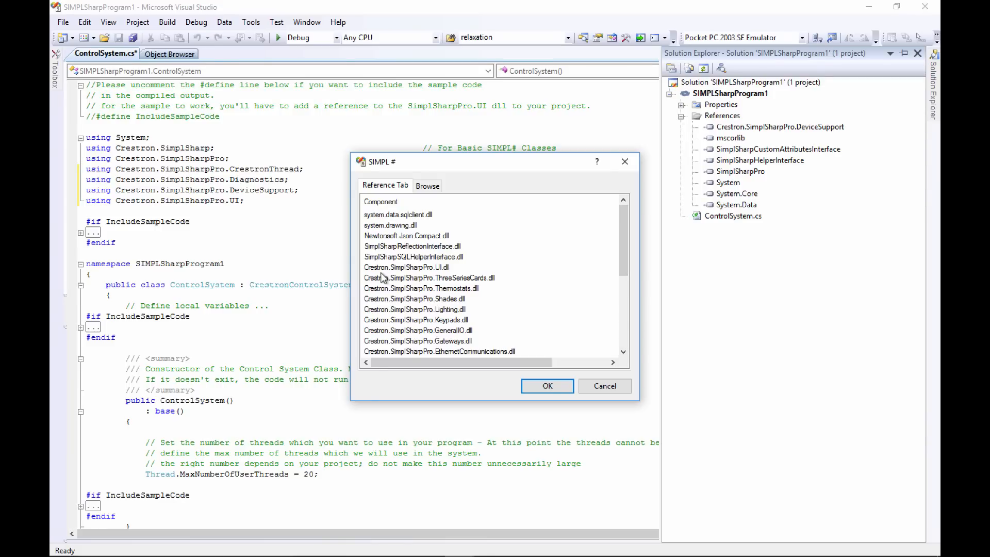
pyautogui.click(406, 267)
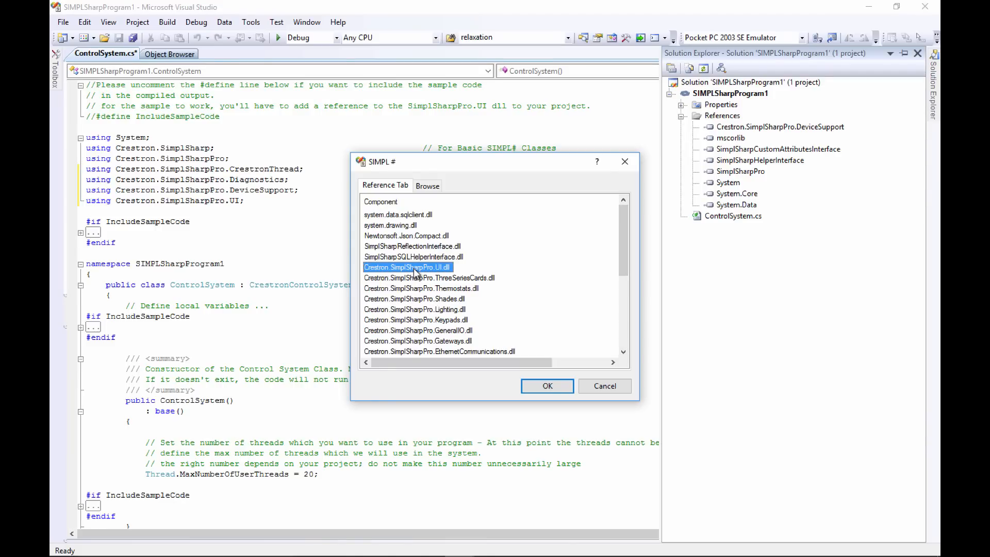
pyautogui.moveTo(554, 390)
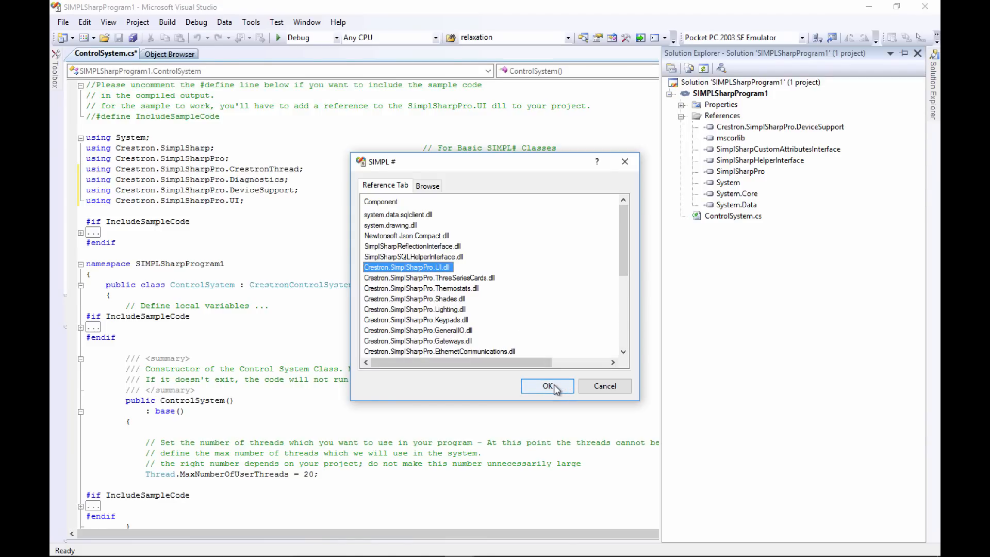
pyautogui.click(546, 386)
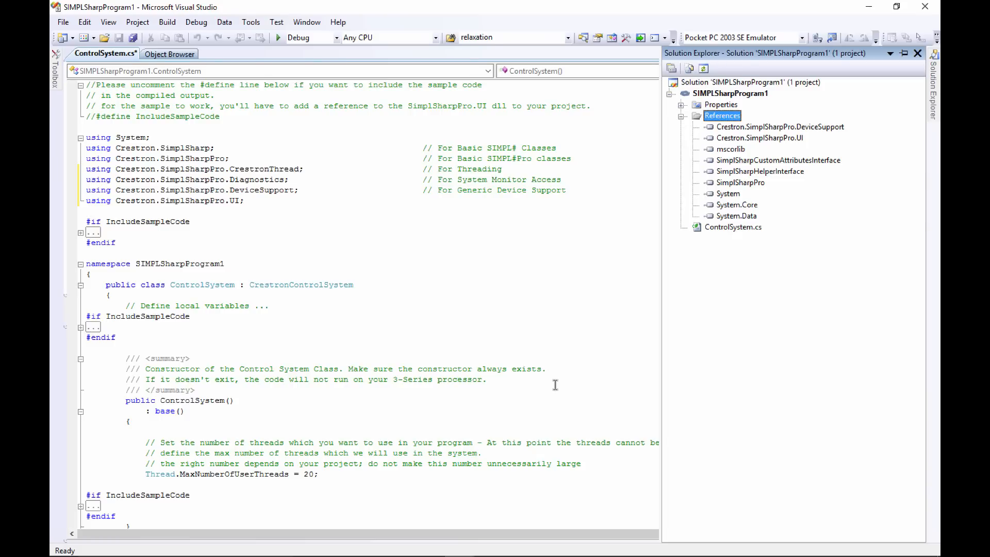
pyautogui.moveTo(292, 213)
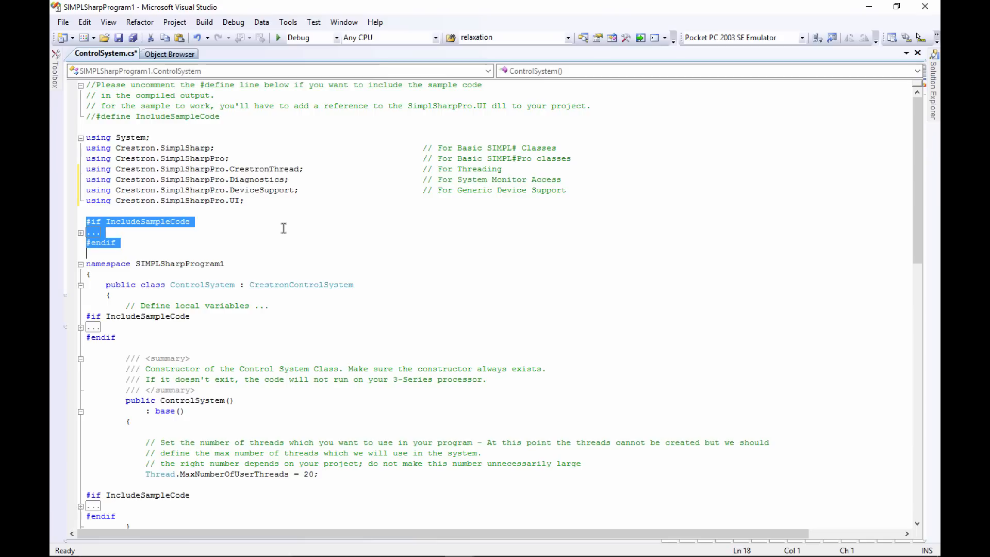
# Step: Delete the #if IncludeSampleCode block below the using directives
pyautogui.press('Delete')
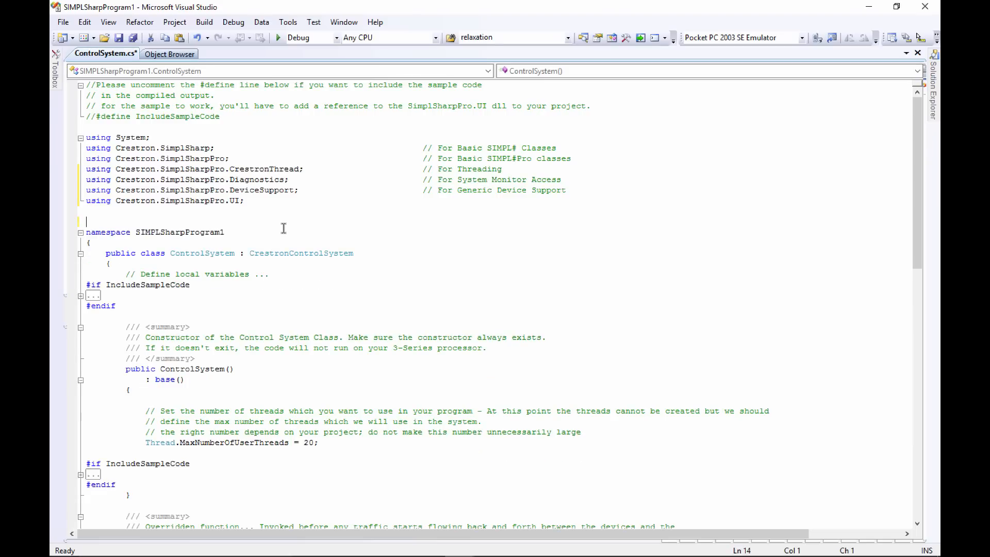
pyautogui.moveTo(241, 274)
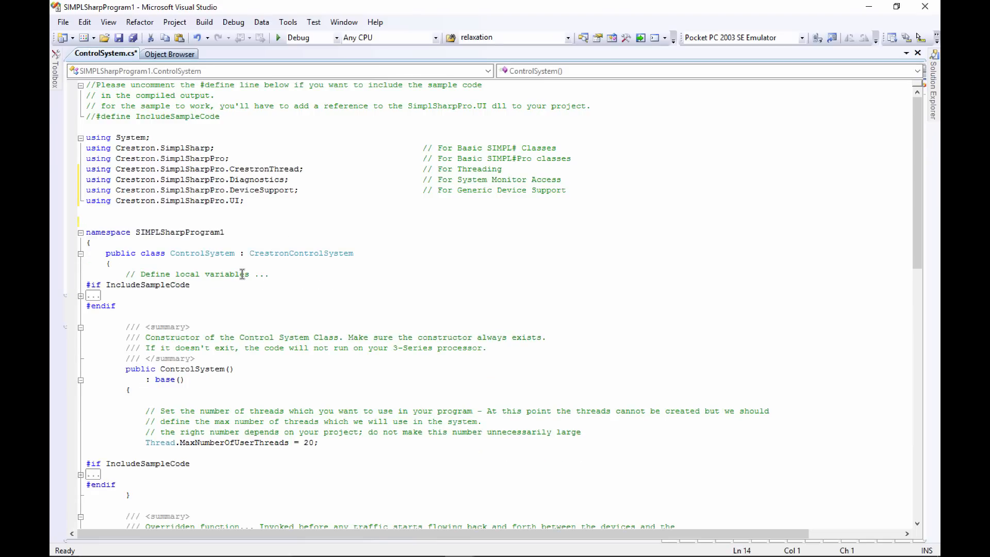
pyautogui.scroll(-3)
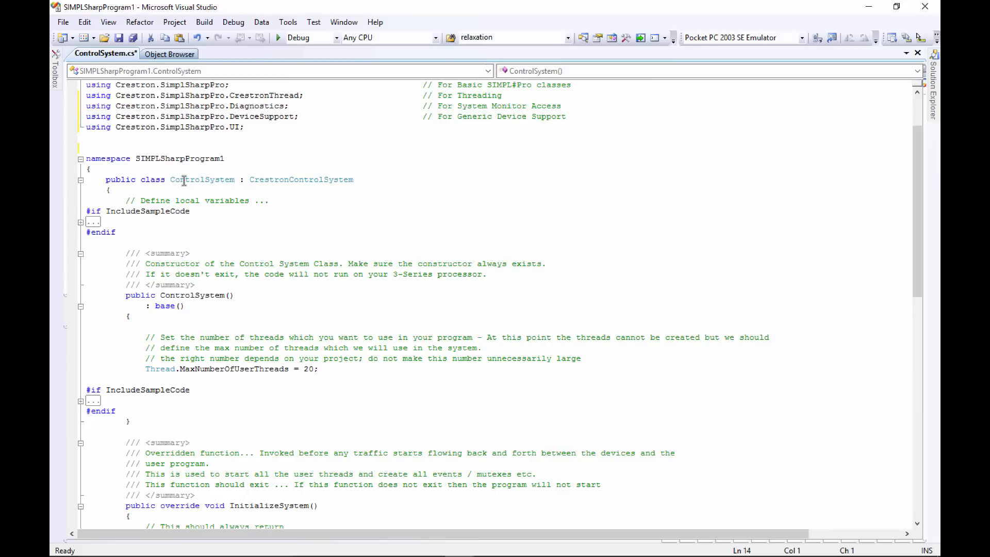
pyautogui.moveTo(208, 179)
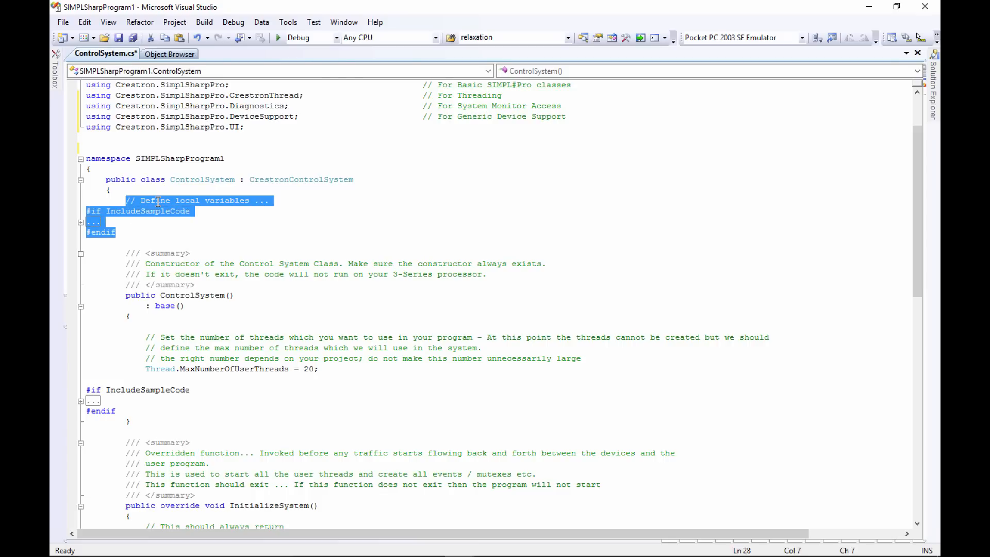
# Step: Replace the sample block with a 'private Tsw750 userInterface;' field declaration
pyautogui.press('Delete')
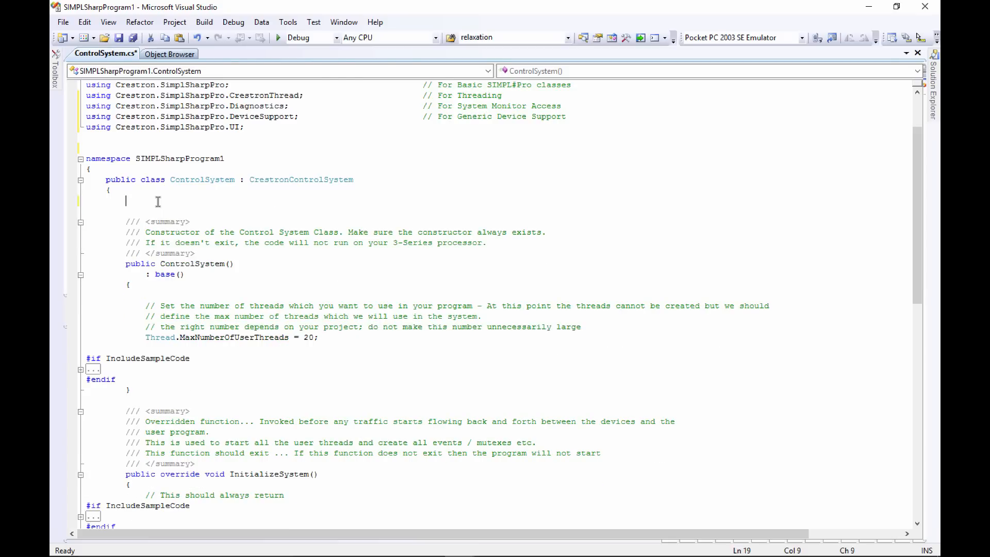
pyautogui.write('pr')
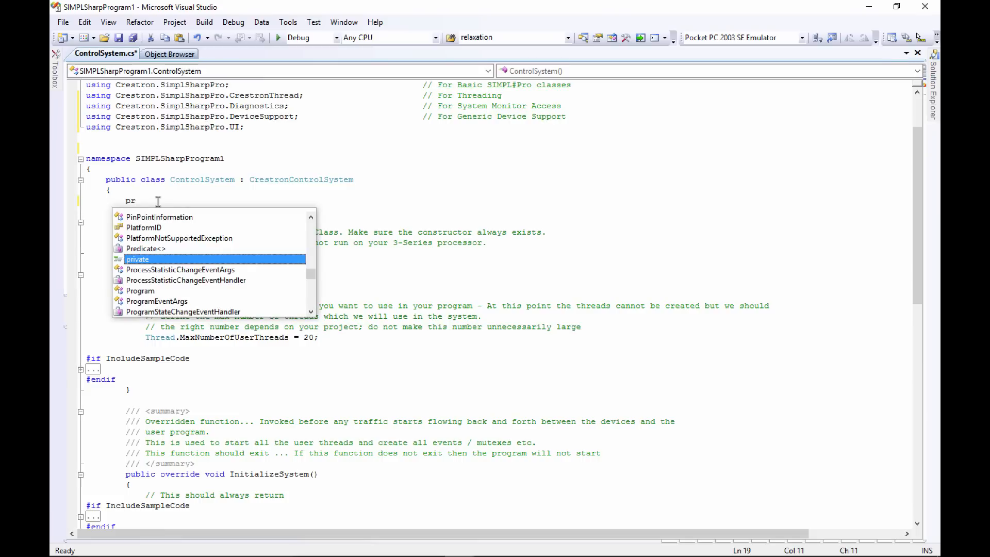
pyautogui.write('ivate')
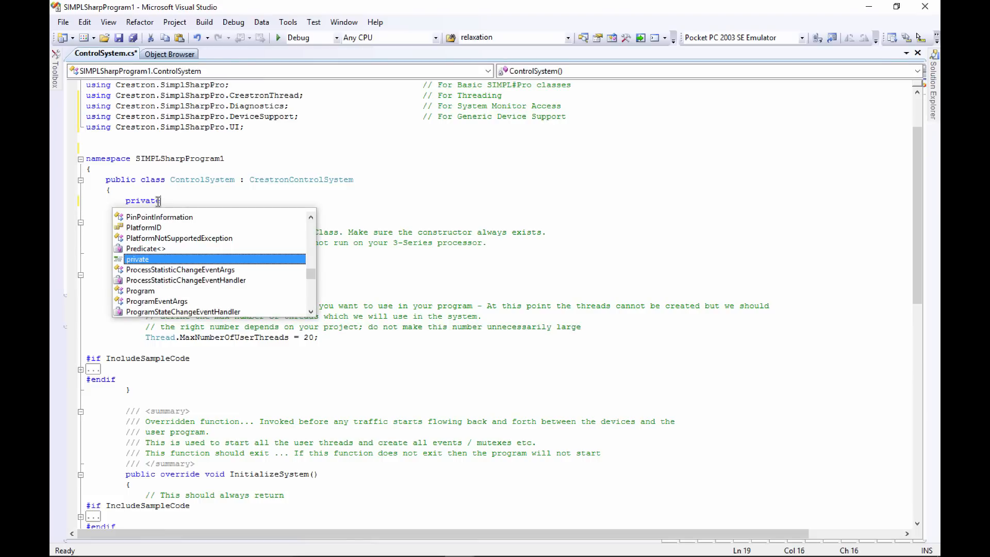
pyautogui.write('Ts')
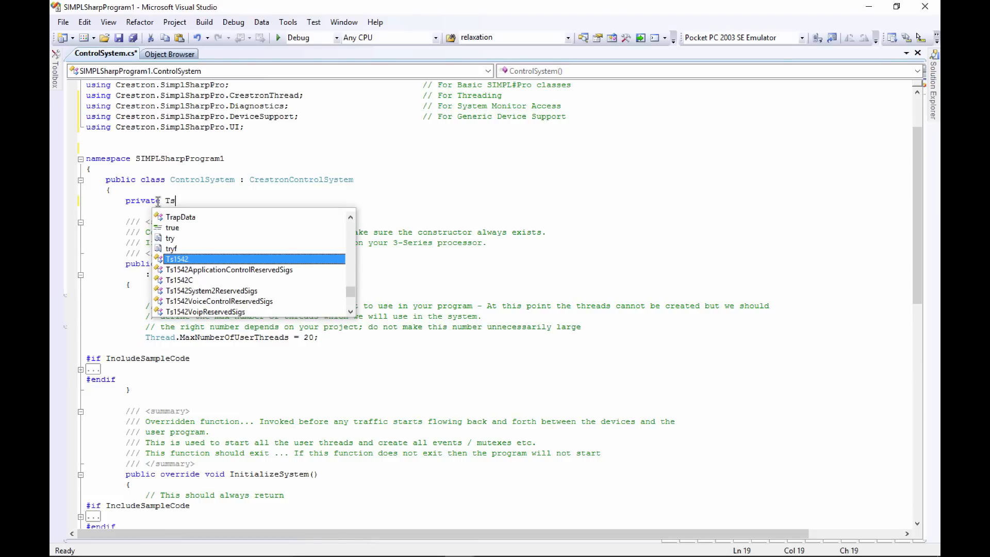
pyautogui.write('w')
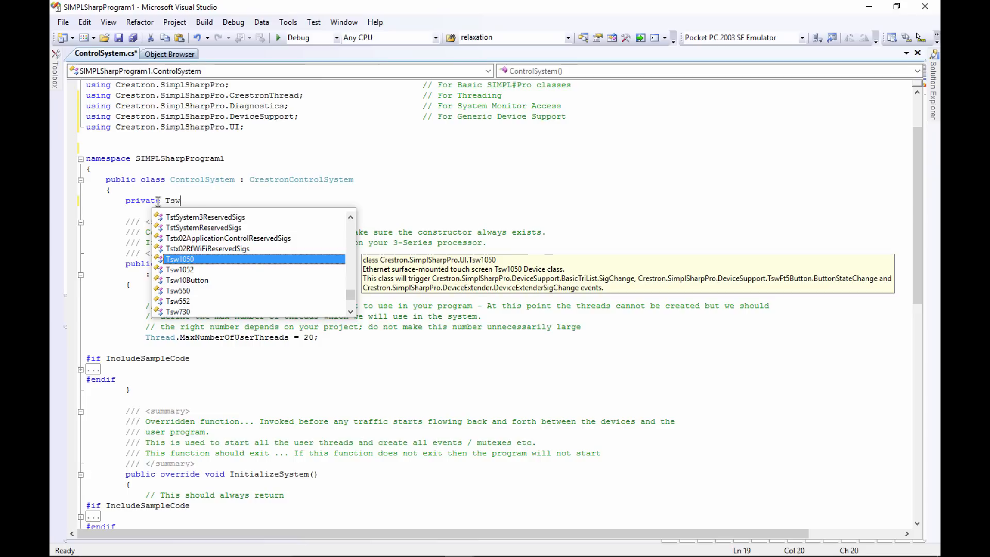
pyautogui.write('750')
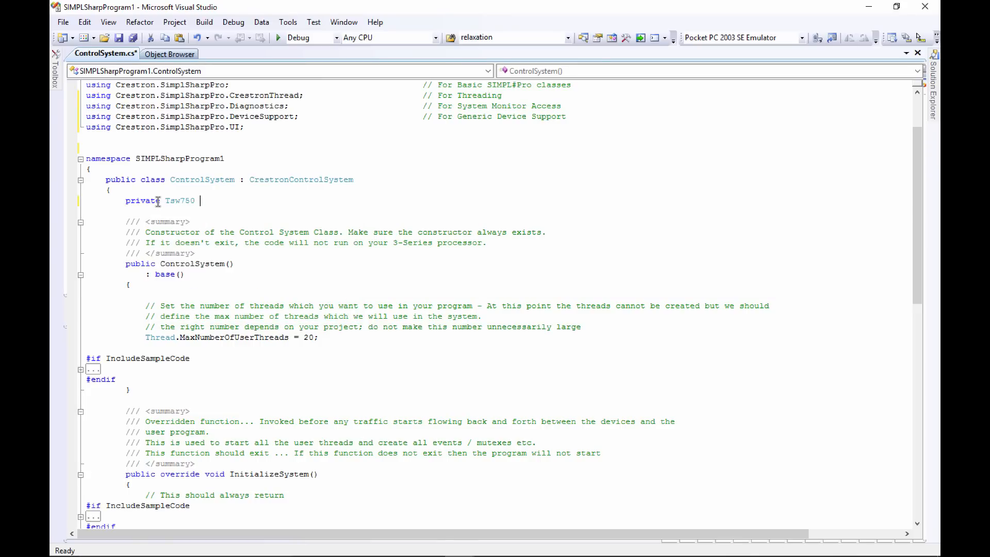
pyautogui.write('userInterf')
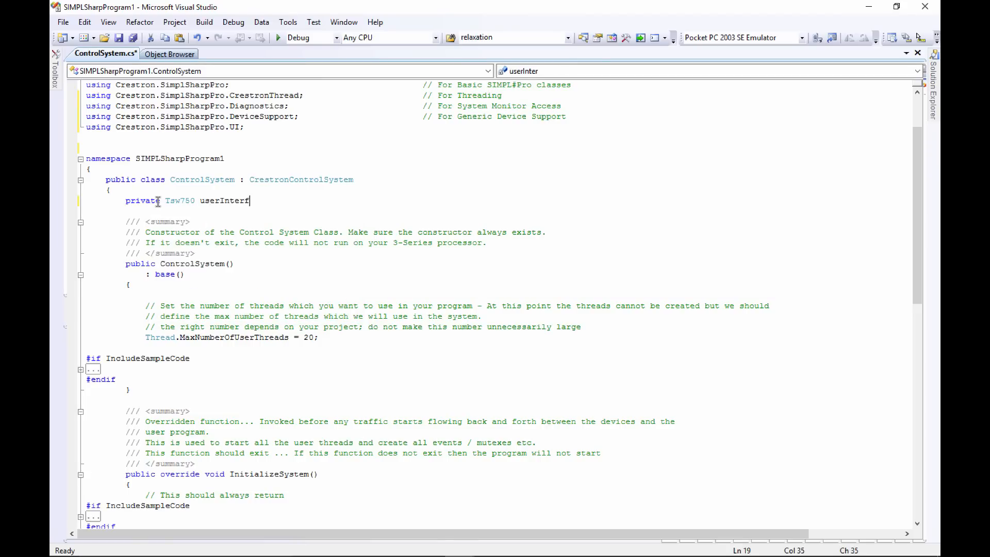
pyautogui.write('ace;')
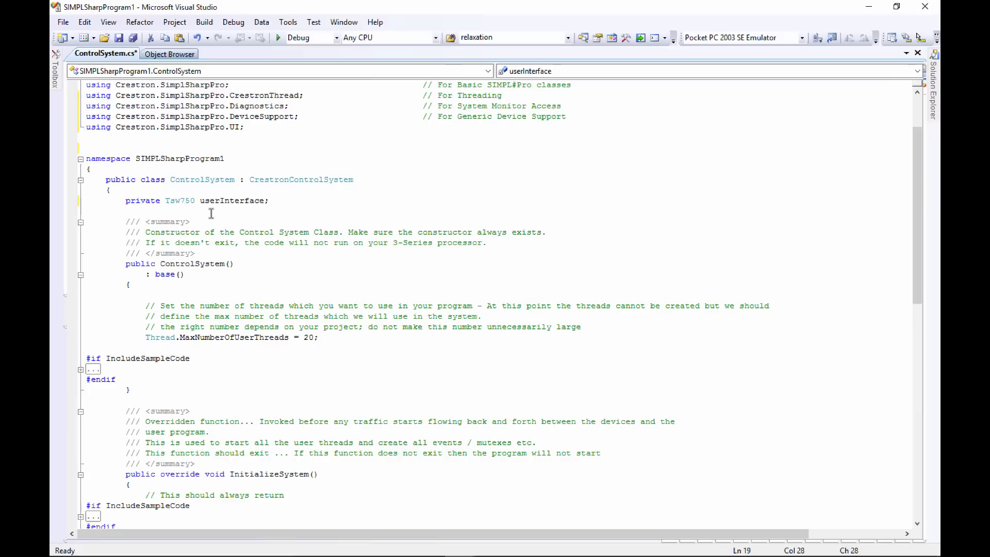
pyautogui.moveTo(190, 209)
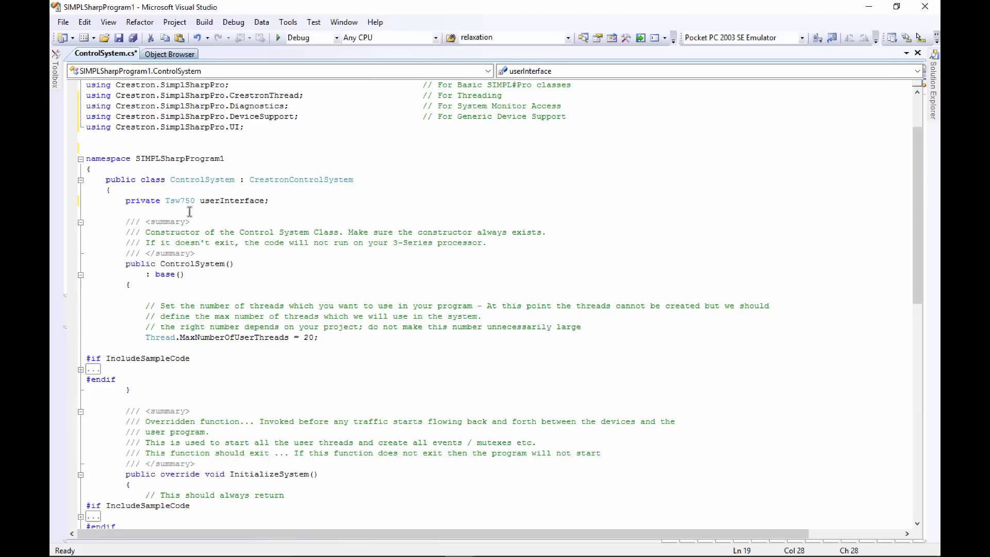
pyautogui.moveTo(231, 264)
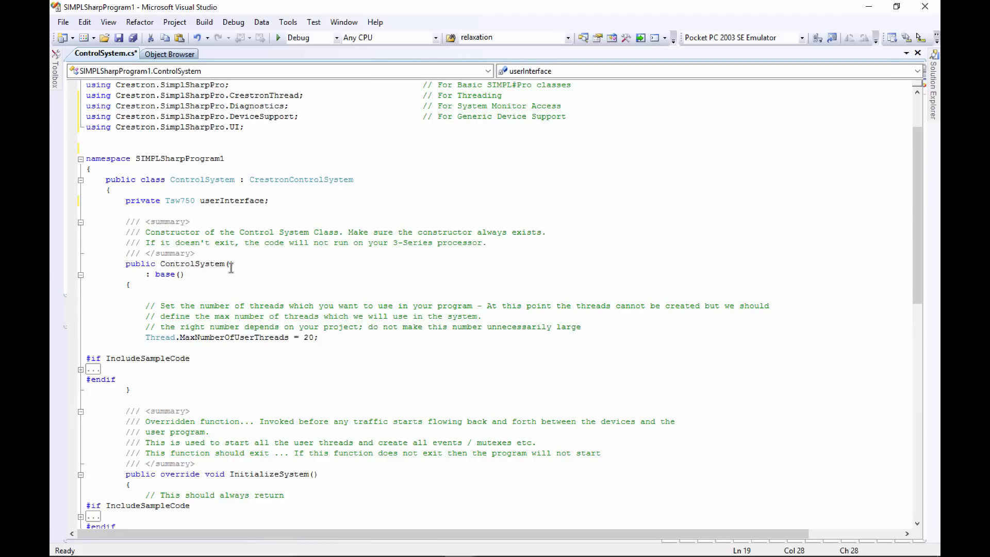
pyautogui.scroll(-3)
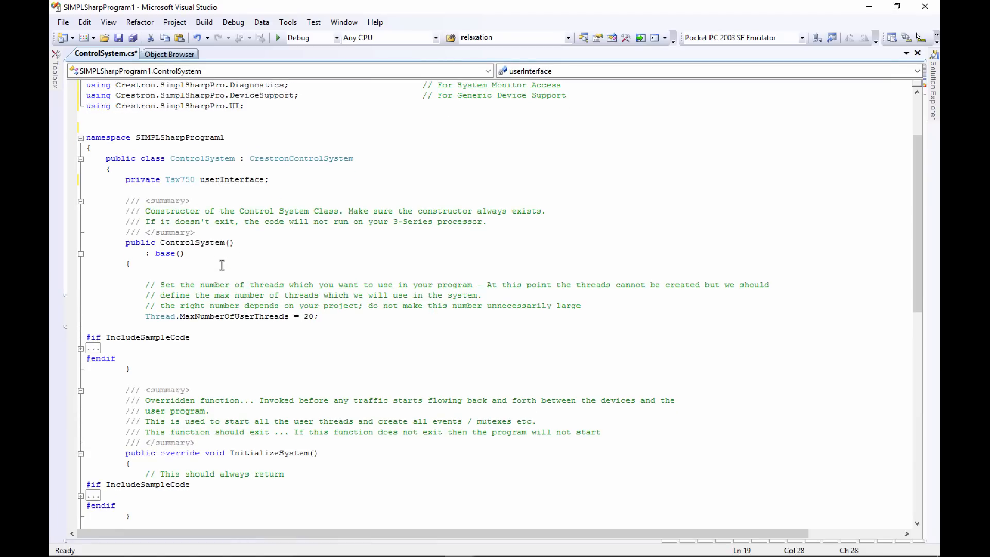
pyautogui.scroll(-3)
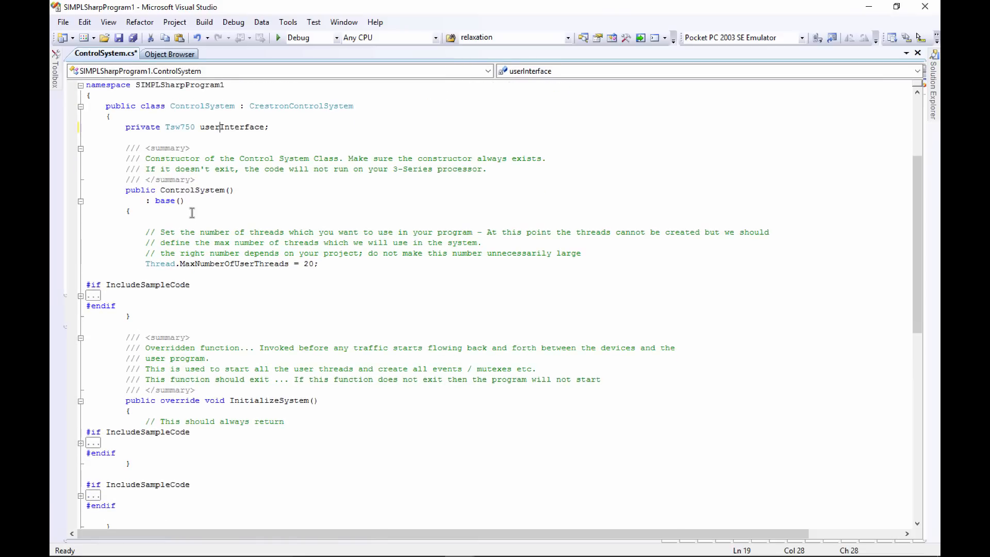
pyautogui.scroll(-3)
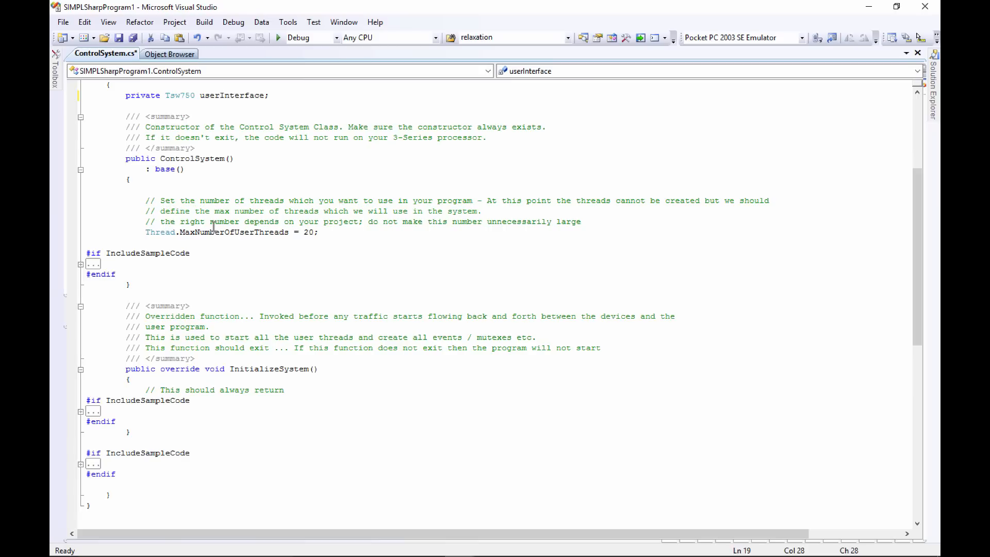
pyautogui.scroll(-3)
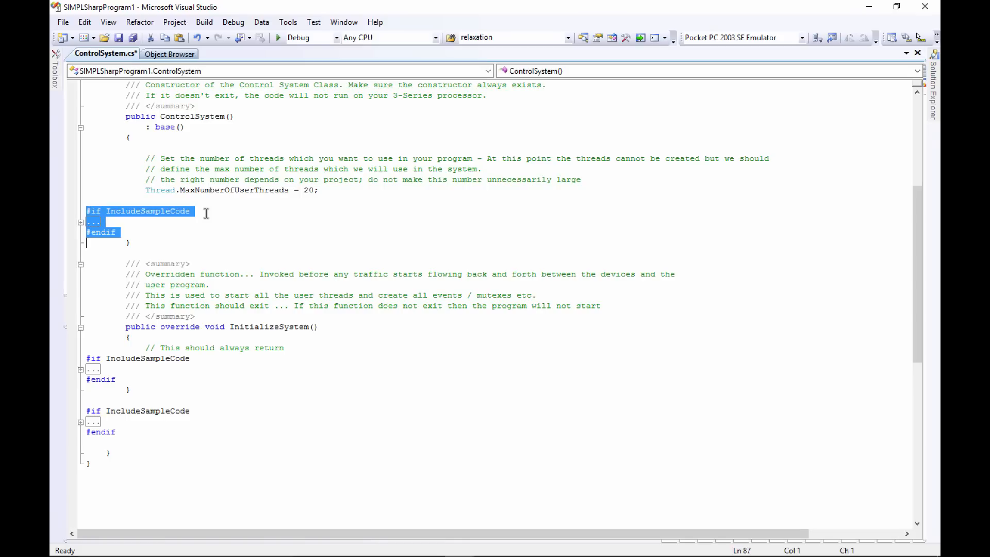
# Step: Delete the #if IncludeSampleCode block from the ControlSystem constructor
pyautogui.press('Delete')
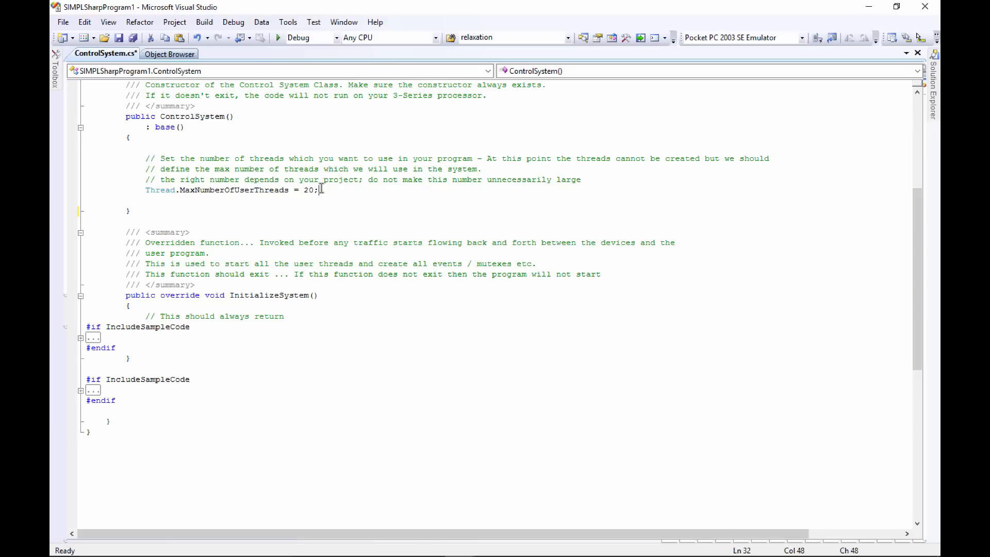
# Step: Assign 'userInterface = new Tsw750(03, this)' in the constructor and begin the next userInterface line
pyautogui.write('userInterface')
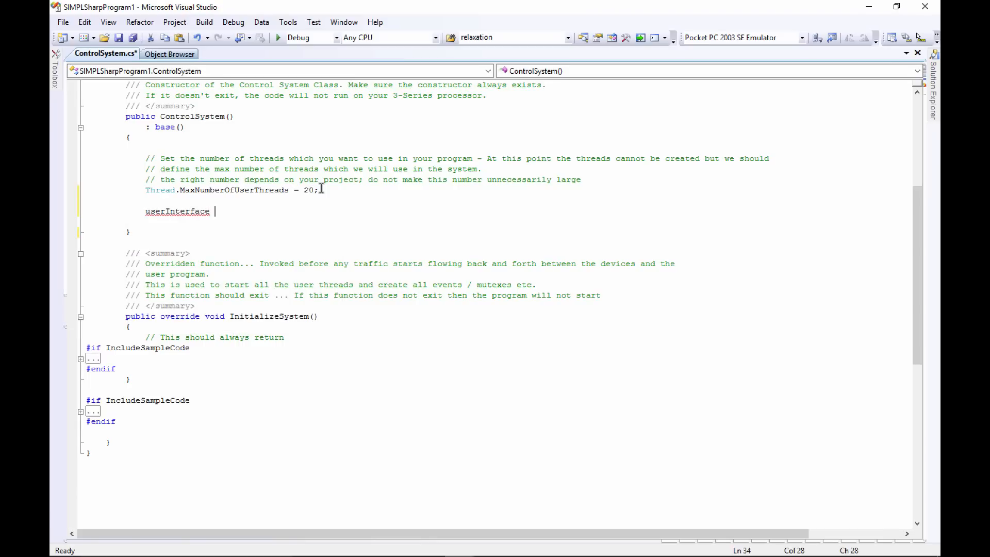
pyautogui.write('= new')
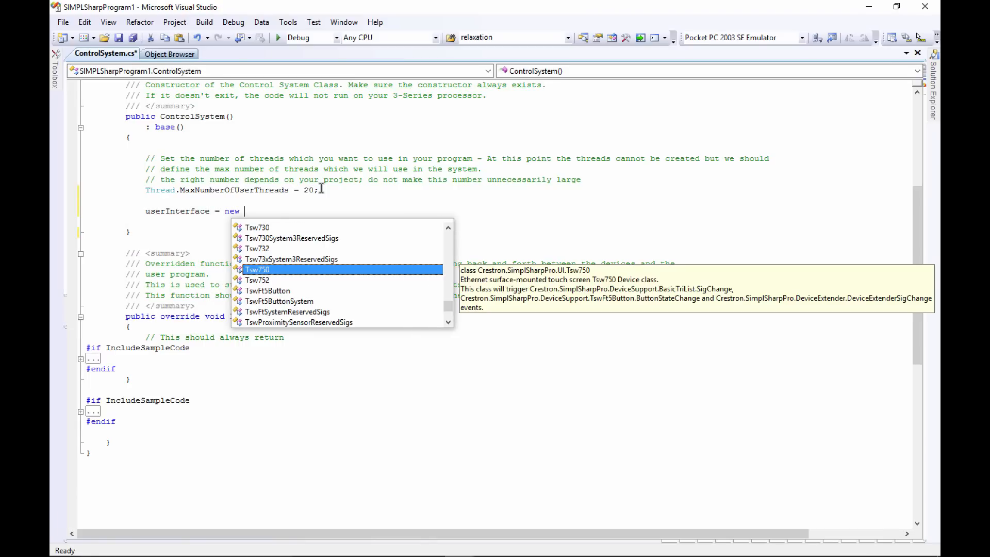
pyautogui.write('ts')
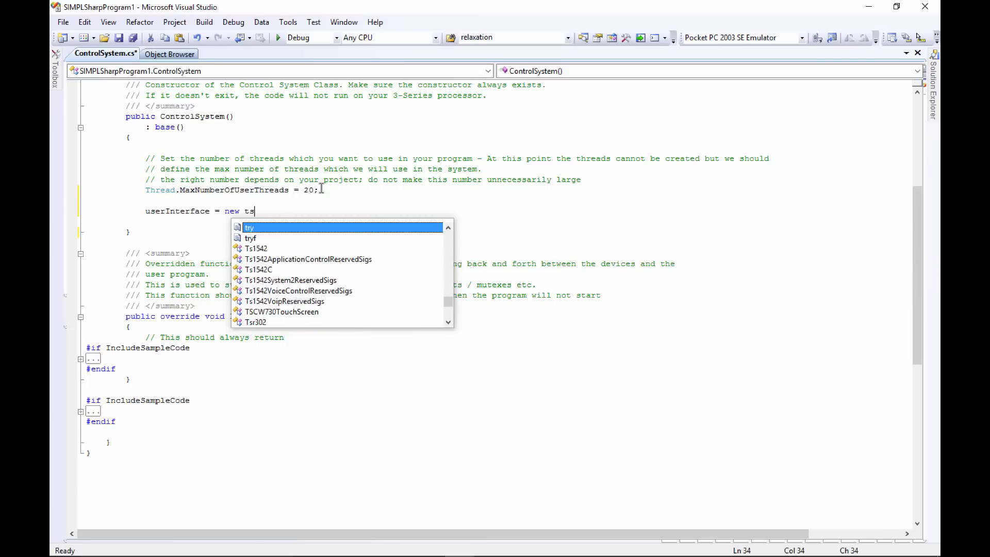
pyautogui.write('Tsw750')
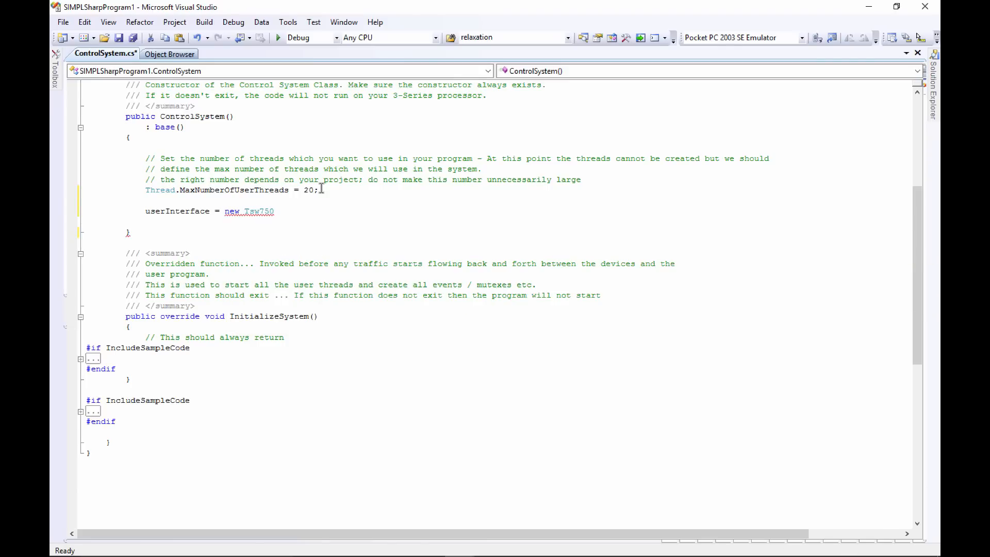
pyautogui.write('(')
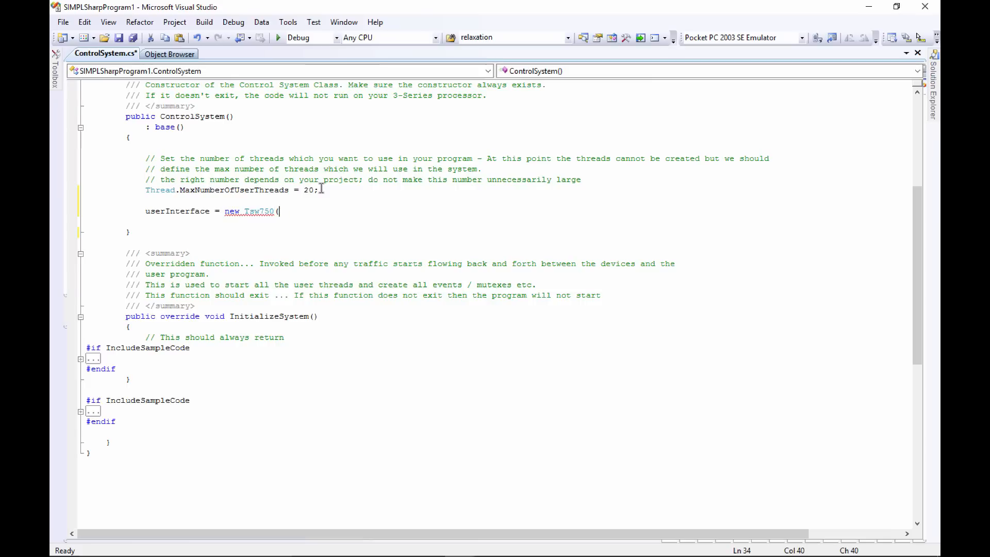
pyautogui.write('(')
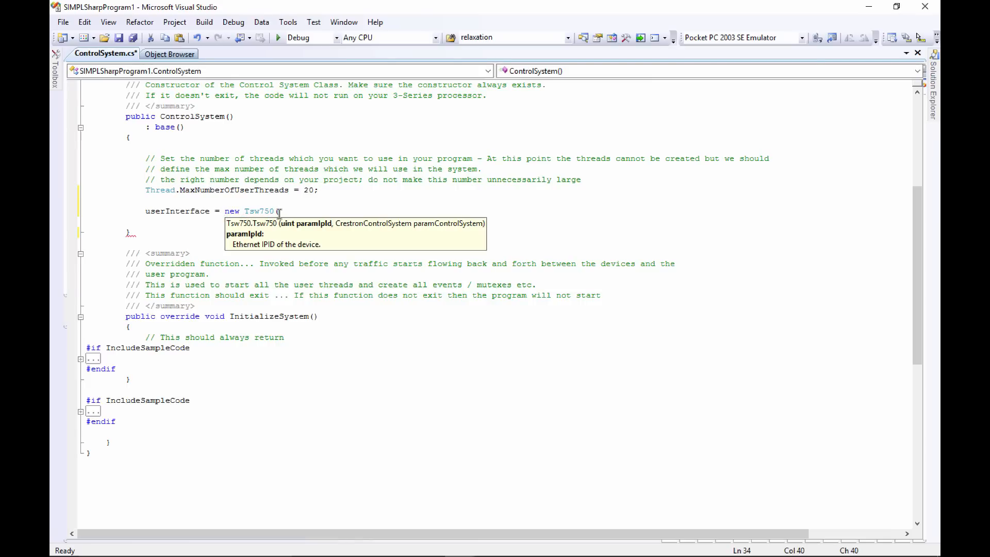
pyautogui.moveTo(328, 232)
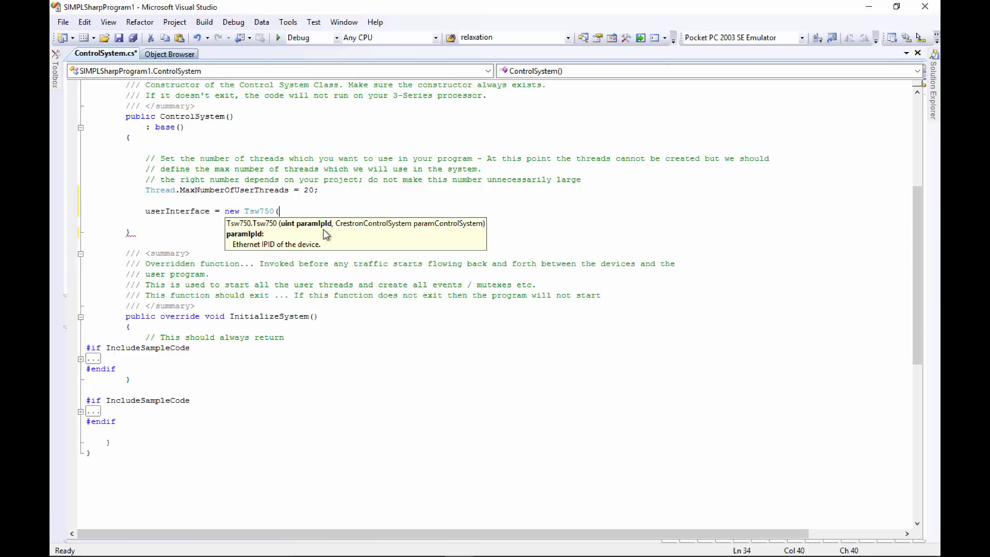
pyautogui.write('03')
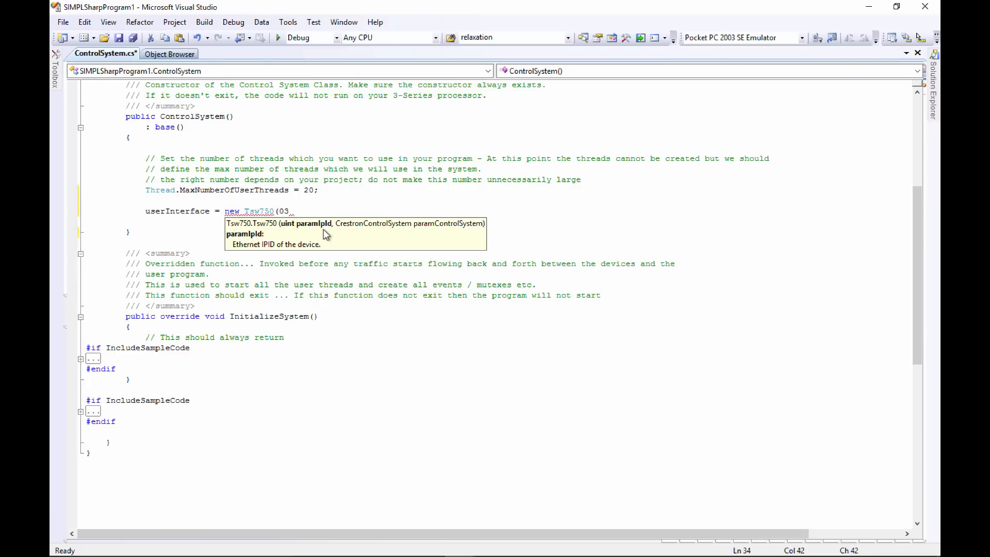
pyautogui.write('", "')
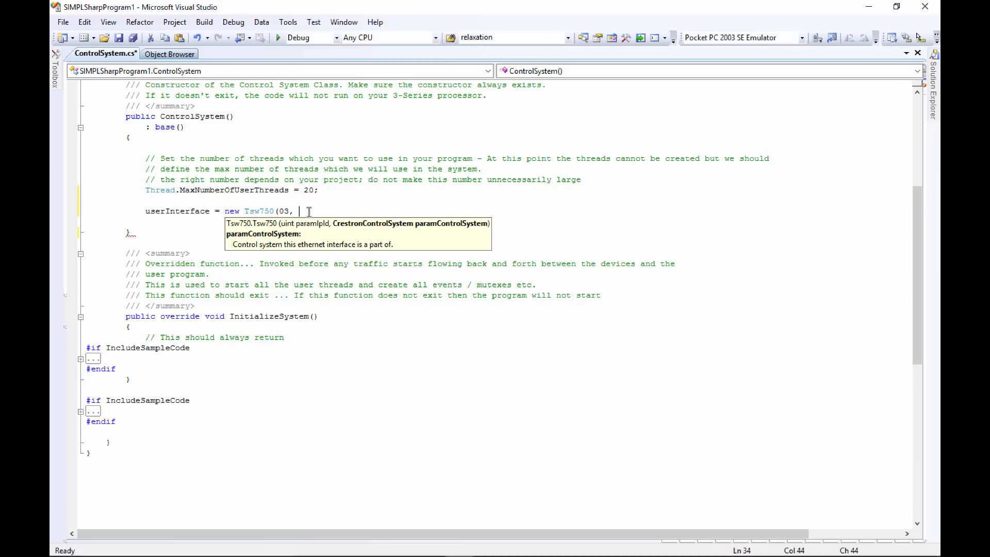
pyautogui.write('this)')
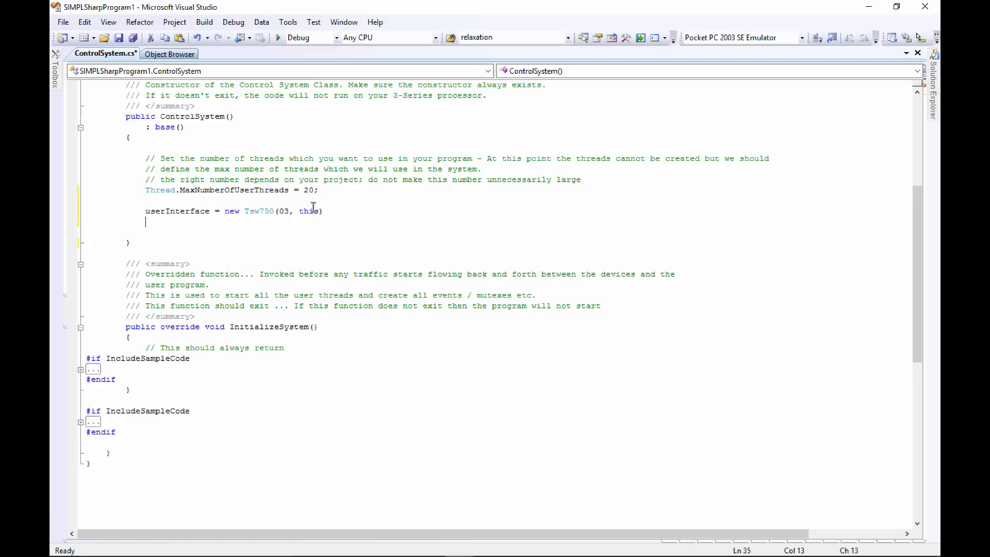
pyautogui.write('userInterface')
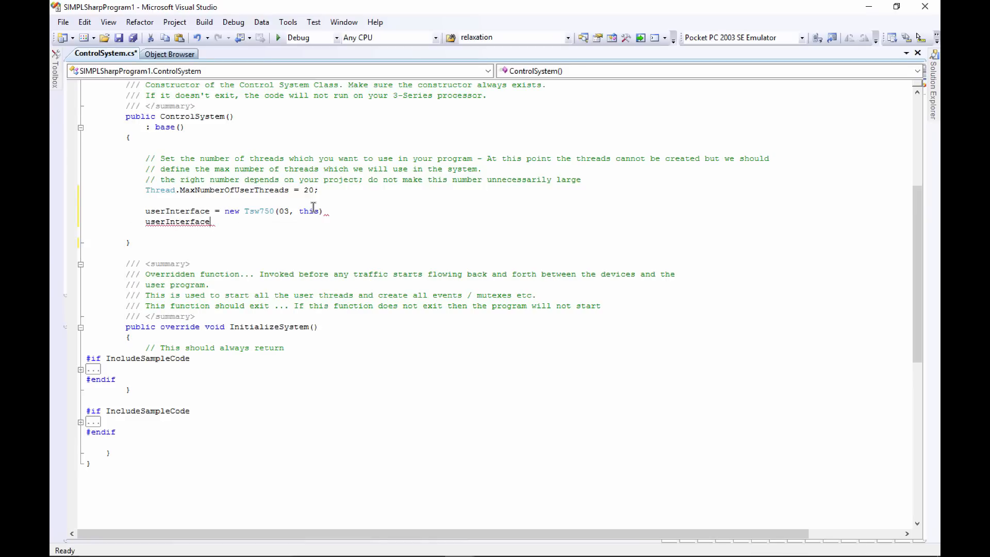
# Step: Subscribe userInterface.SigChange with a new SigEventHandler and generate the userInterface_SigChange stub
pyautogui.write('.')
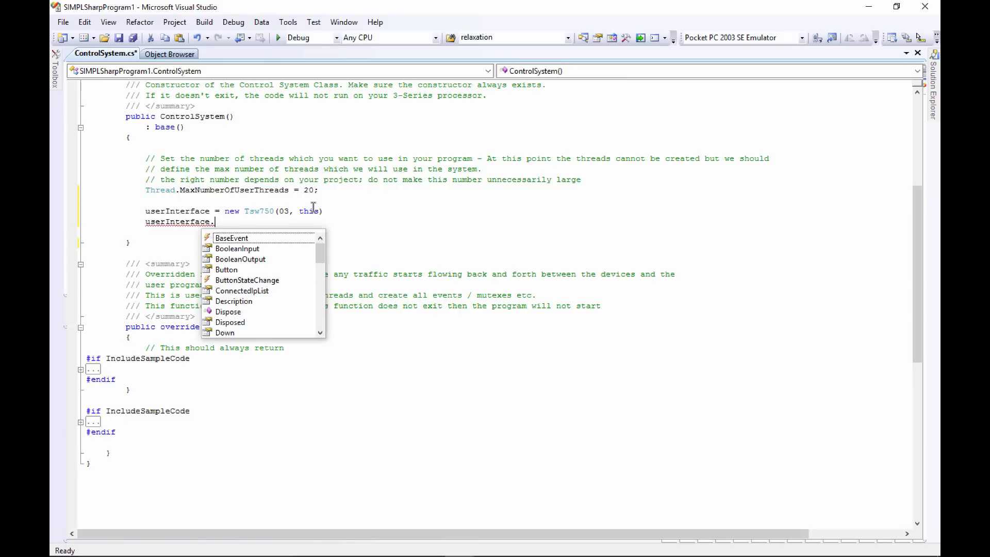
pyautogui.write('s')
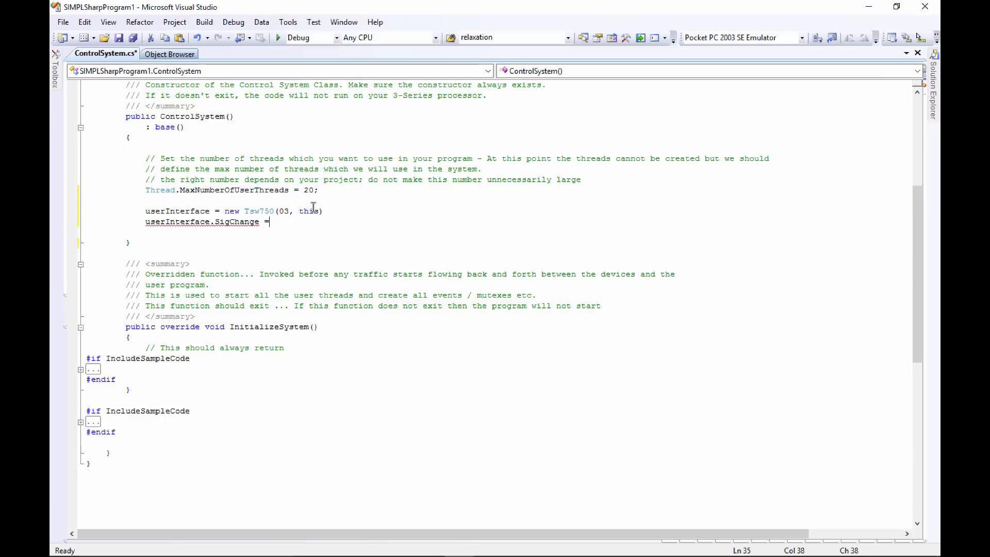
pyautogui.press('Backspace')
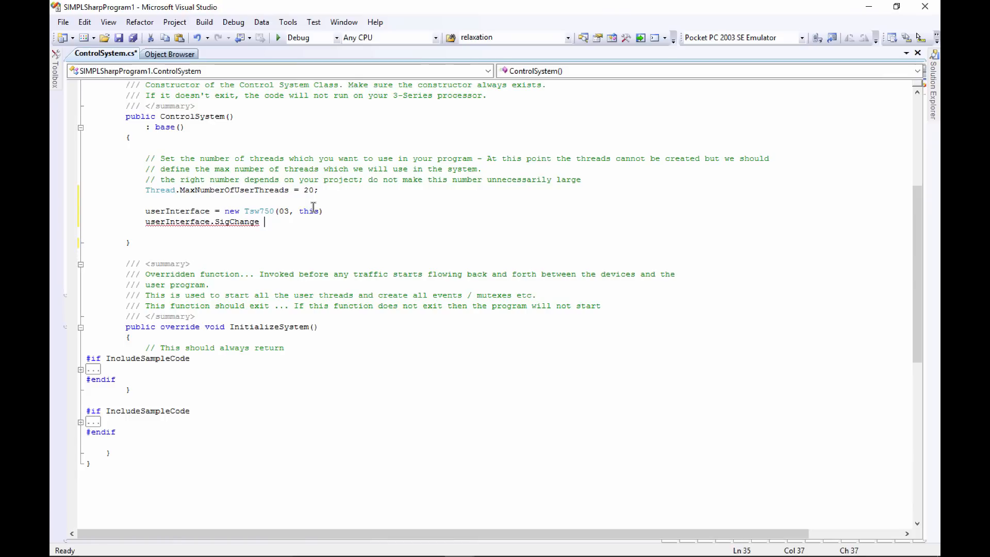
pyautogui.write('+=')
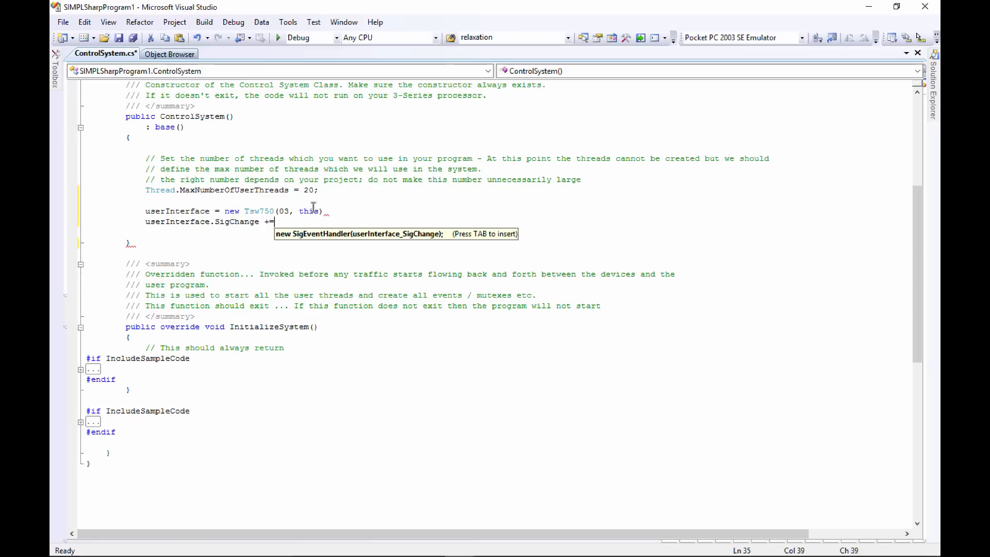
pyautogui.press('Tab')
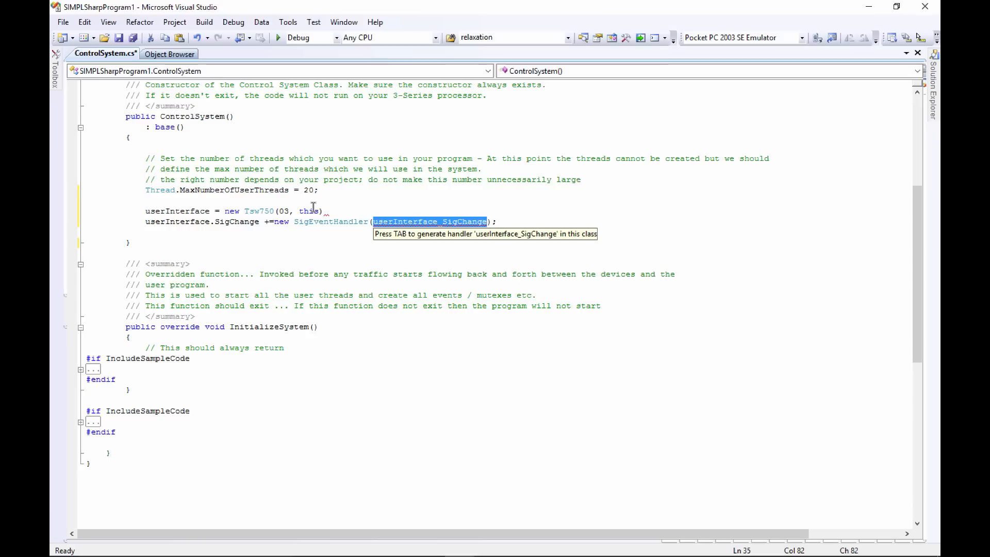
pyautogui.press('Tab')
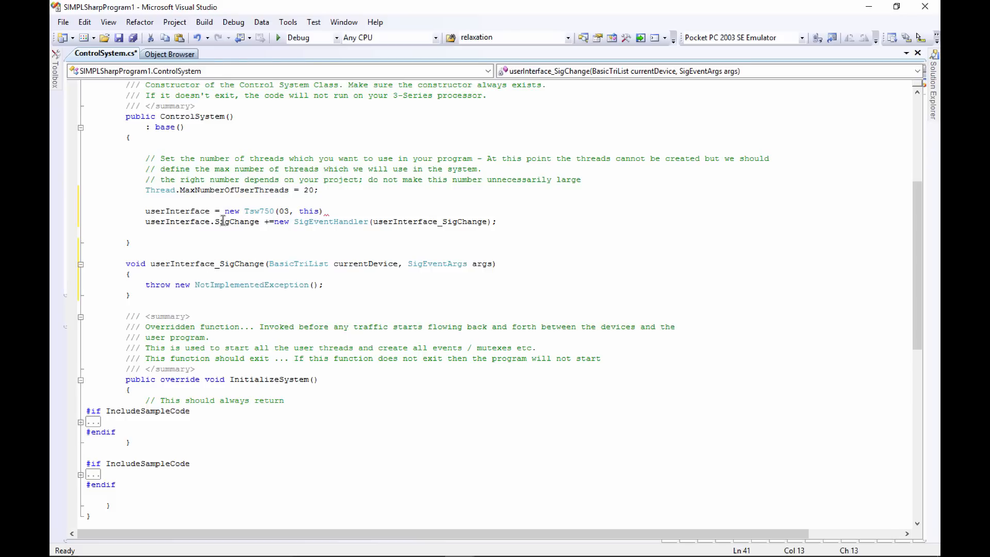
pyautogui.moveTo(173, 222)
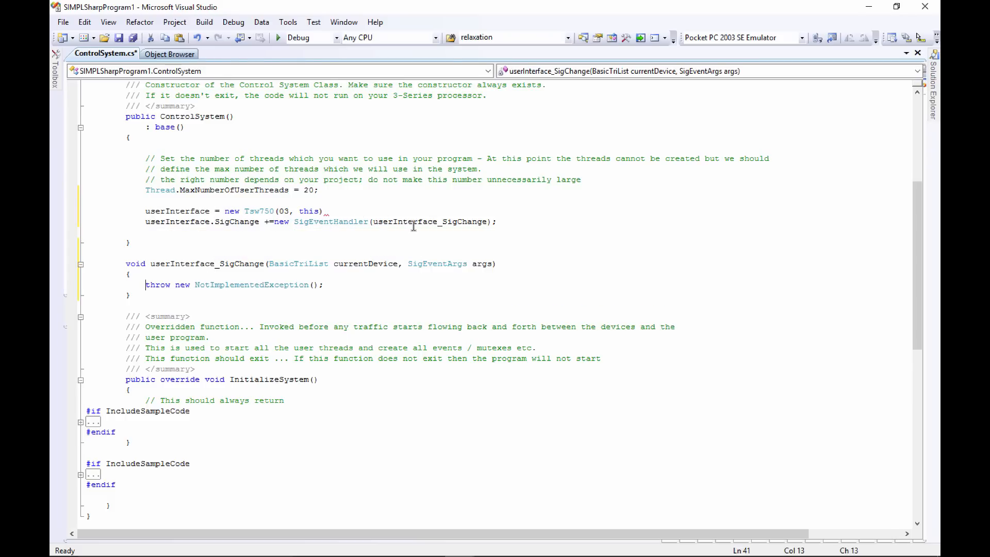
pyautogui.doubleClick(429, 222)
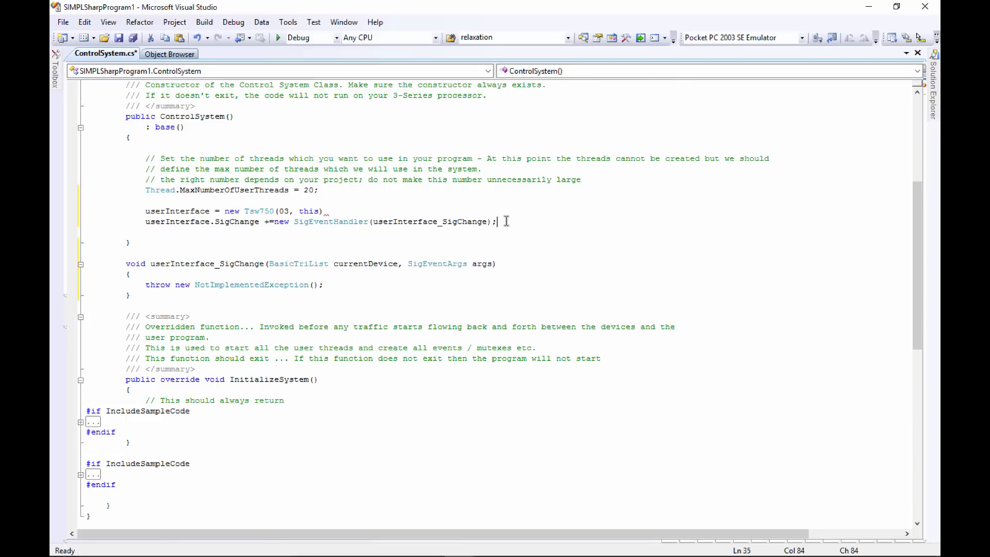
# Step: Call userInterface.Register() after the subscription and add the missing semicolon to the Tsw750(03, this) line
pyautogui.press('Enter')
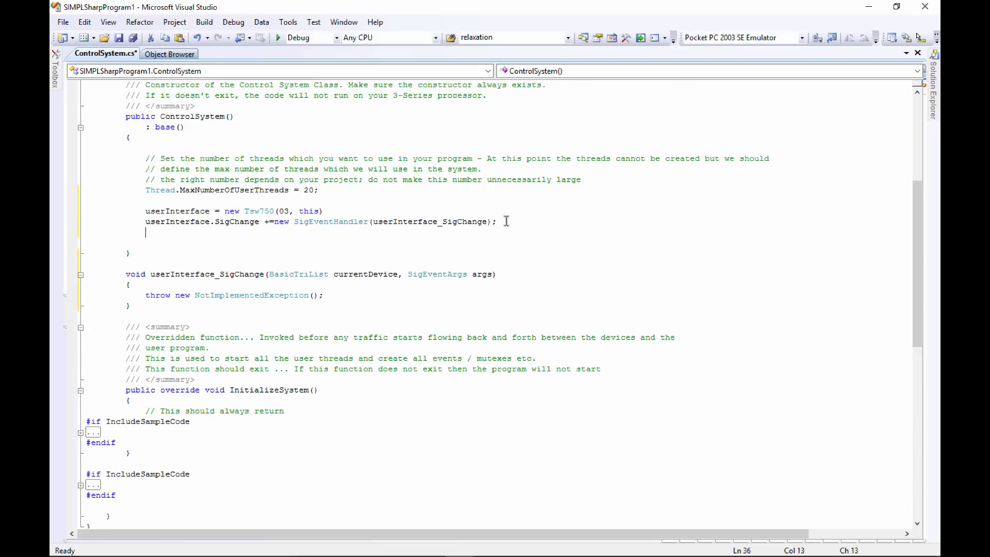
pyautogui.write('user')
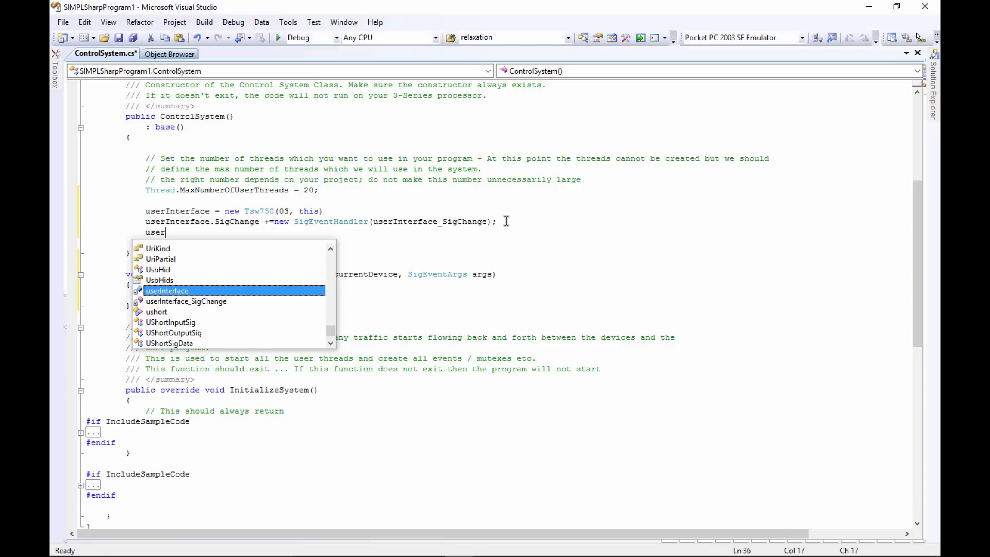
pyautogui.press('Tab')
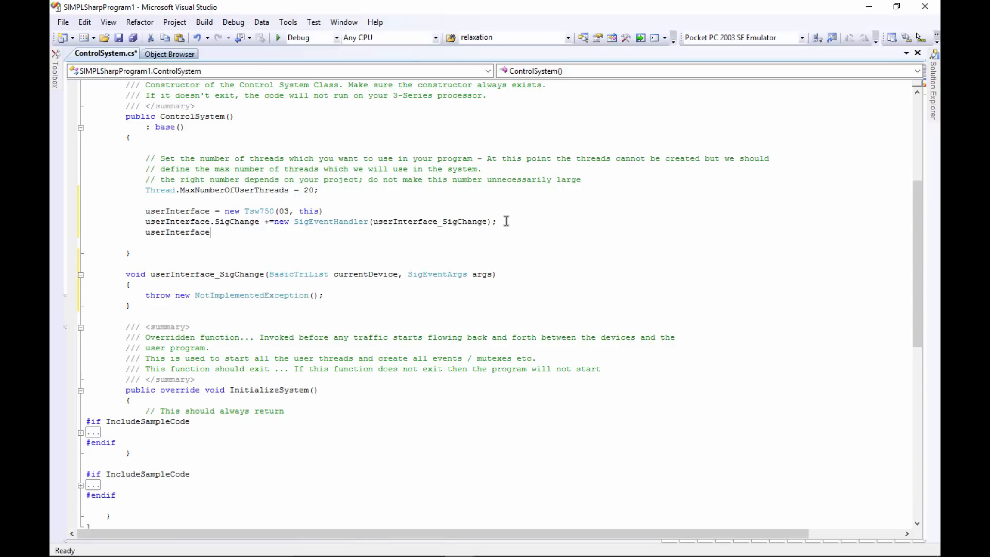
pyautogui.write('.Register')
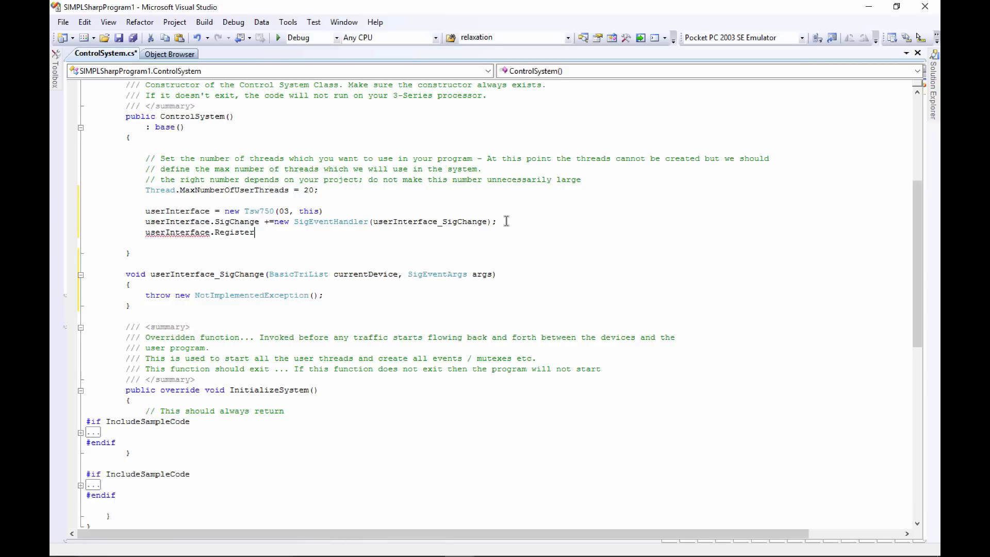
pyautogui.write('();')
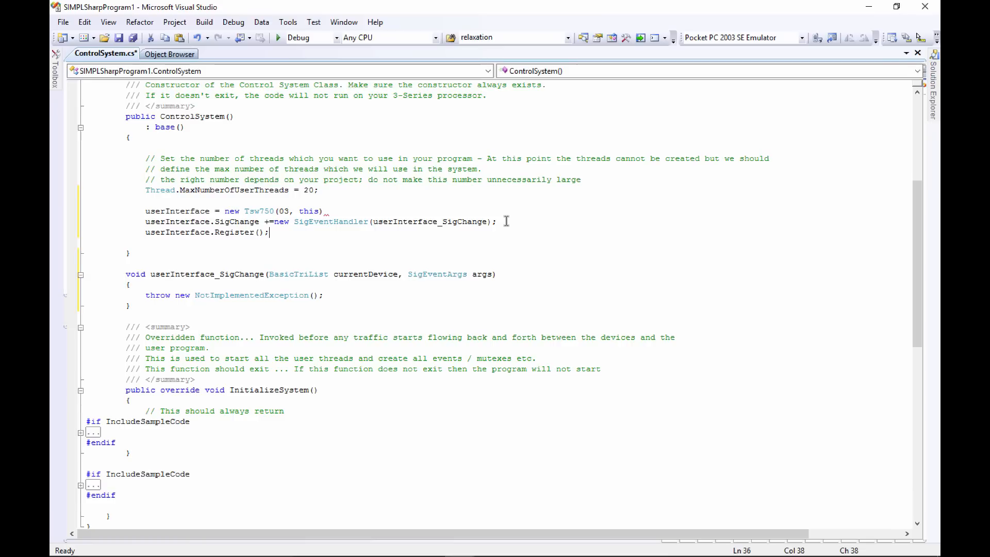
pyautogui.click(333, 210)
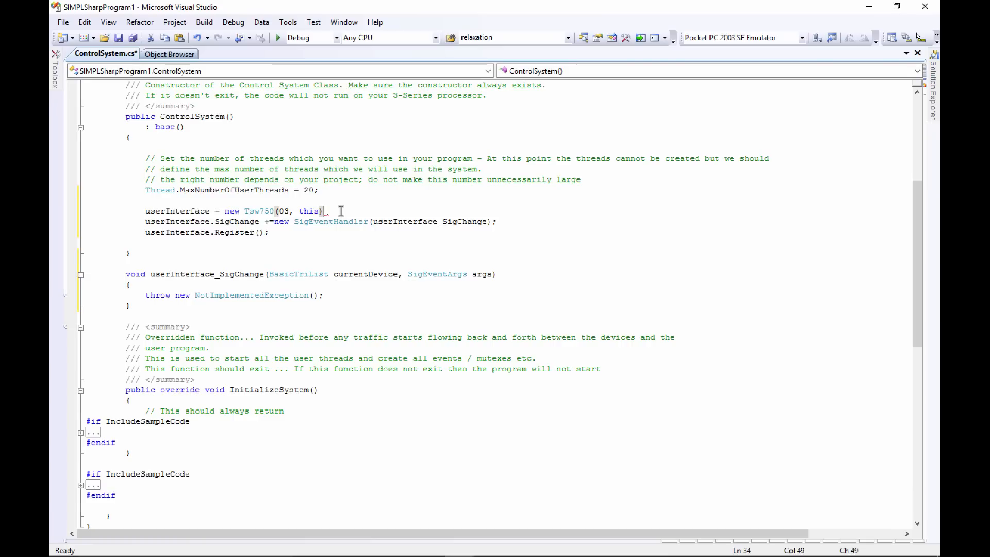
pyautogui.write(';')
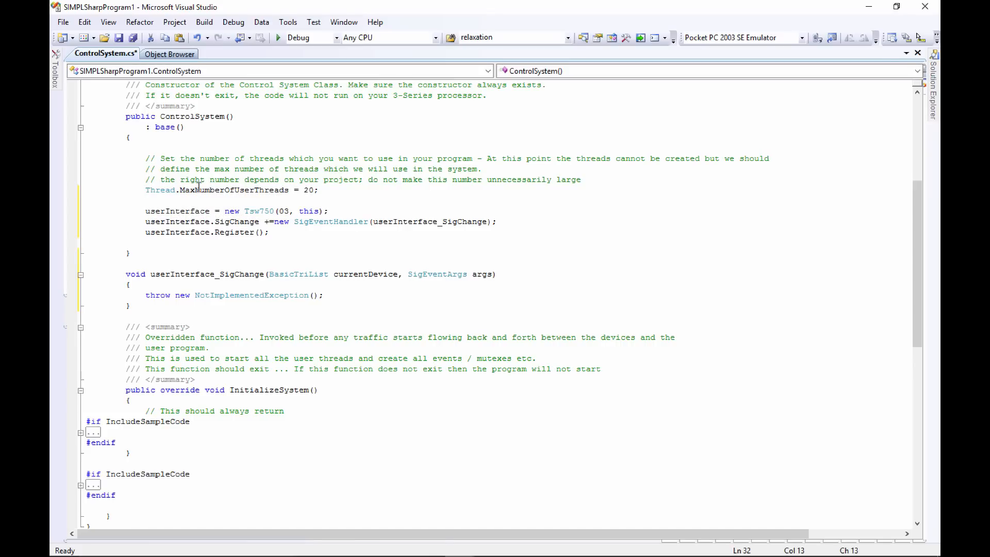
pyautogui.moveTo(198, 239)
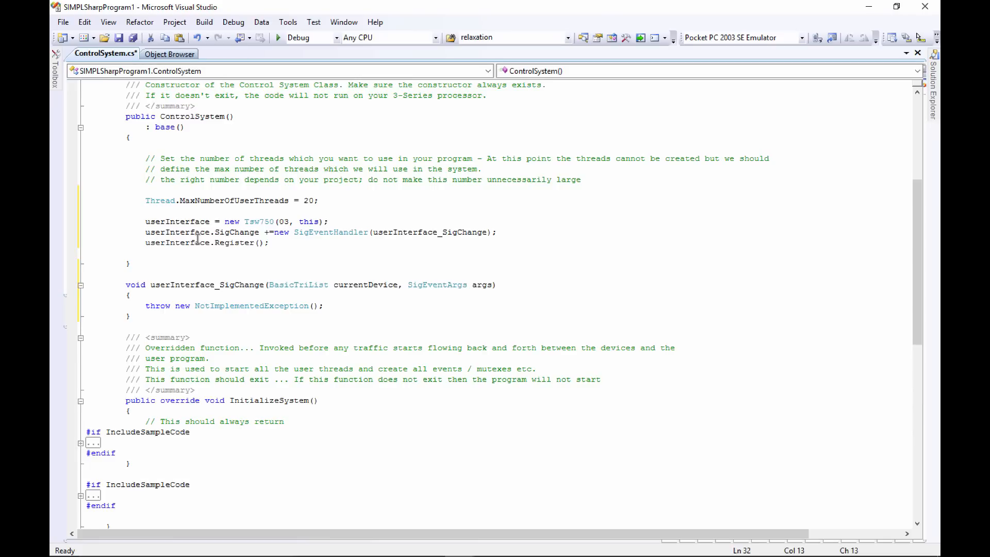
# Step: Wrap the constructor's thread, panel, subscription and Register lines in a try block and start a catch
pyautogui.write('try')
pyautogui.click(498, 253)
pyautogui.write('}')
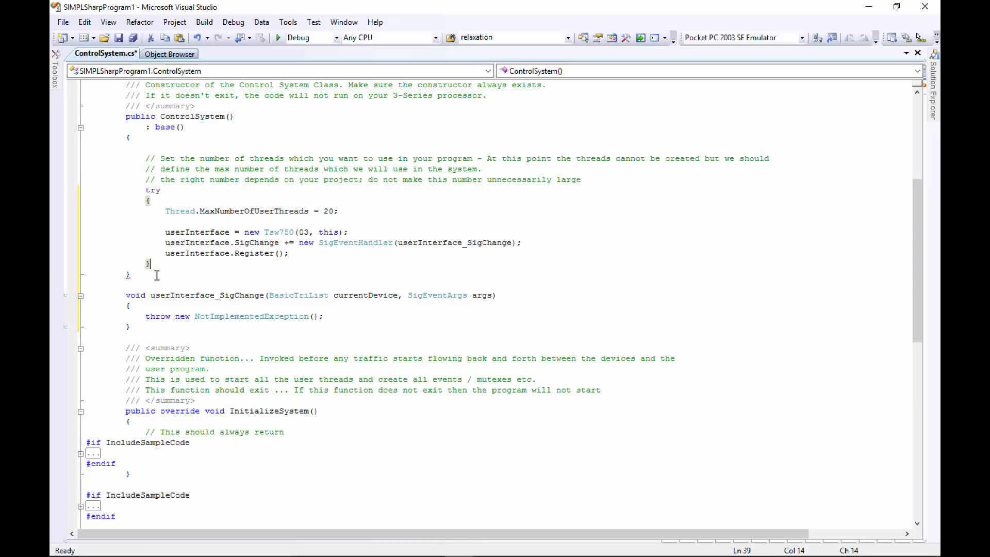
pyautogui.write('ca')
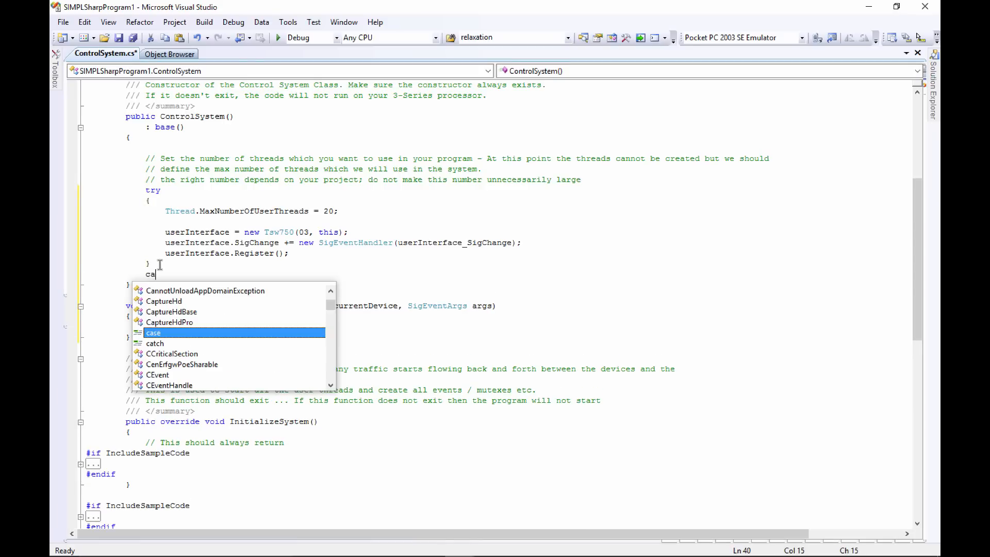
pyautogui.write('tch')
pyautogui.write('{')
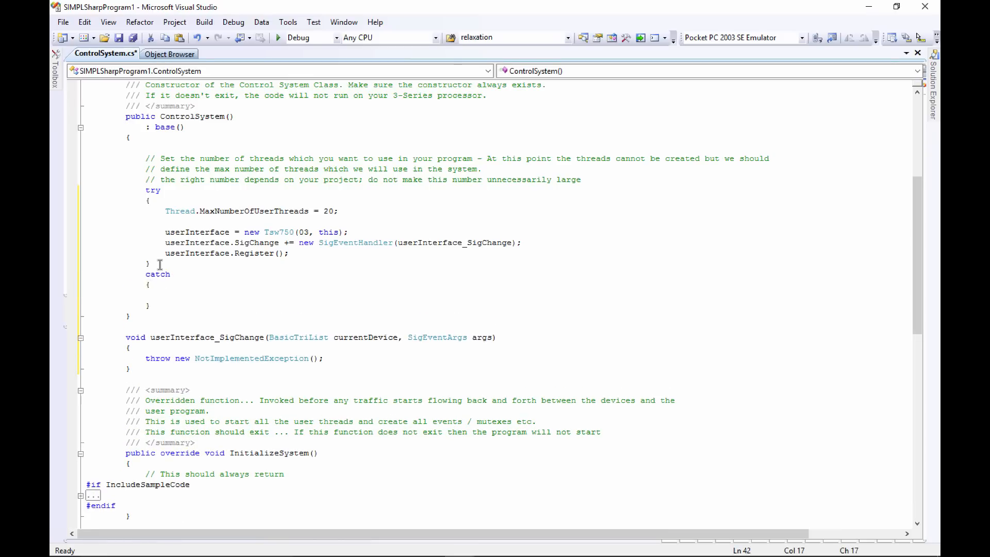
# Step: Log "error constructing control system: " through ErrorLog.Error in the catch block
pyautogui.write('ErrorLog')
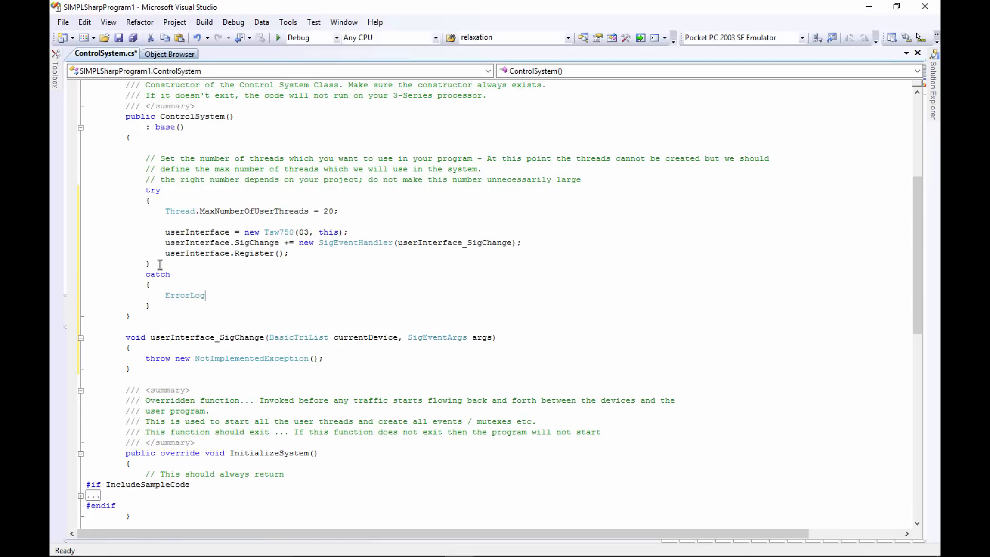
pyautogui.write('.lo')
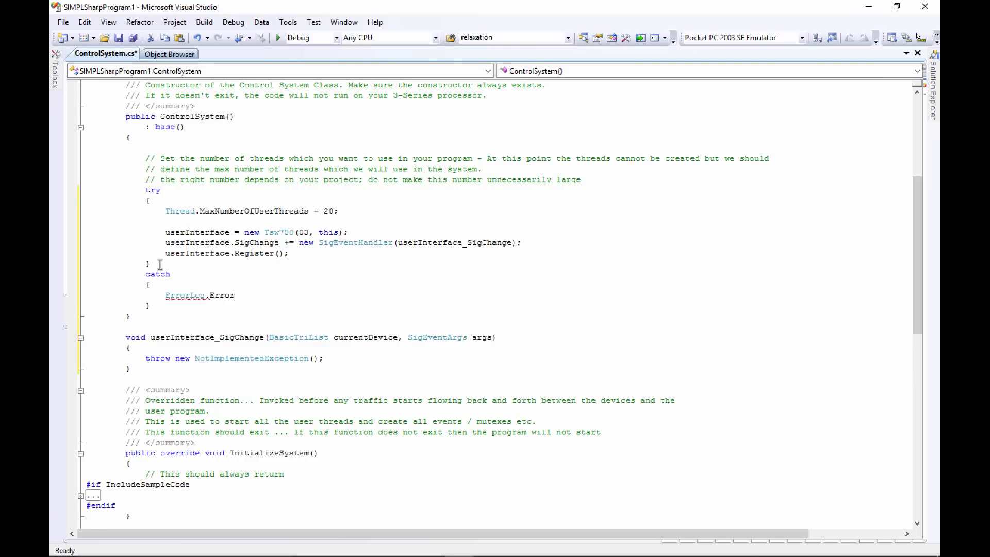
pyautogui.write('();')
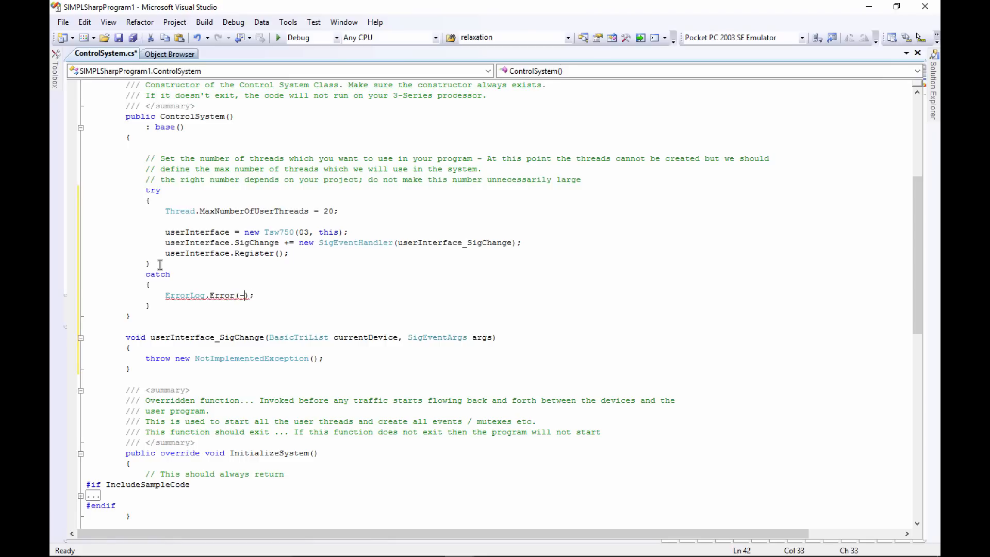
pyautogui.write('""')
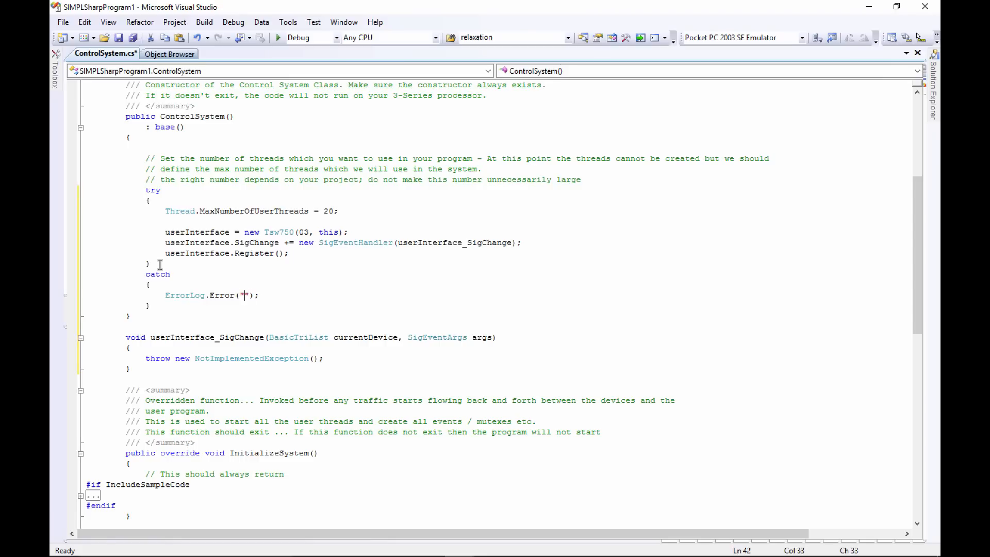
pyautogui.write('error c')
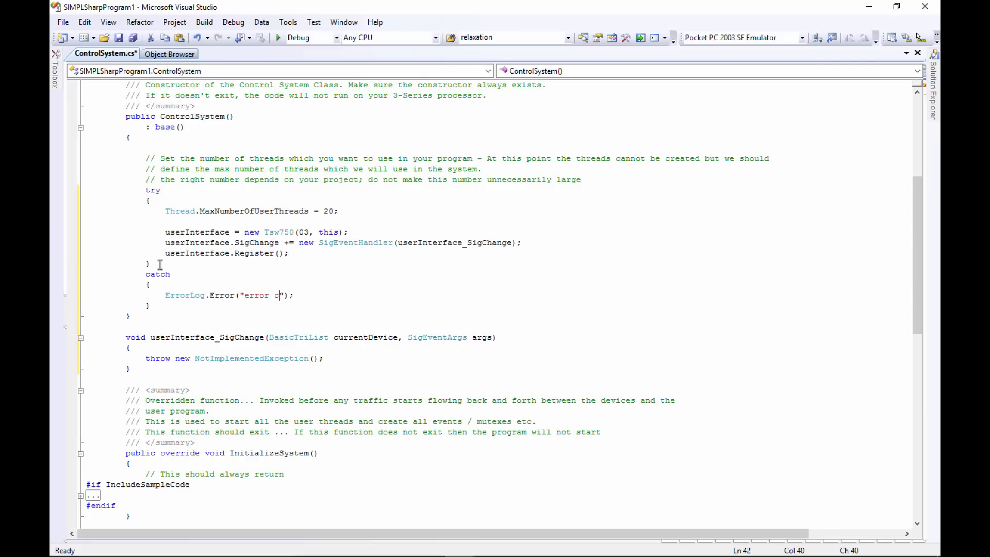
pyautogui.write('onstructing')
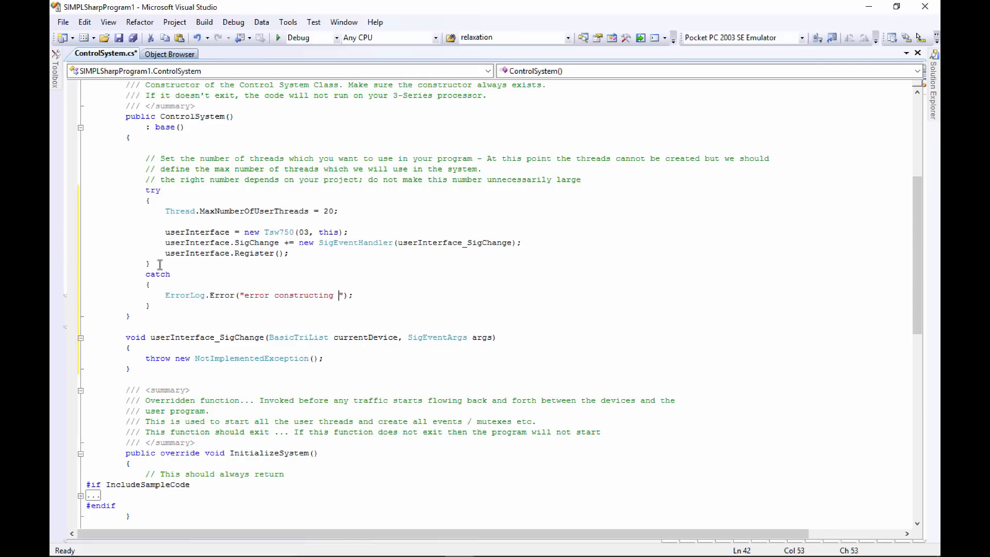
pyautogui.write('control system')
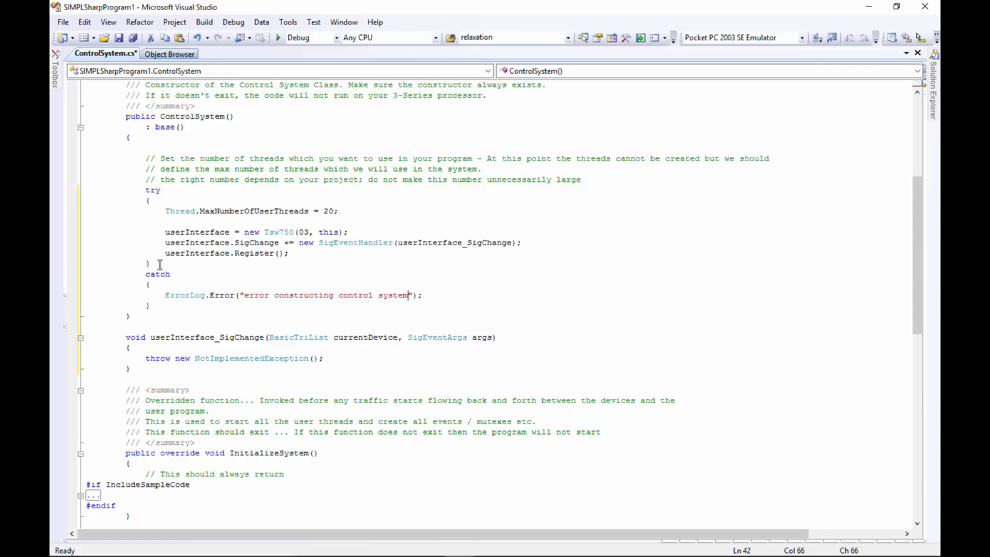
pyautogui.write(':')
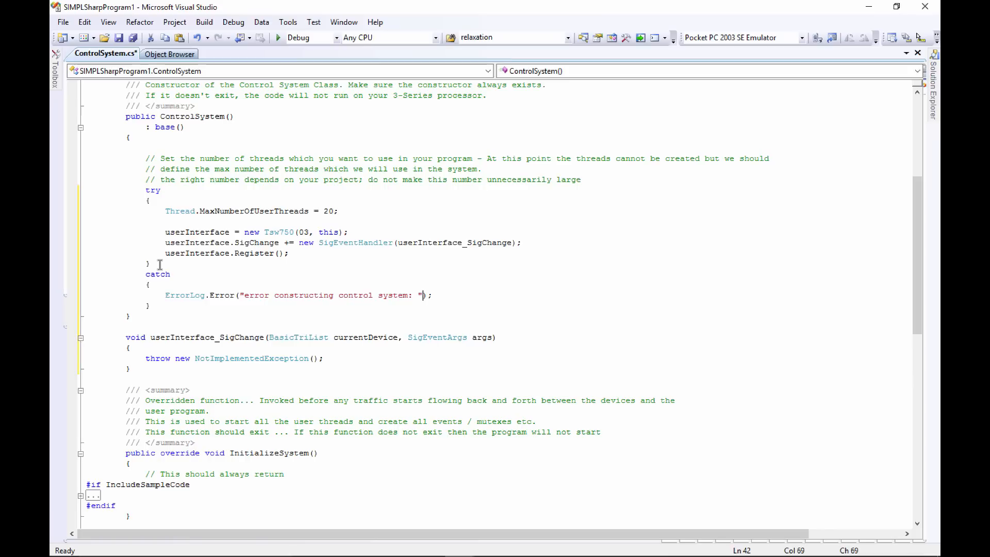
pyautogui.write('+')
pyautogui.click(161, 273)
pyautogui.write('(')
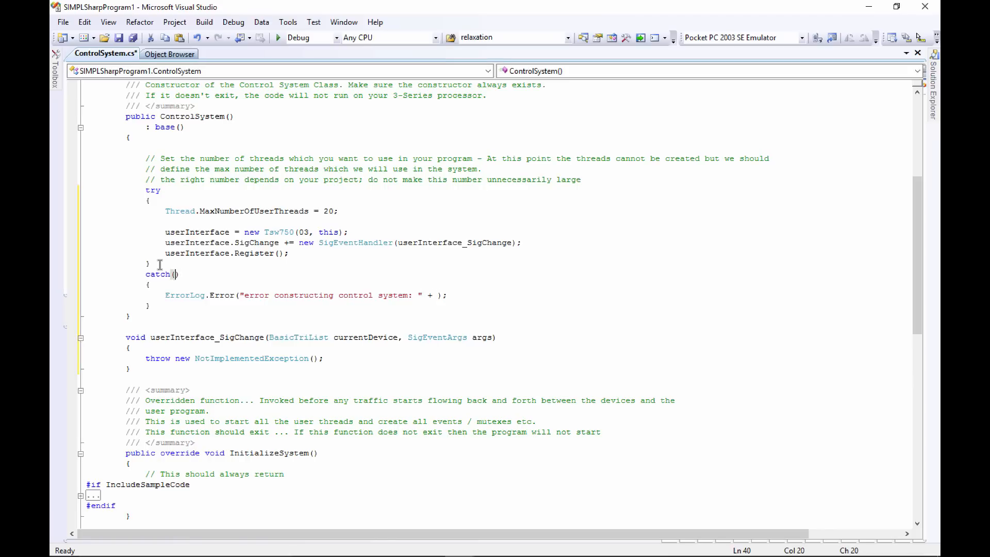
# Step: Catch Exception as error and append error.Message to the logged text
pyautogui.write('Ex')
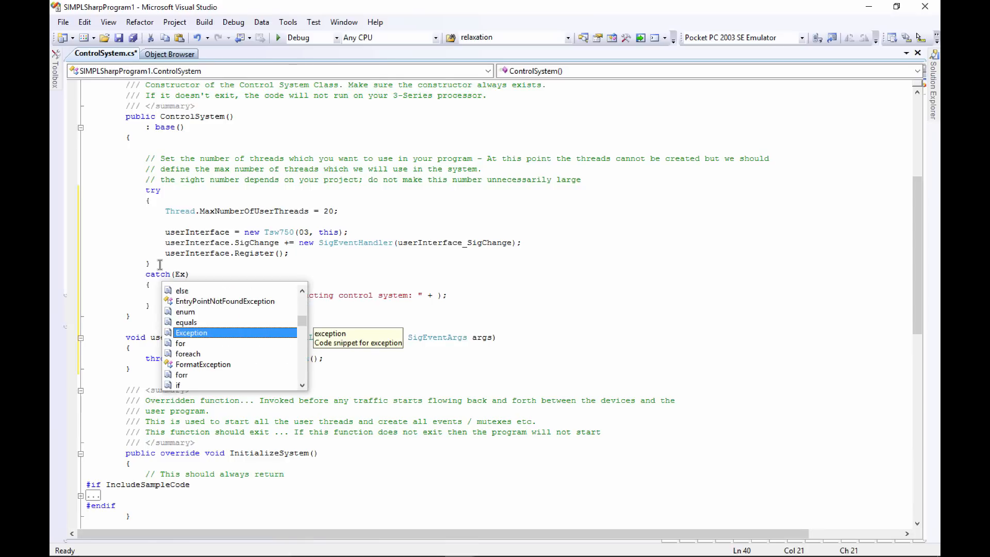
pyautogui.write('Exception 233')
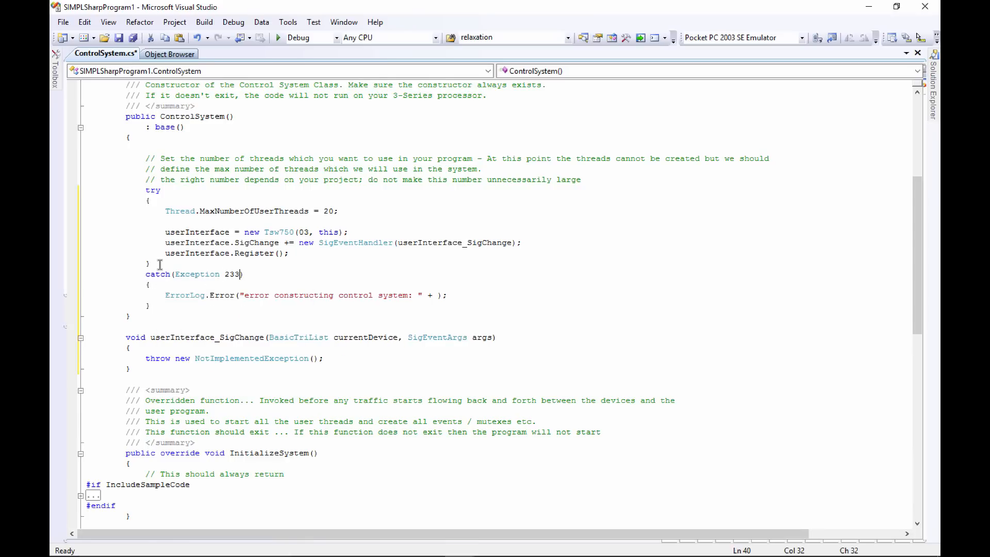
pyautogui.write('er')
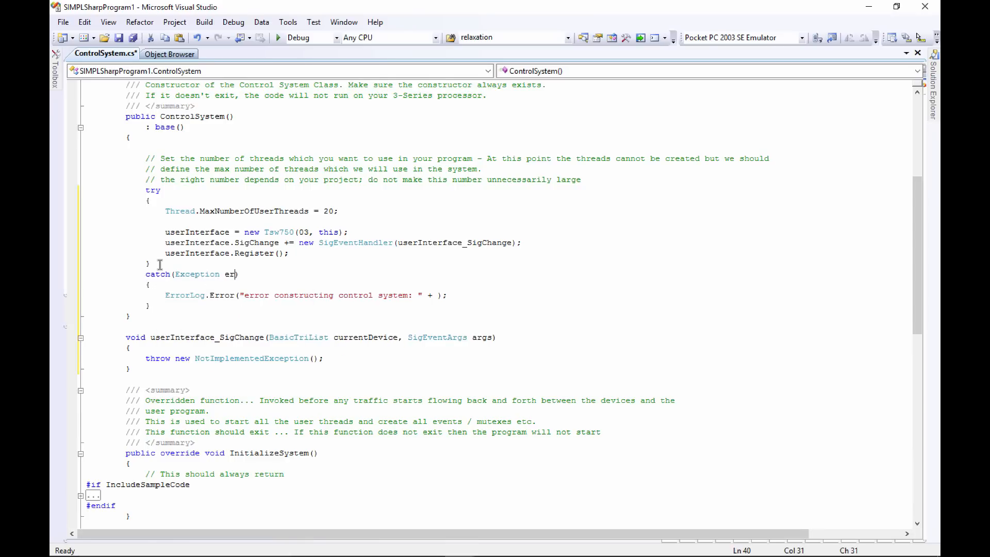
pyautogui.write('ror')
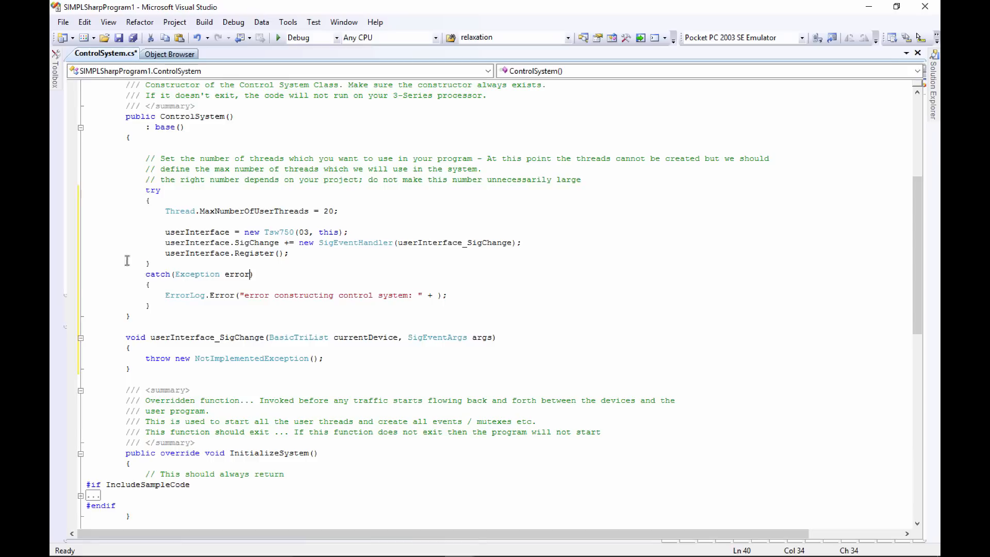
pyautogui.doubleClick(236, 275)
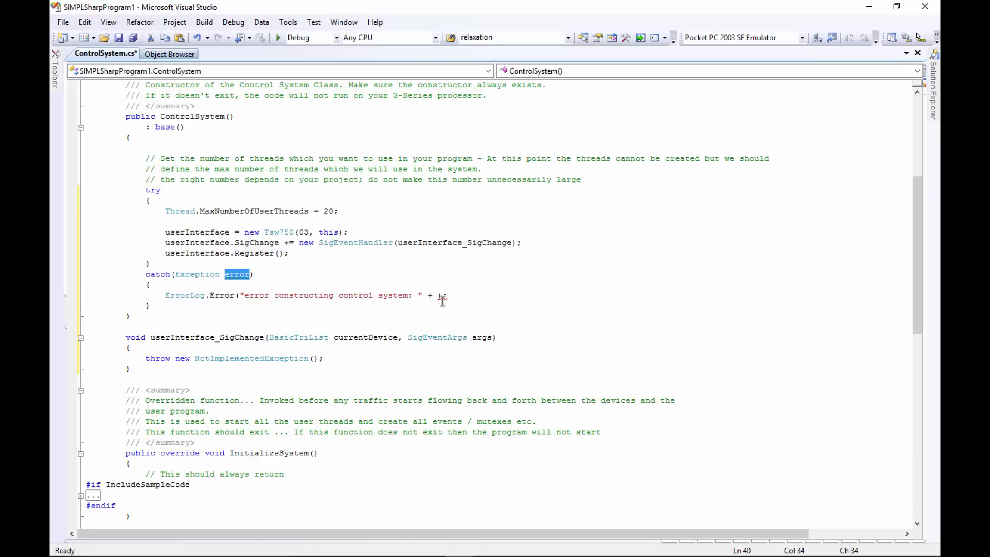
pyautogui.write('error')
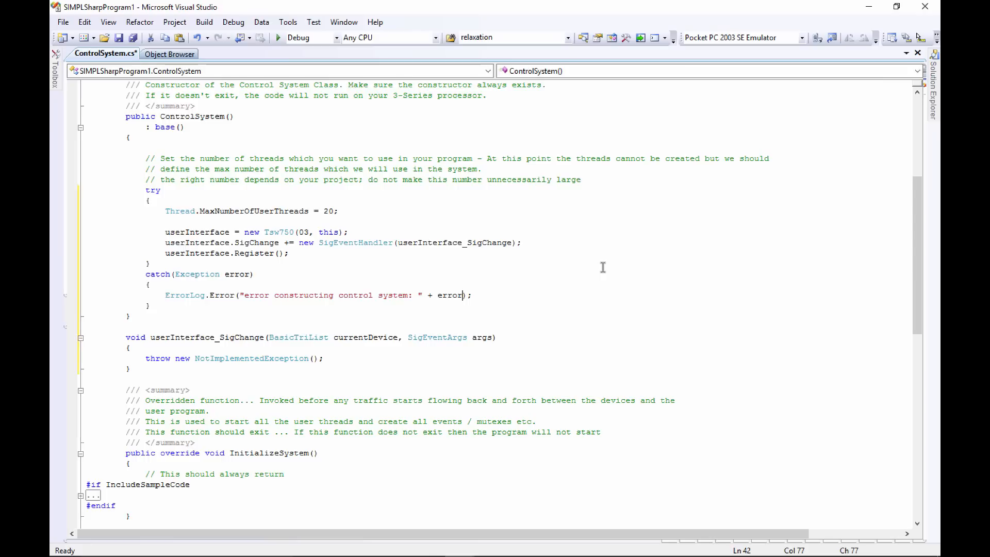
pyautogui.write('.Message')
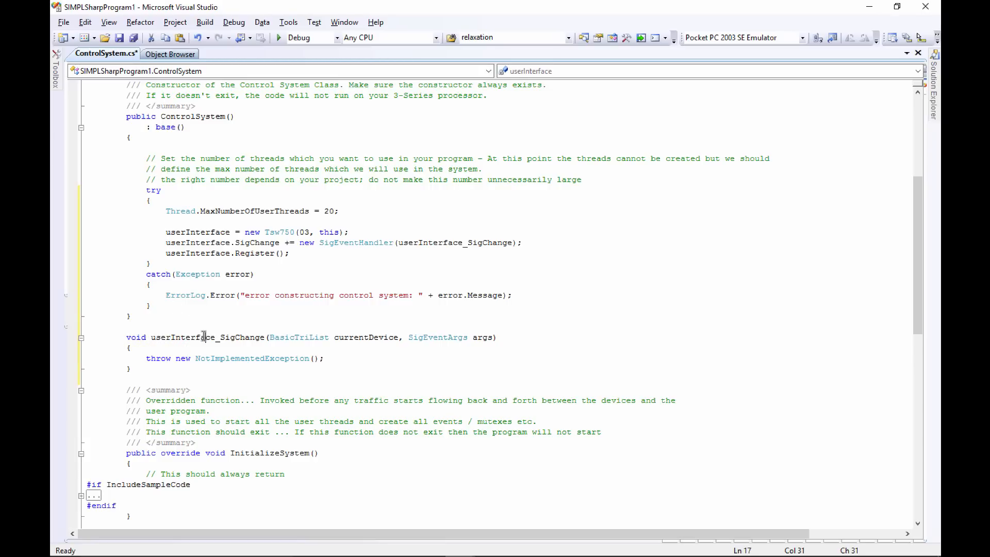
# Step: Review the userInterface_SigChange handler's currentDevice and args parameters, then delete its NotImplementedException line
pyautogui.doubleClick(205, 338)
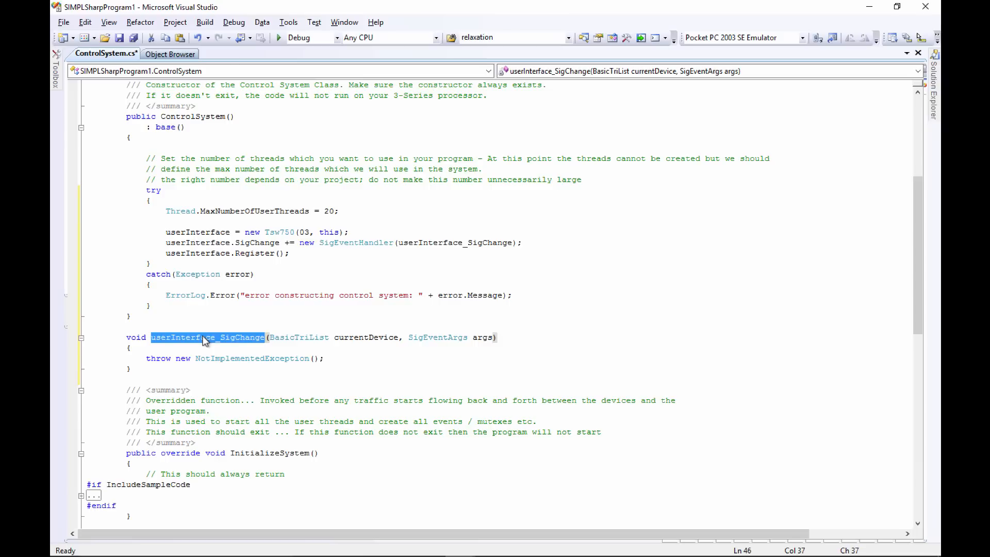
pyautogui.moveTo(191, 242)
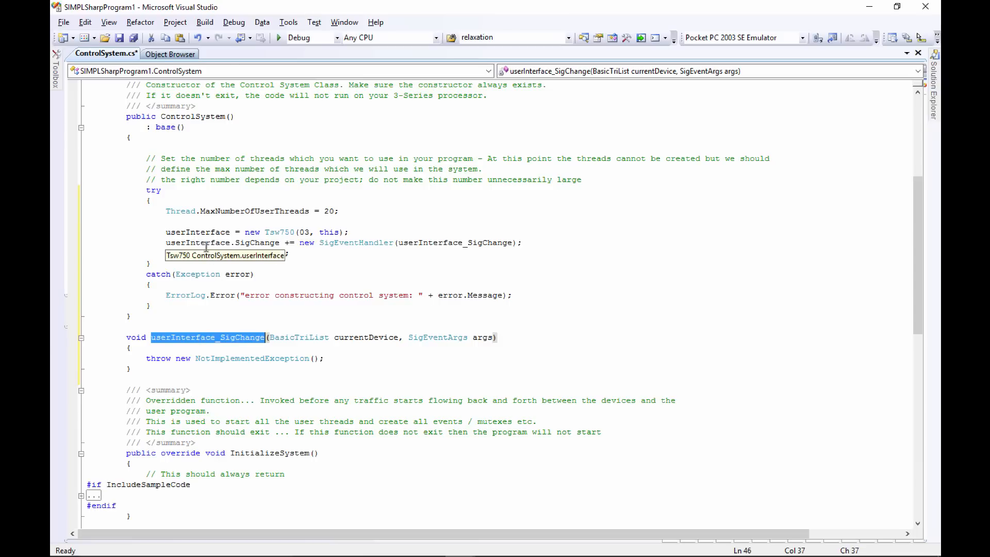
pyautogui.write('userInterface.Register();')
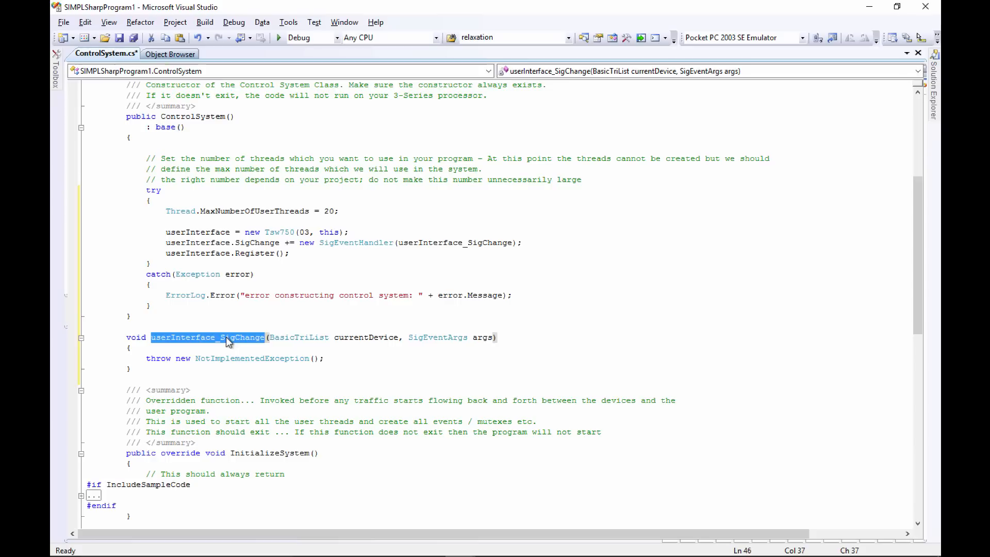
pyautogui.moveTo(340, 341)
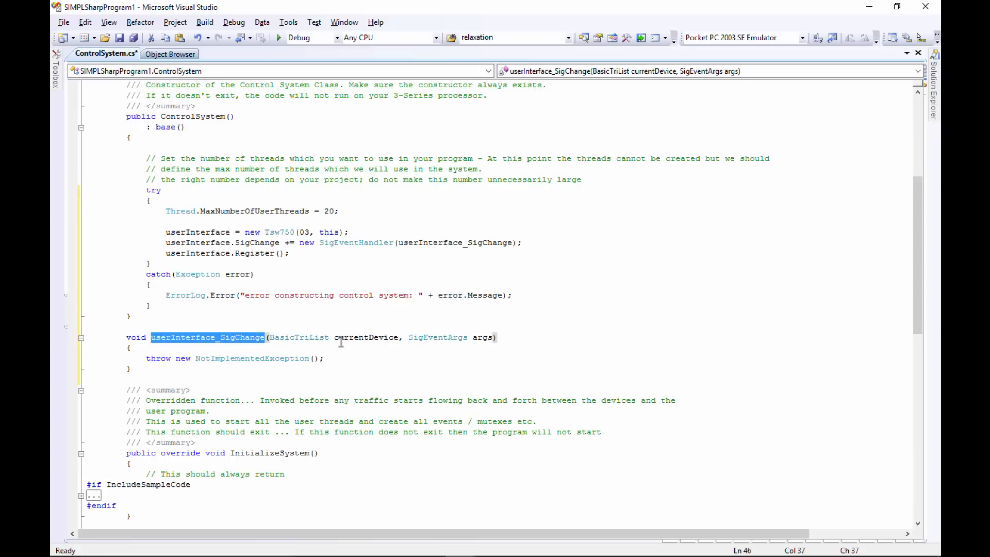
pyautogui.doubleClick(366, 337)
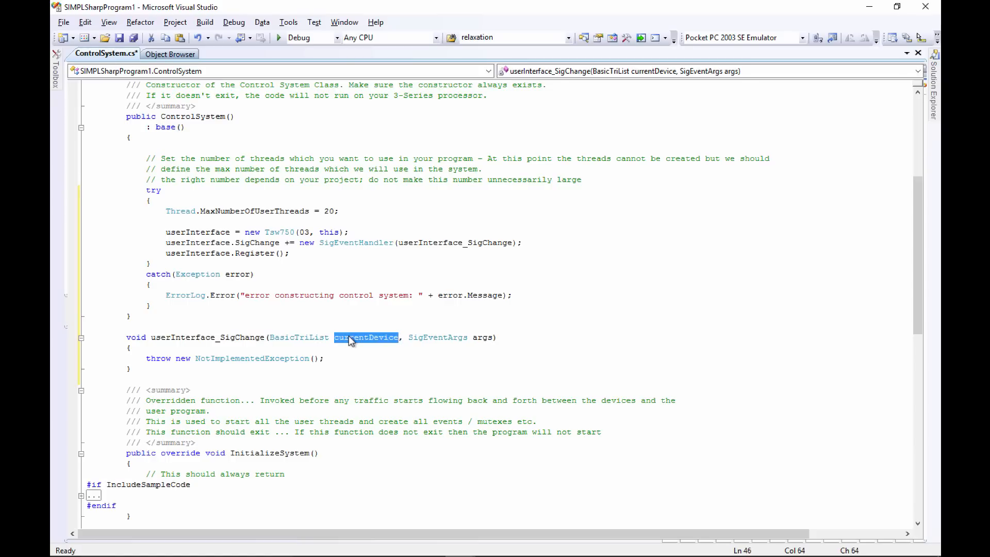
pyautogui.moveTo(480, 338)
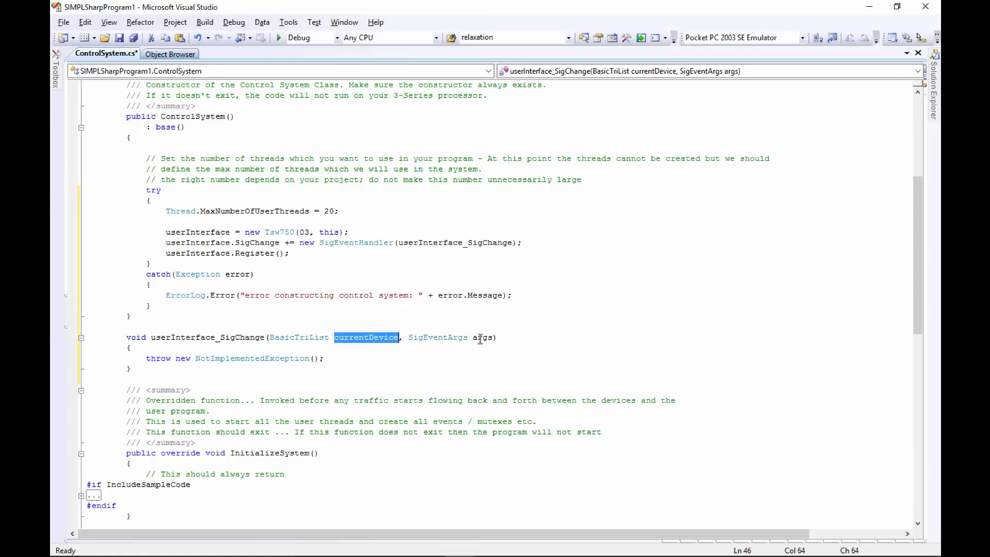
pyautogui.doubleClick(482, 337)
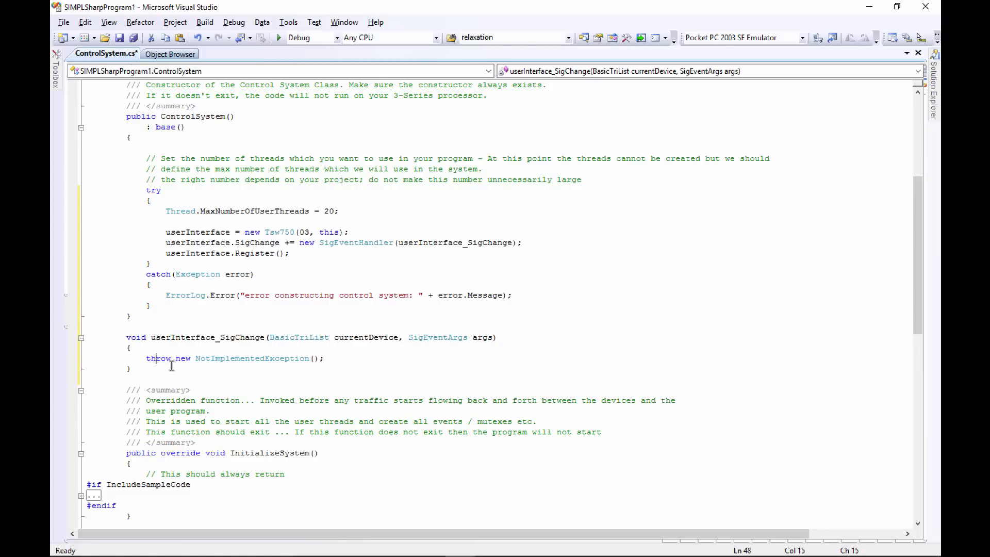
pyautogui.click(211, 359)
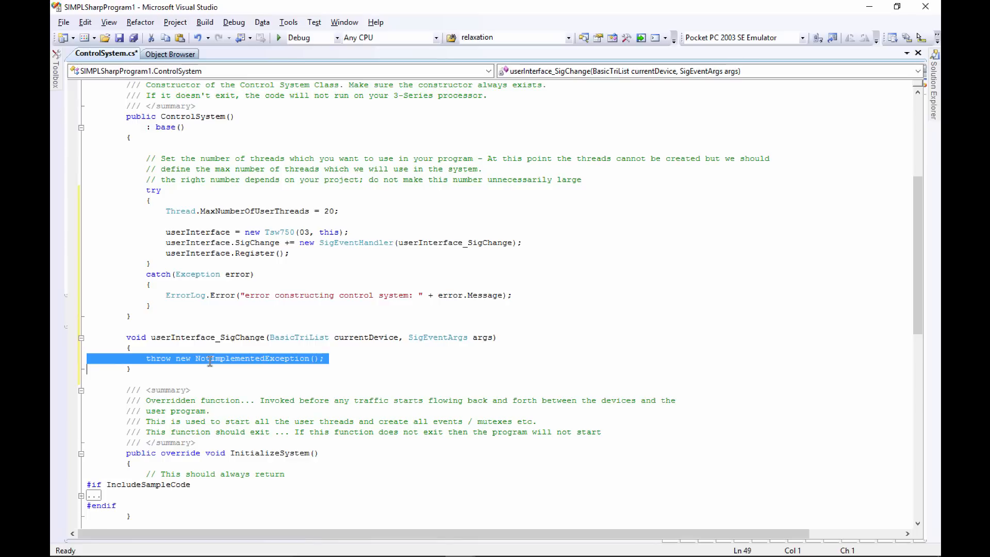
pyautogui.press('Delete')
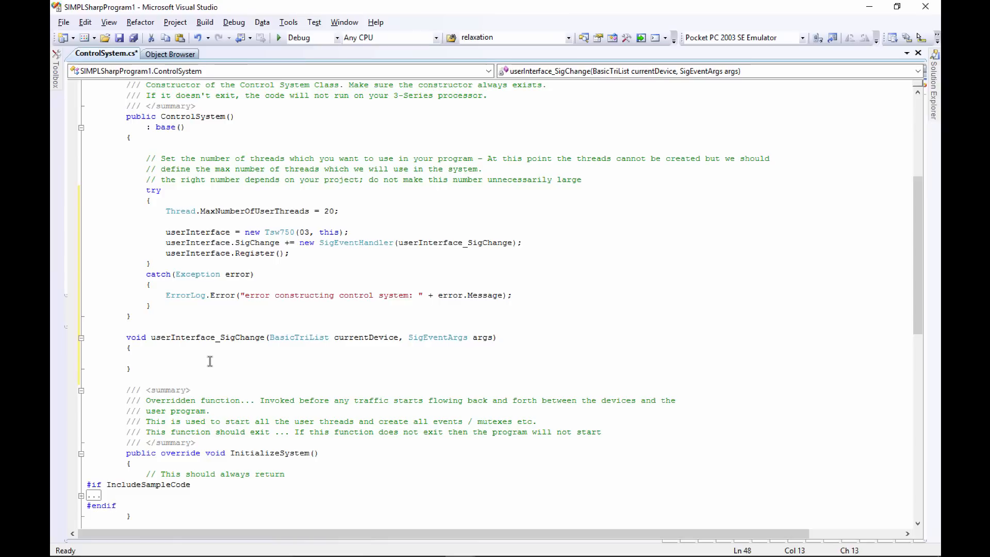
# Step: Add a switch on args.Sig.Type in the handler and begin a case on eSigType
pyautogui.write('t')
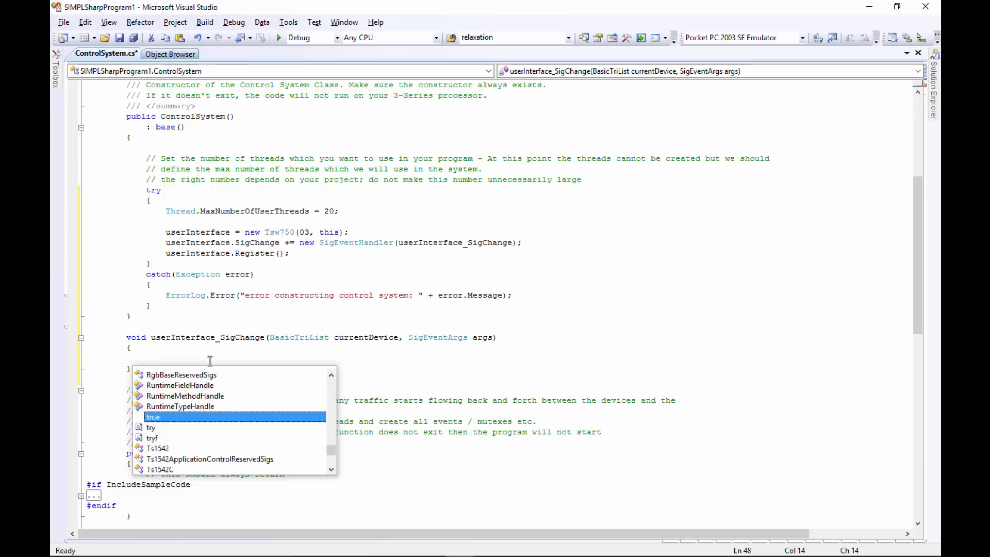
pyautogui.write('switch')
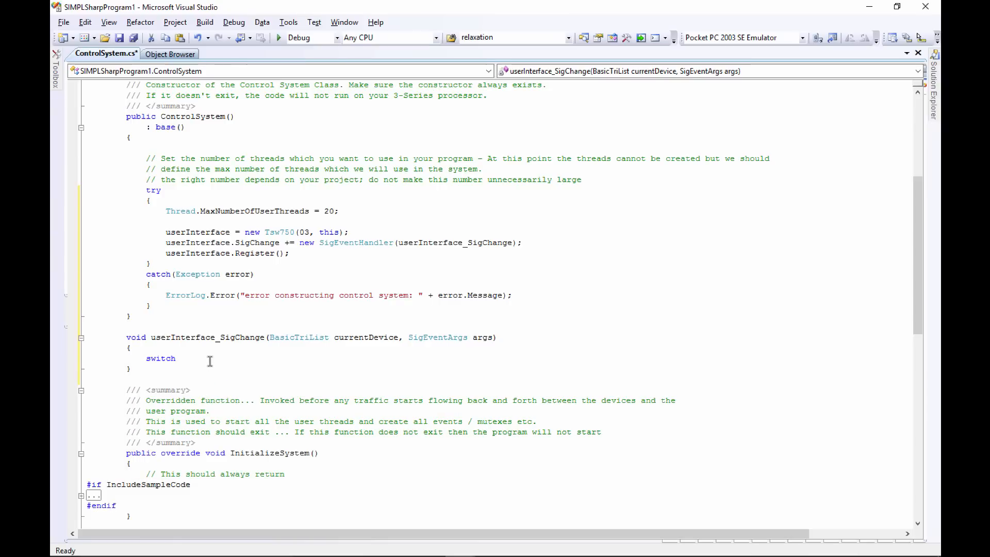
pyautogui.write('()')
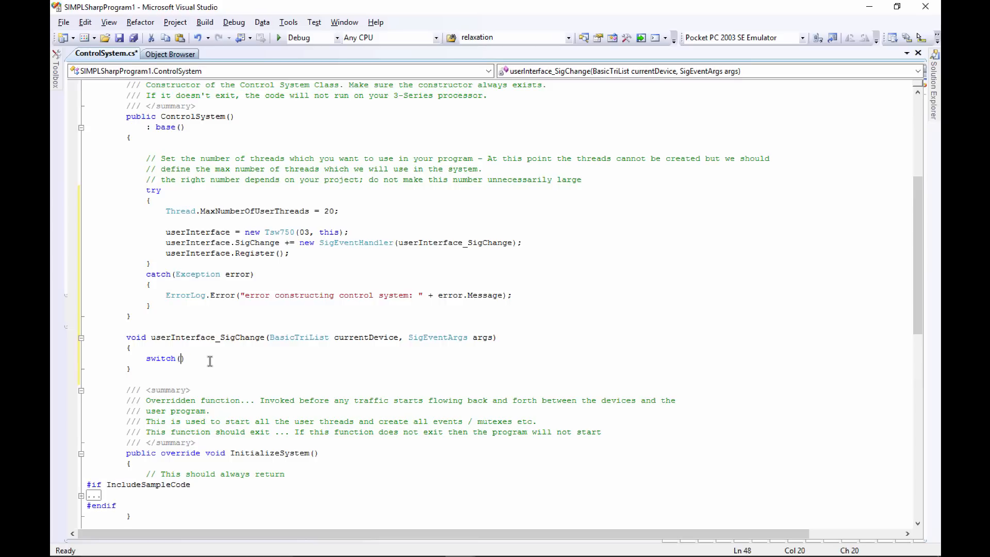
pyautogui.write('arg')
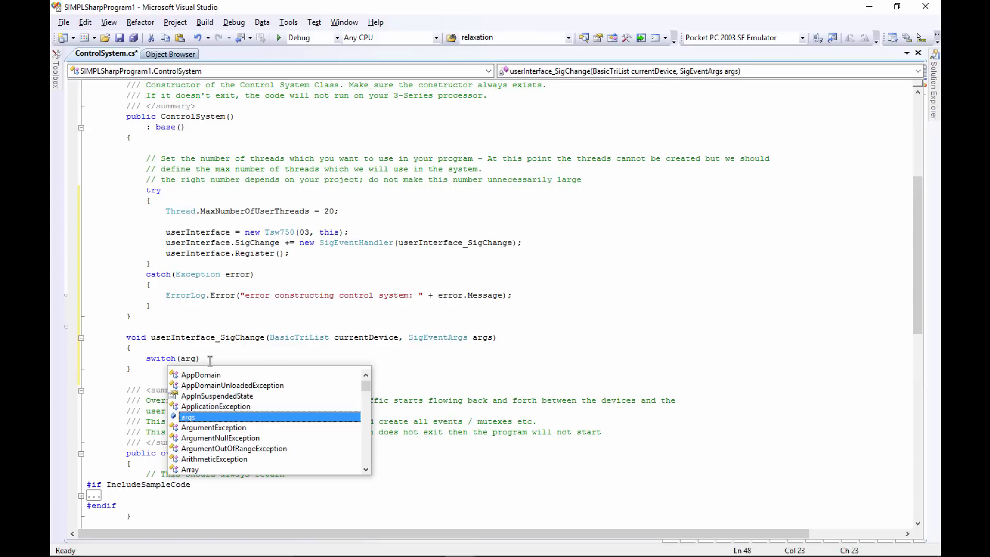
pyautogui.write('s')
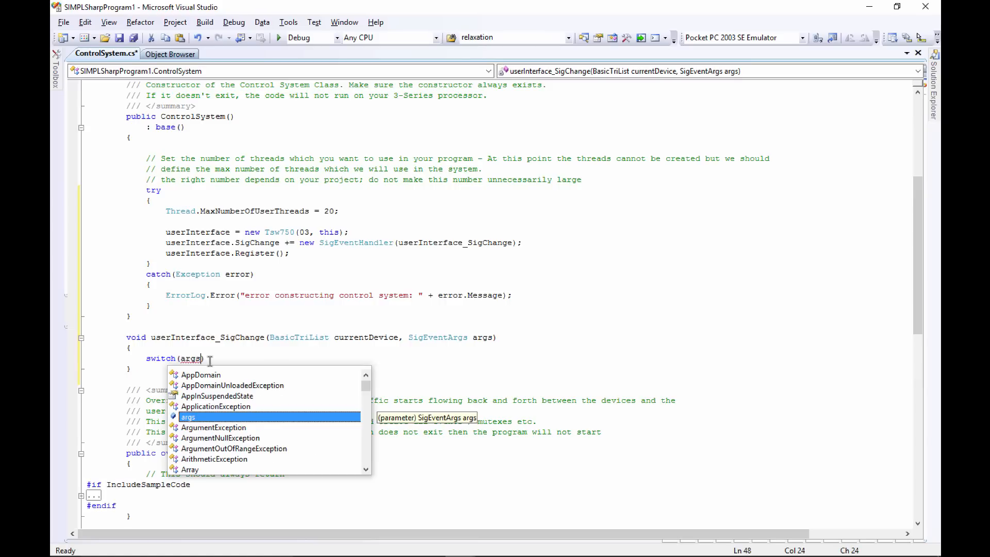
pyautogui.write('.si')
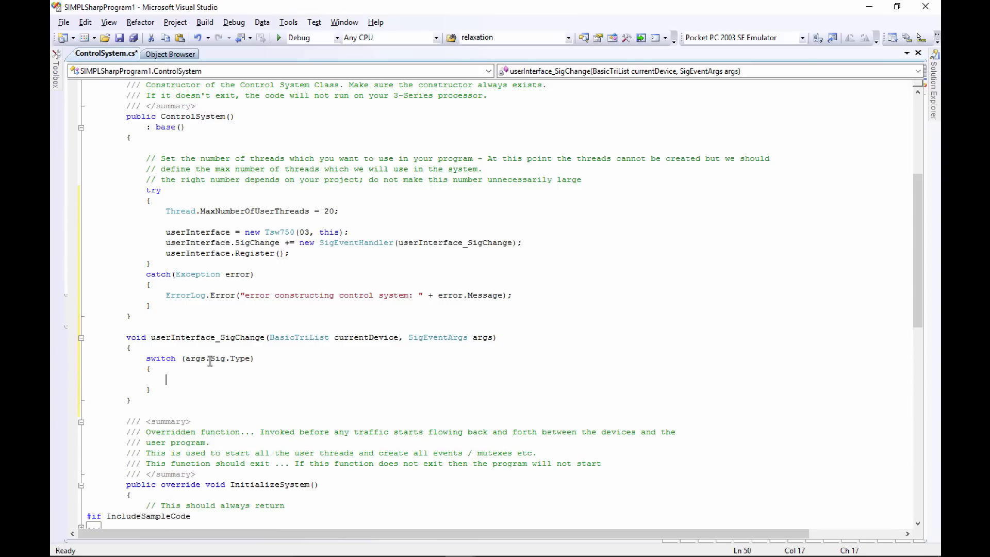
pyautogui.write('case eSigType')
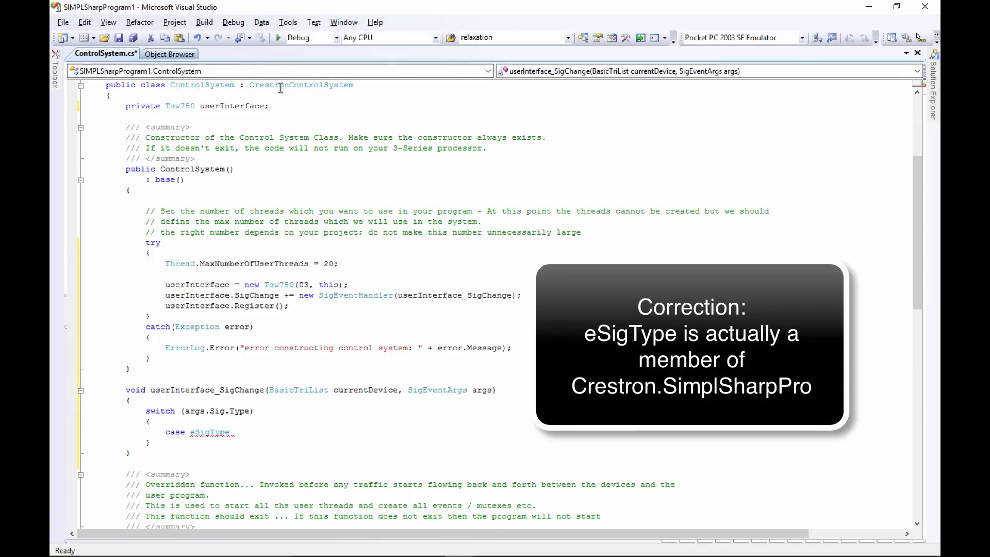
pyautogui.moveTo(293, 85)
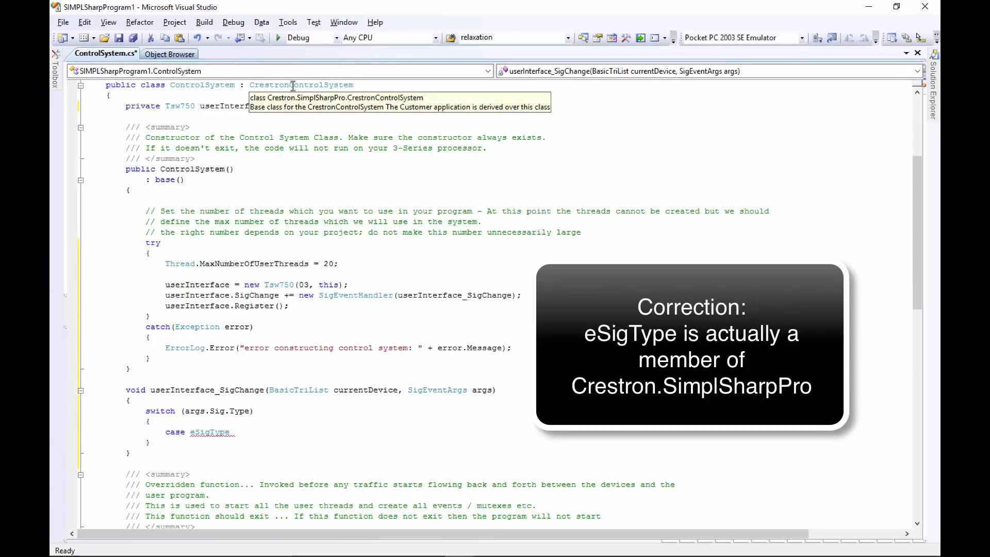
pyautogui.moveTo(224, 442)
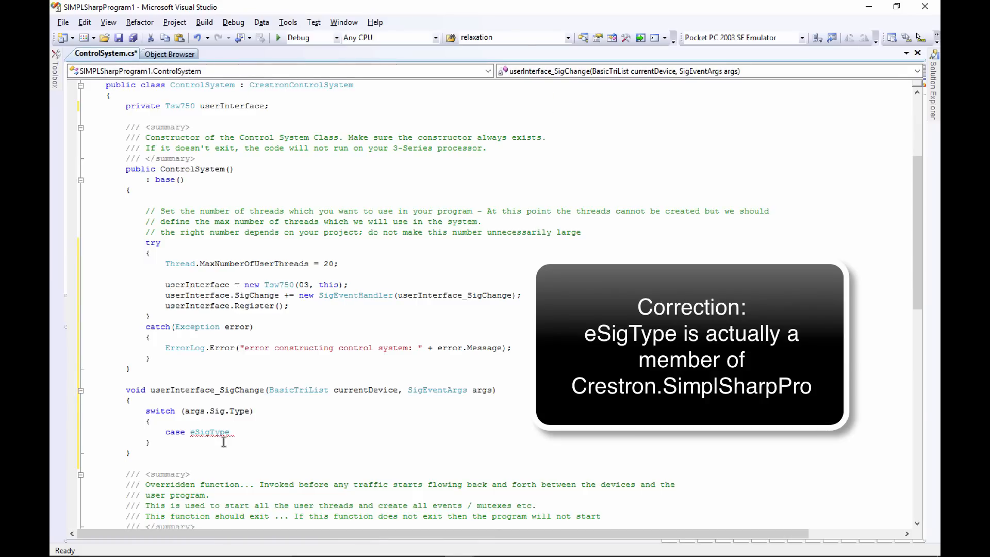
# Step: Complete the first case as eSigType.Bool with a break
pyautogui.click(232, 431)
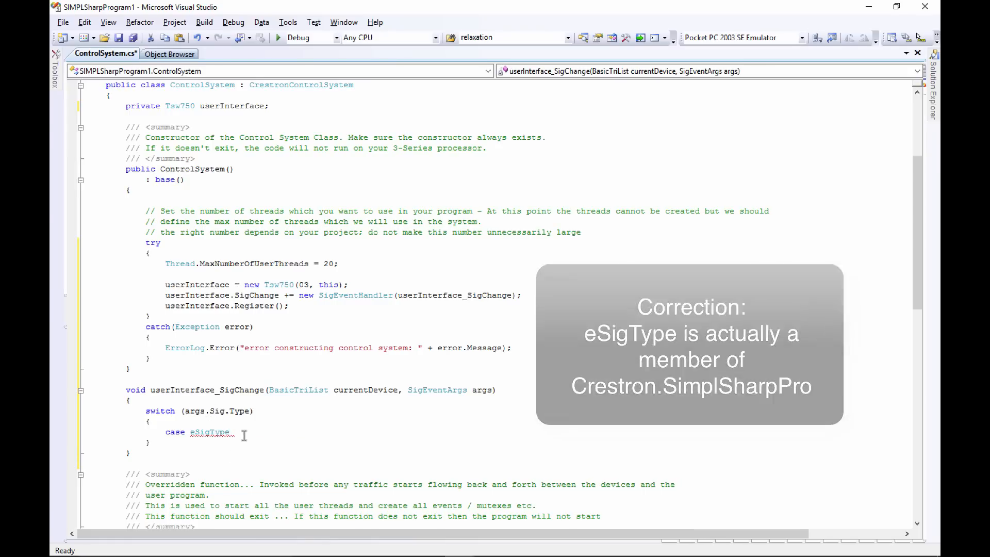
pyautogui.write('.')
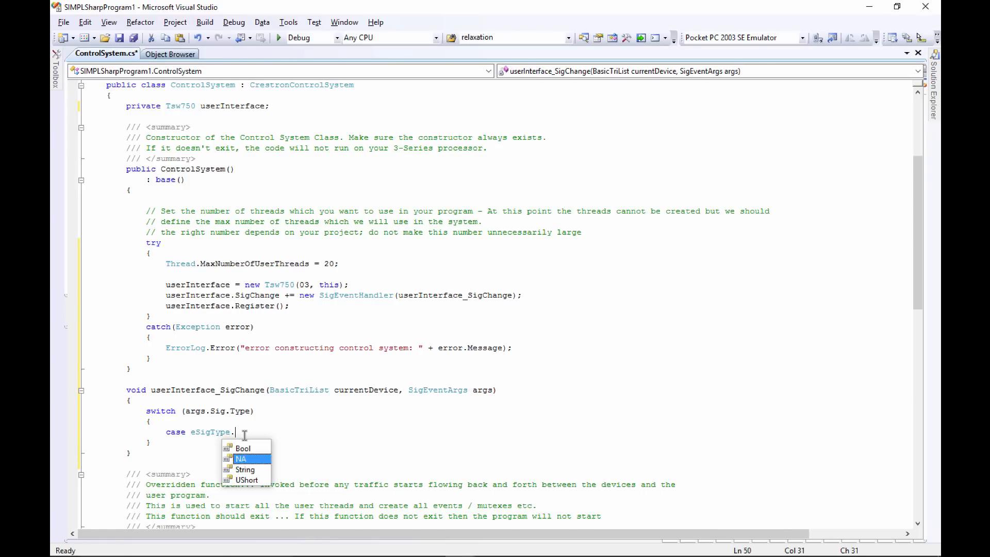
pyautogui.doubleClick(243, 447)
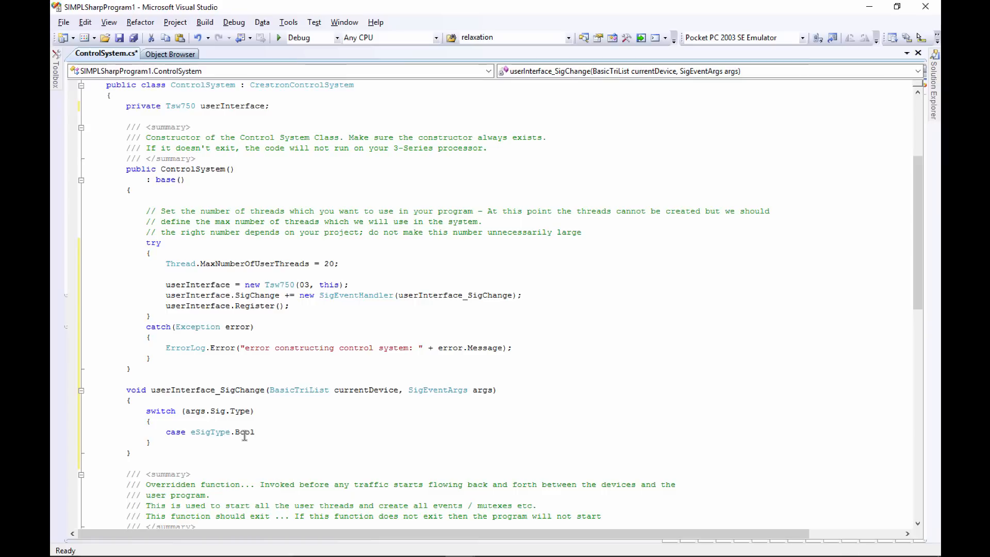
pyautogui.write(':')
pyautogui.write('{')
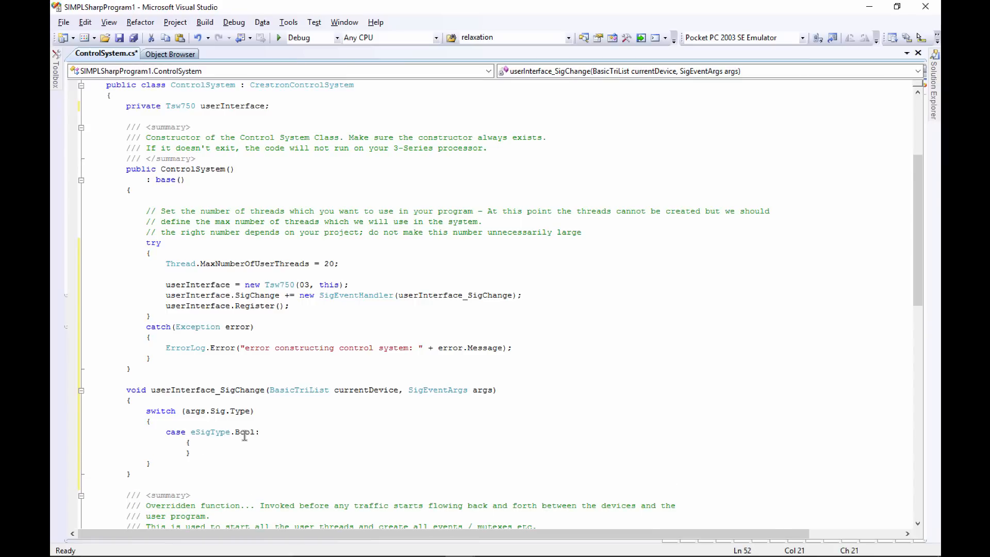
pyautogui.write('break;')
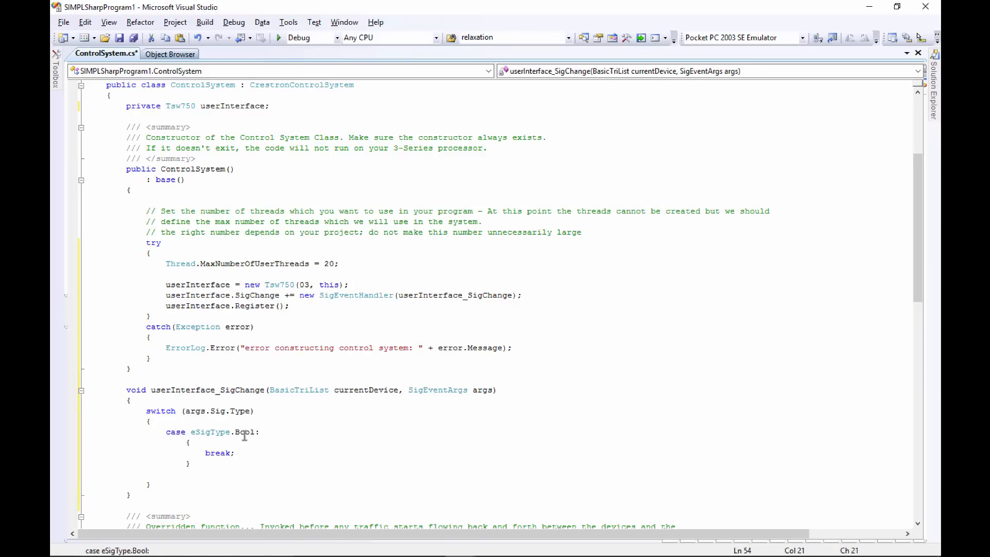
# Step: Add case eSigType.UShort and case eSigType.String, each ending with break;
pyautogui.write('case')
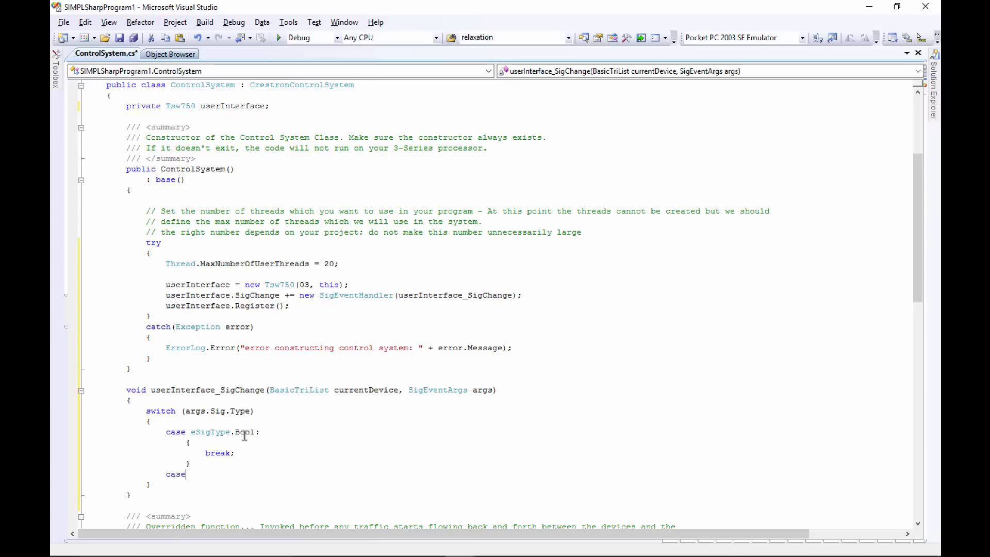
pyautogui.write('eSigType')
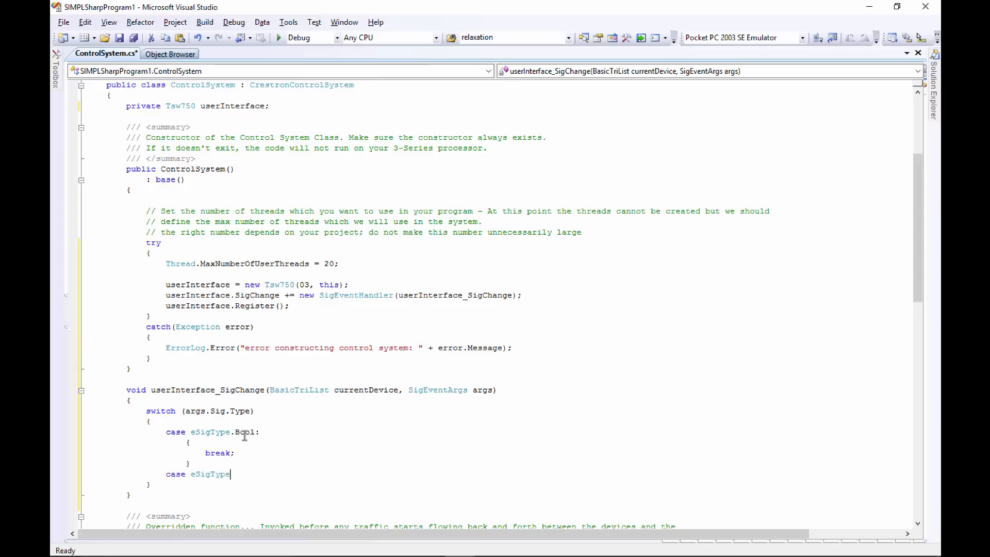
pyautogui.write('.')
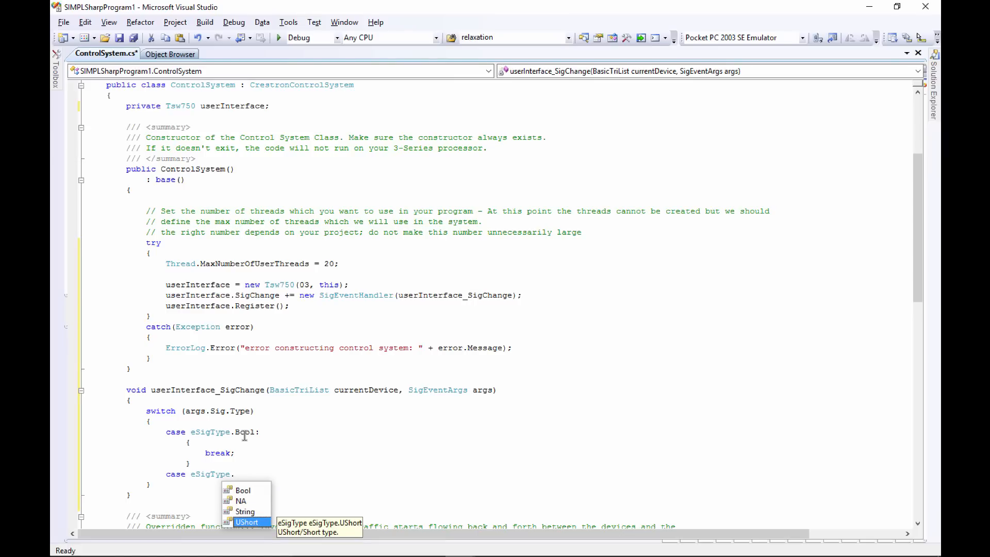
pyautogui.press('Tab')
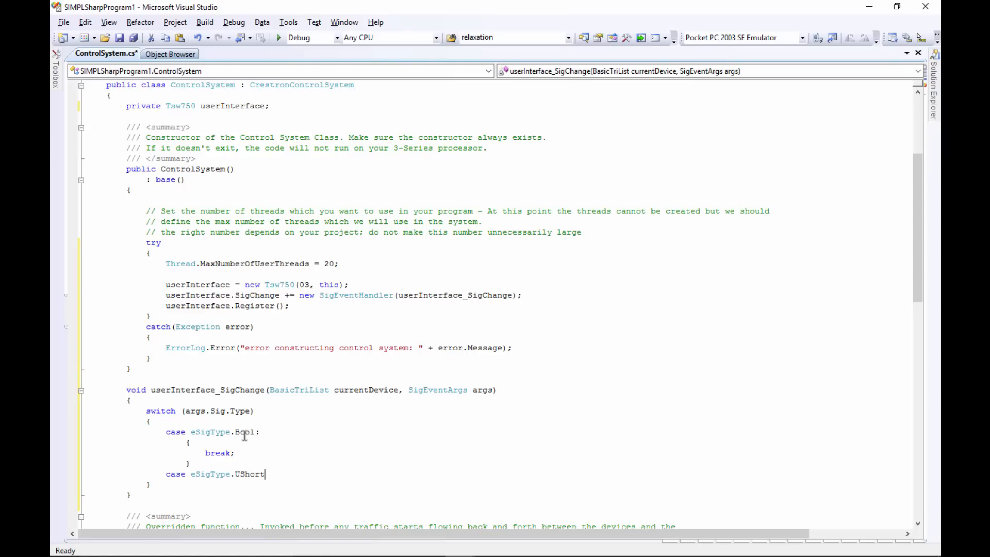
pyautogui.write(':')
pyautogui.write('{')
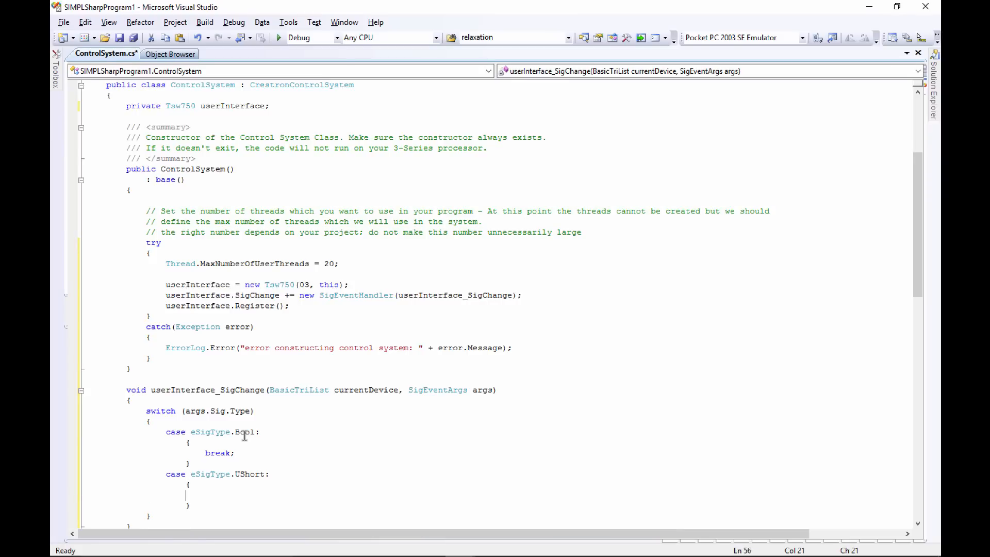
pyautogui.write('break')
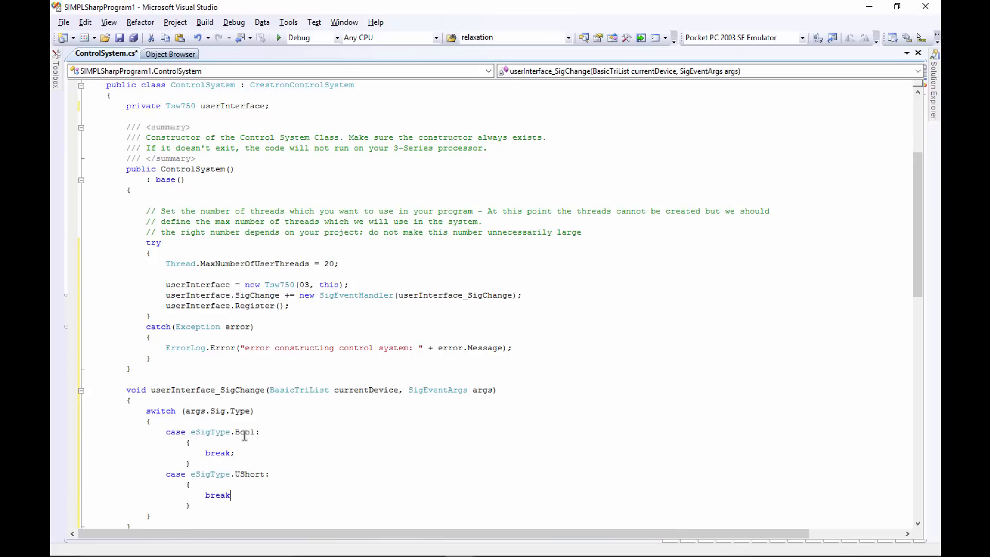
pyautogui.write(';')
pyautogui.write('case eSigType.String:')
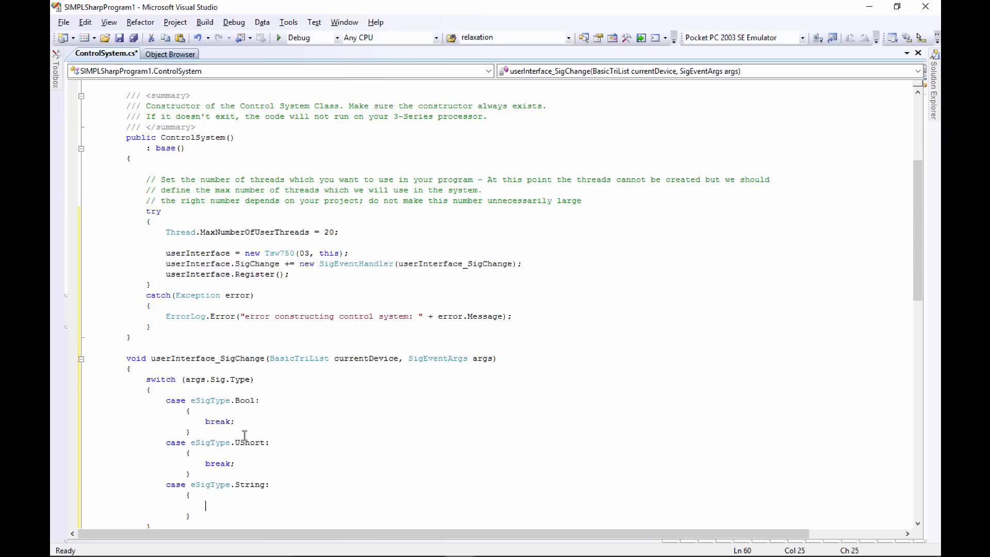
pyautogui.write('break')
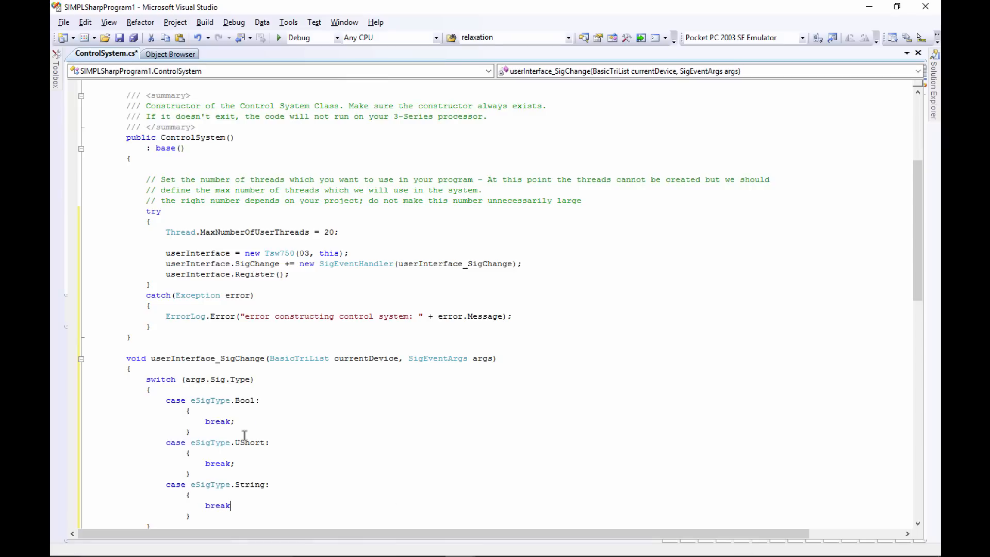
pyautogui.write(';')
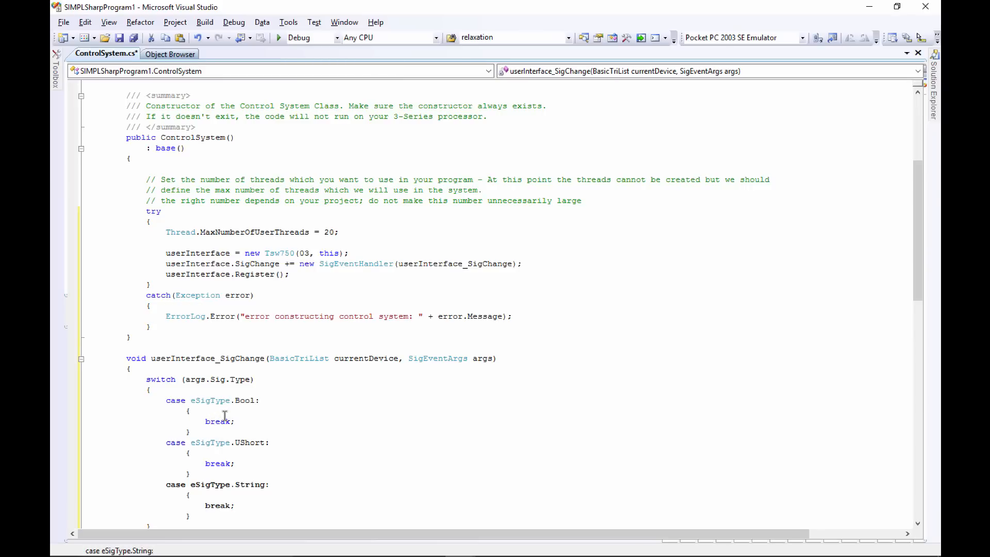
# Step: Open a new line inside the Bool case for its body
pyautogui.click(190, 410)
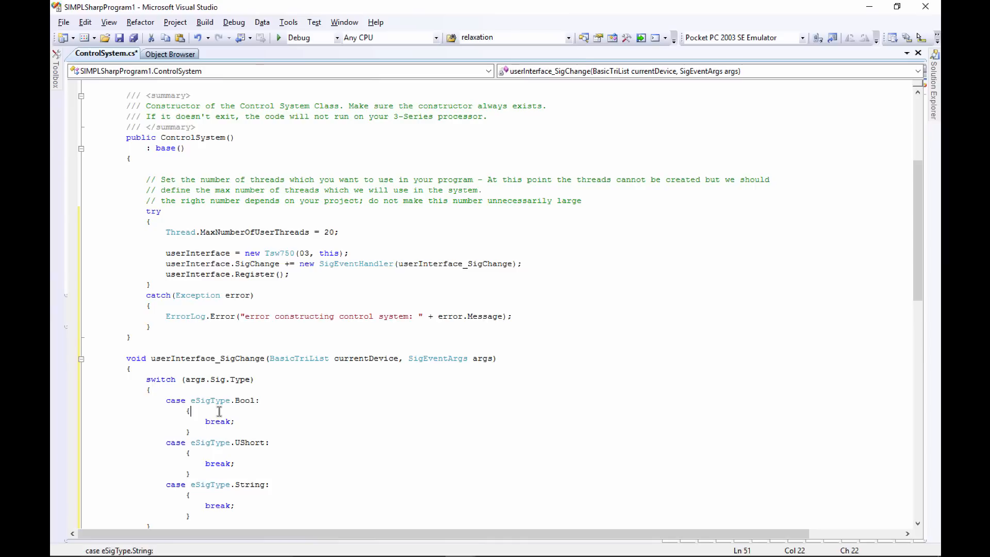
pyautogui.press('Enter')
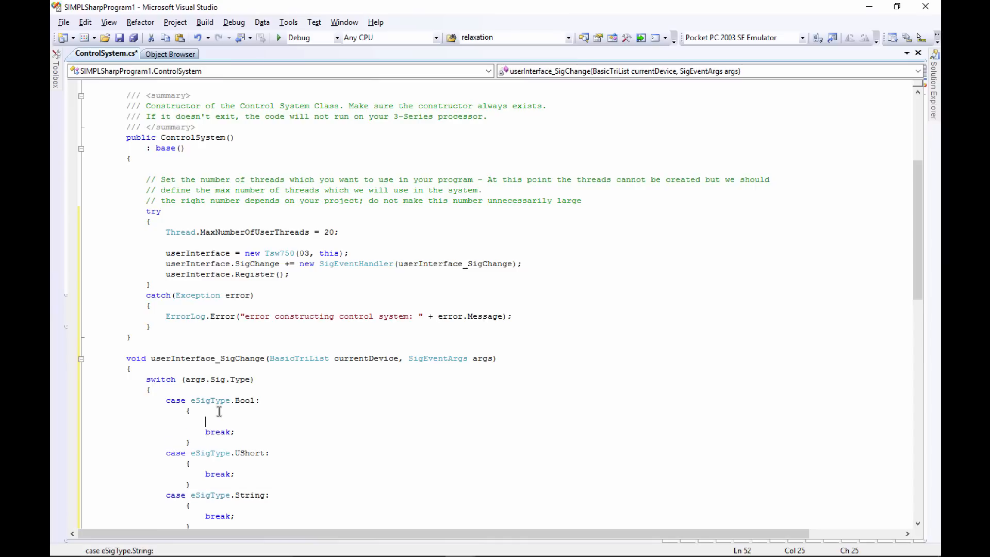
# Step: Add if (args.Sig.BoolValue) with an empty brace block inside the Bool case
pyautogui.doubleClick(245, 400)
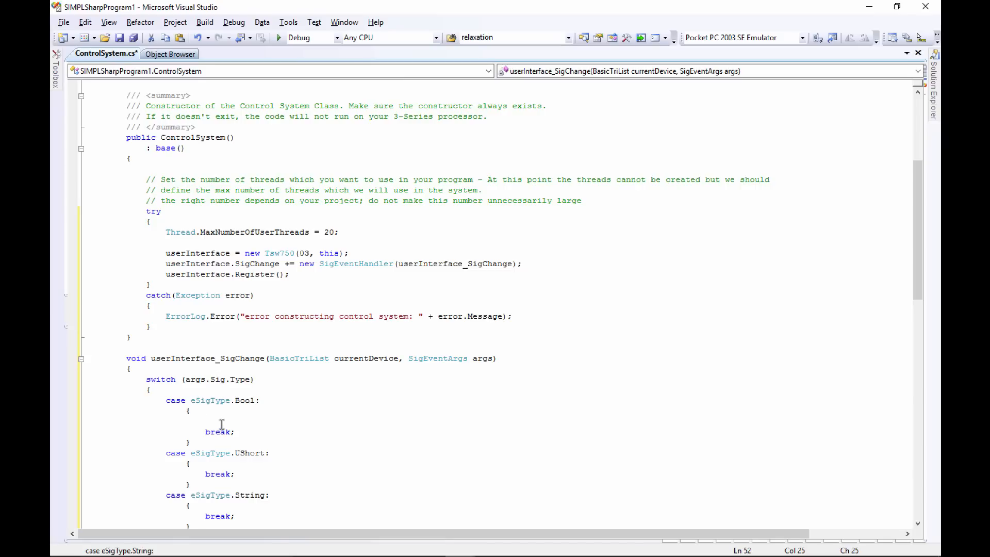
pyautogui.write('if()')
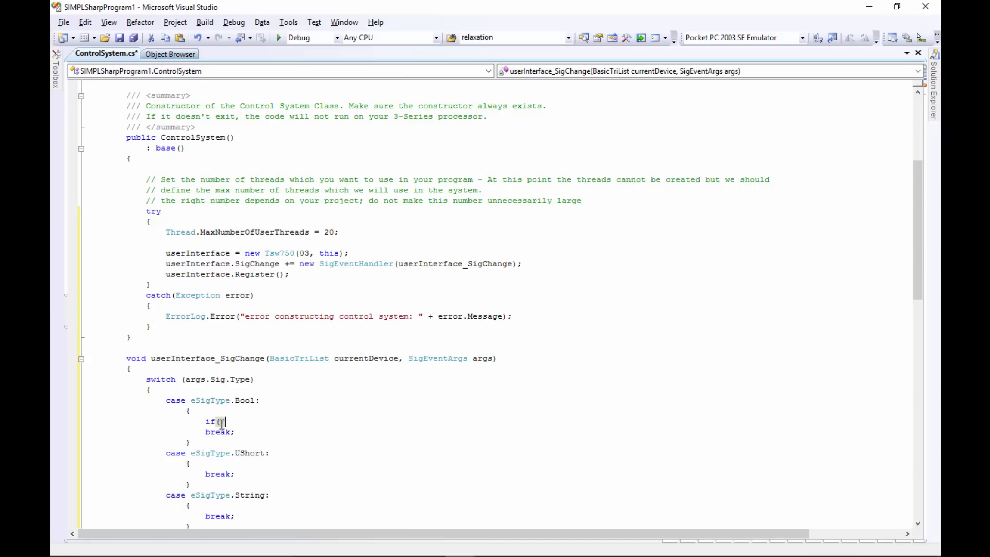
pyautogui.write('args')
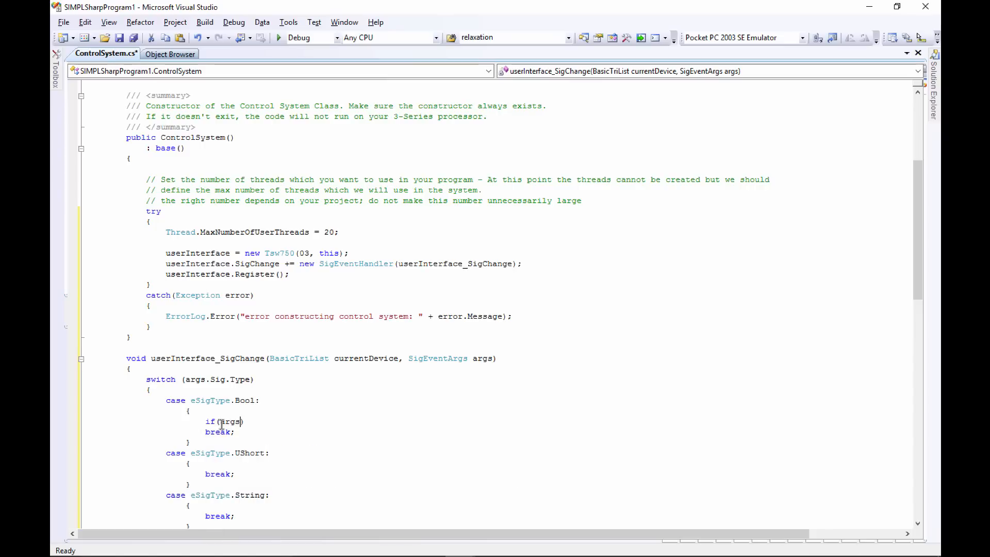
pyautogui.write('.Sig')
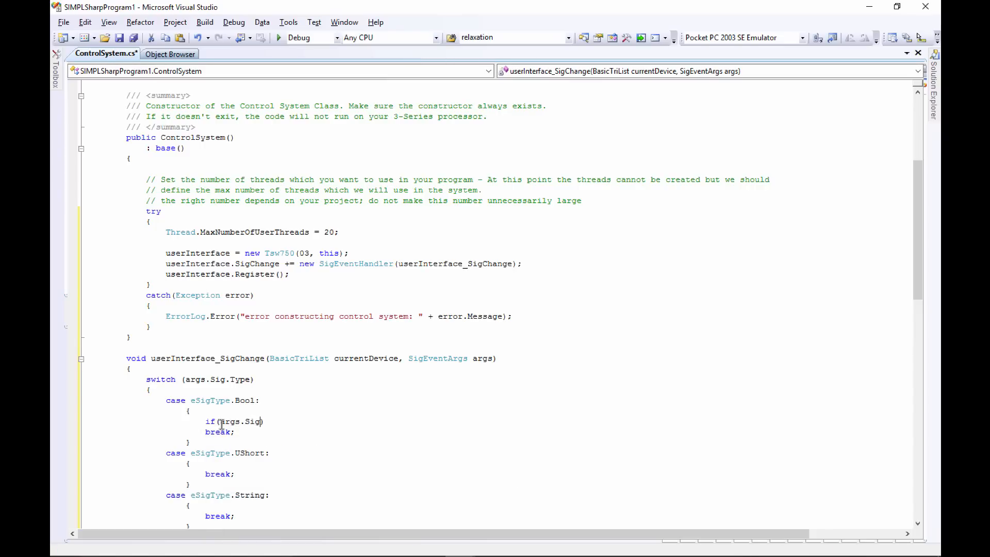
pyautogui.write('.b')
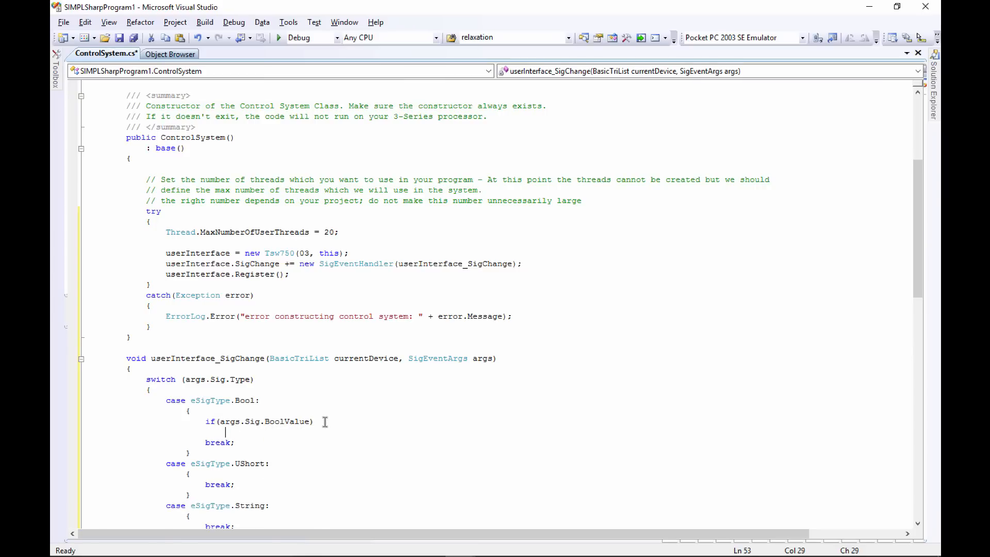
pyautogui.write('{')
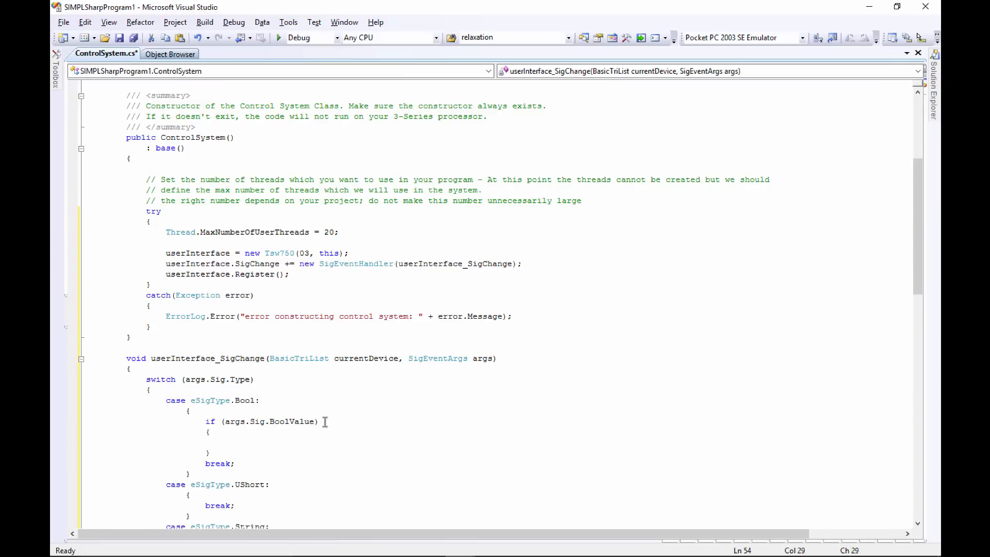
pyautogui.click(226, 443)
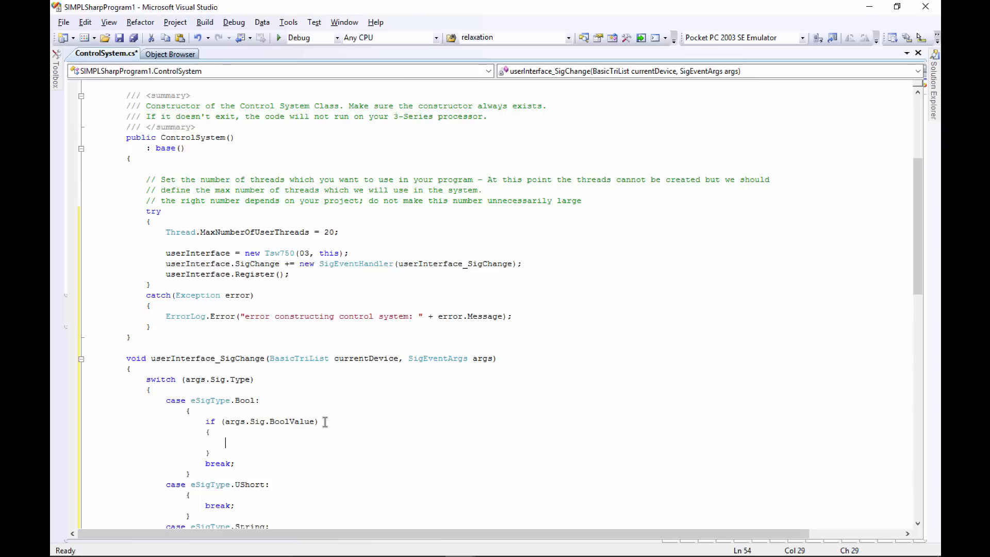
# Step: Nest if (args.Sig.Number > 100 && args.Sig.Number < 111) with empty braces in the BoolValue block
pyautogui.write('if(')
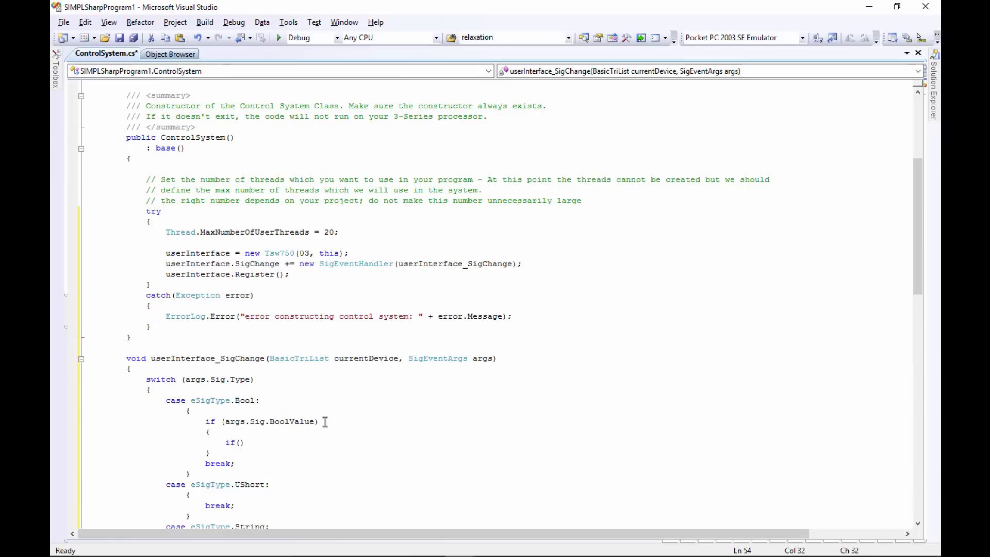
pyautogui.write('args.s')
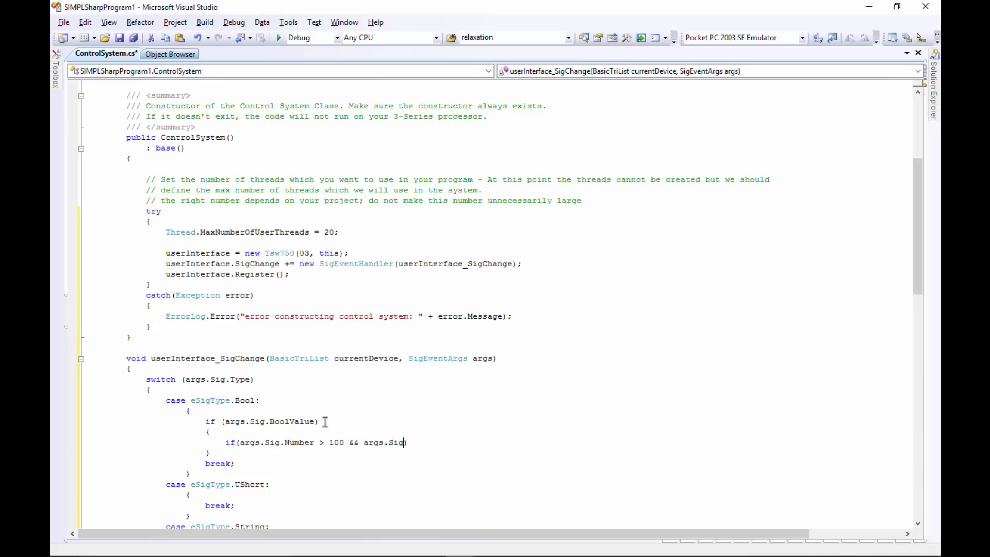
pyautogui.write('.Number')
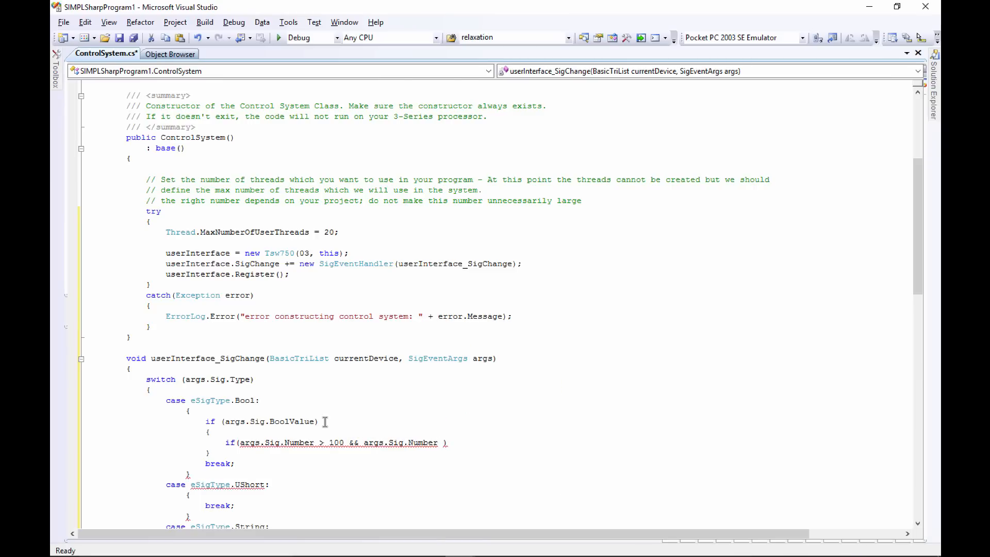
pyautogui.write('<')
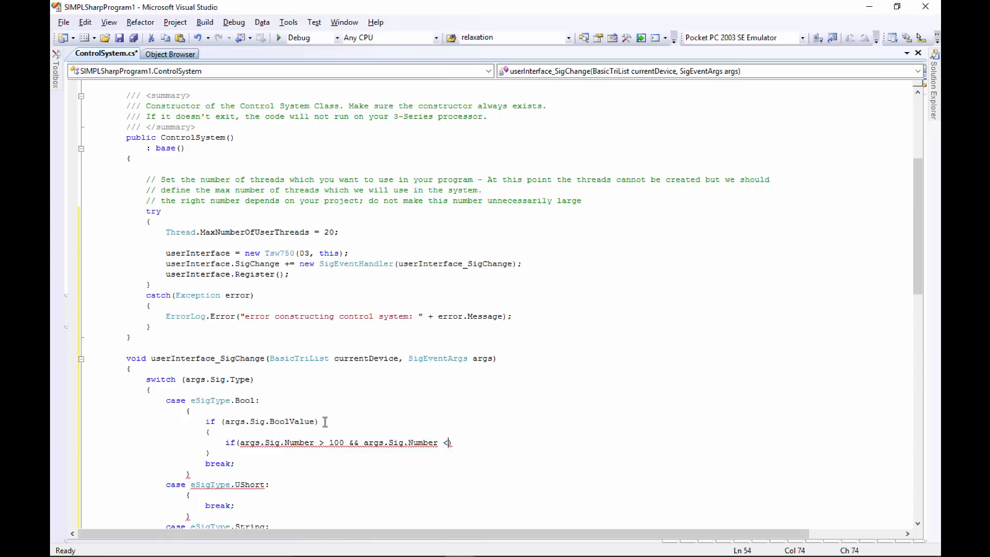
pyautogui.write('11)')
pyautogui.write('{')
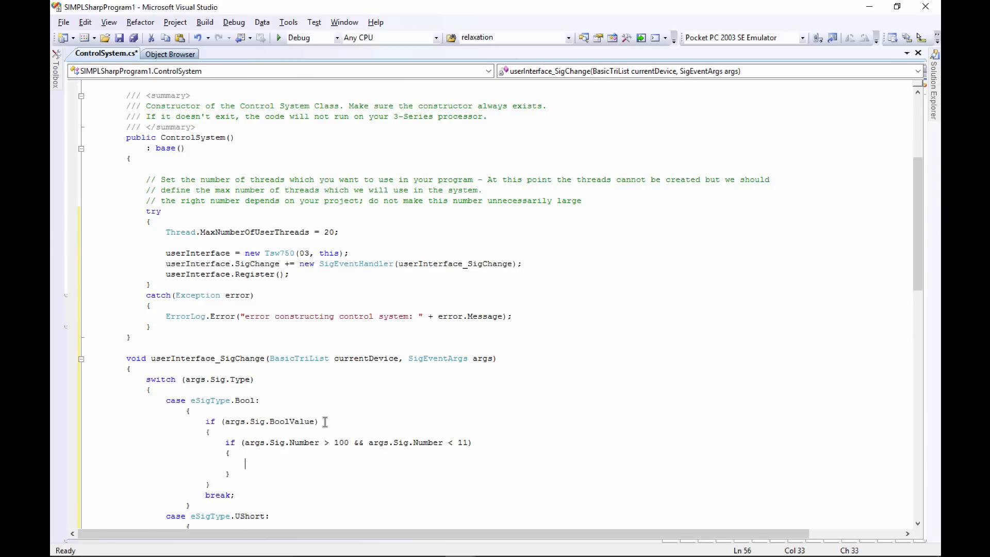
pyautogui.moveTo(379, 449)
pyautogui.write('1')
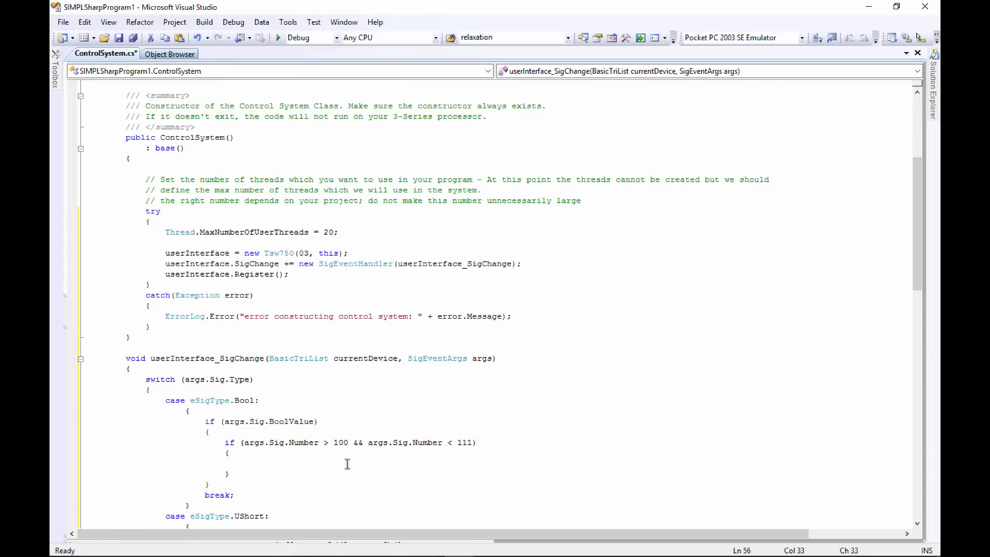
# Step: Write for (int index = 101; index <= 110; index++) with empty braces inside the join-range check
pyautogui.write('for ()')
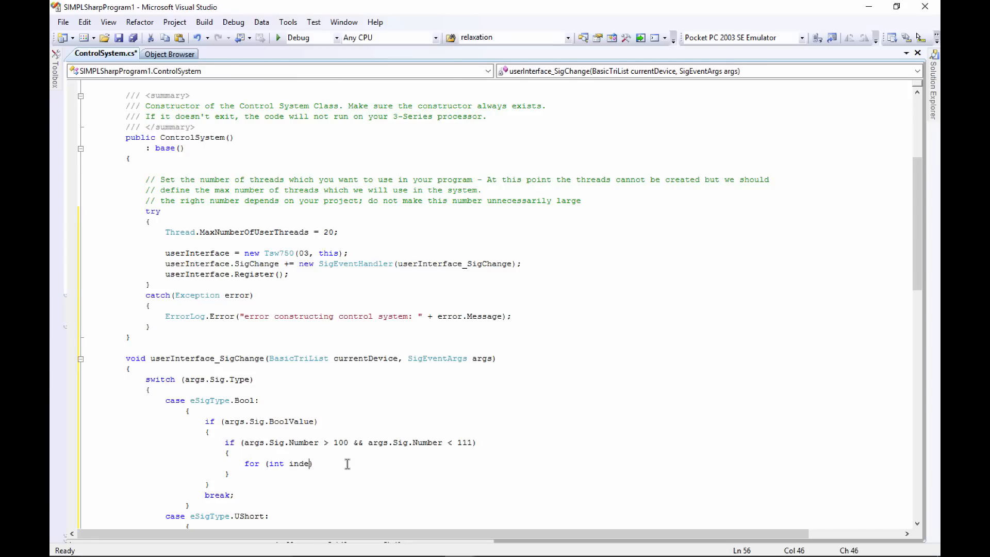
pyautogui.write('x')
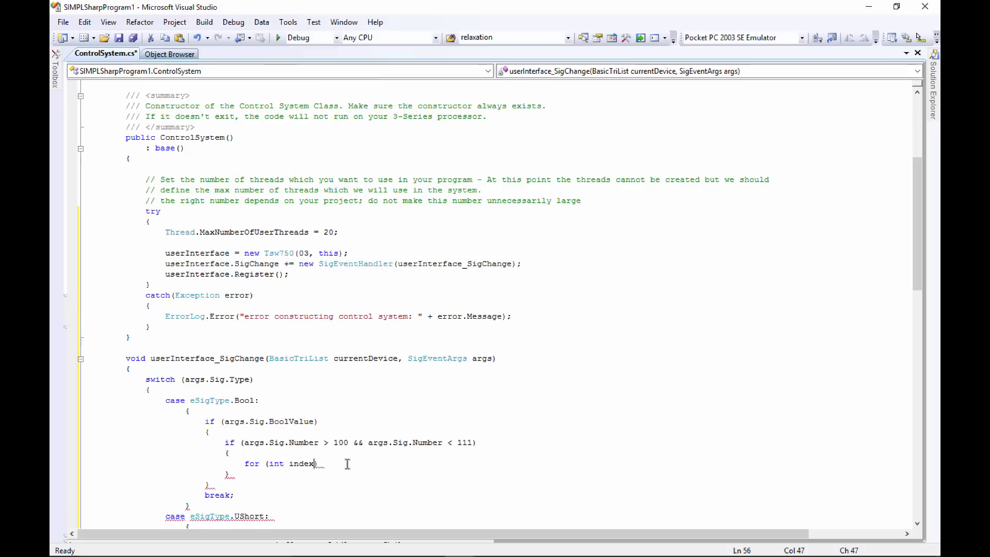
pyautogui.write('=')
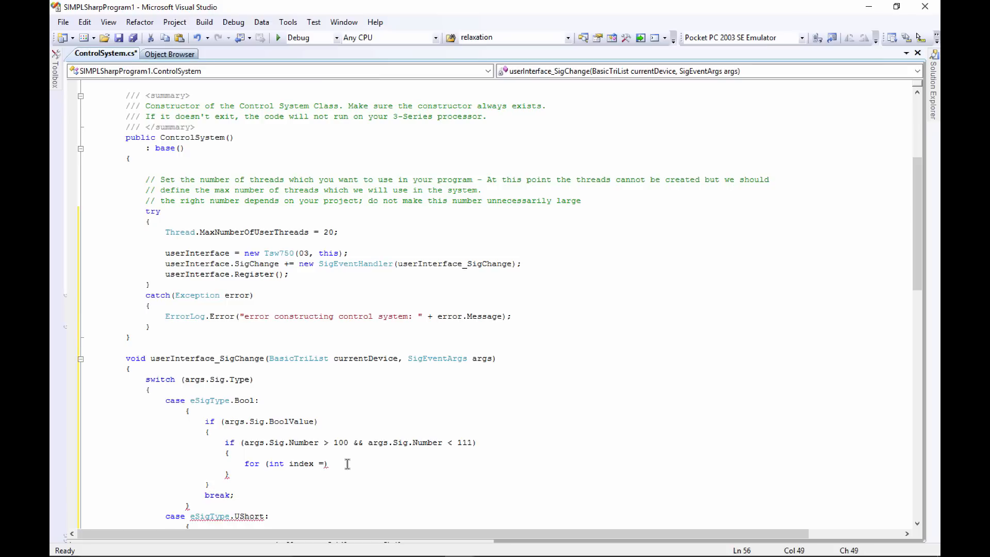
pyautogui.write('101;')
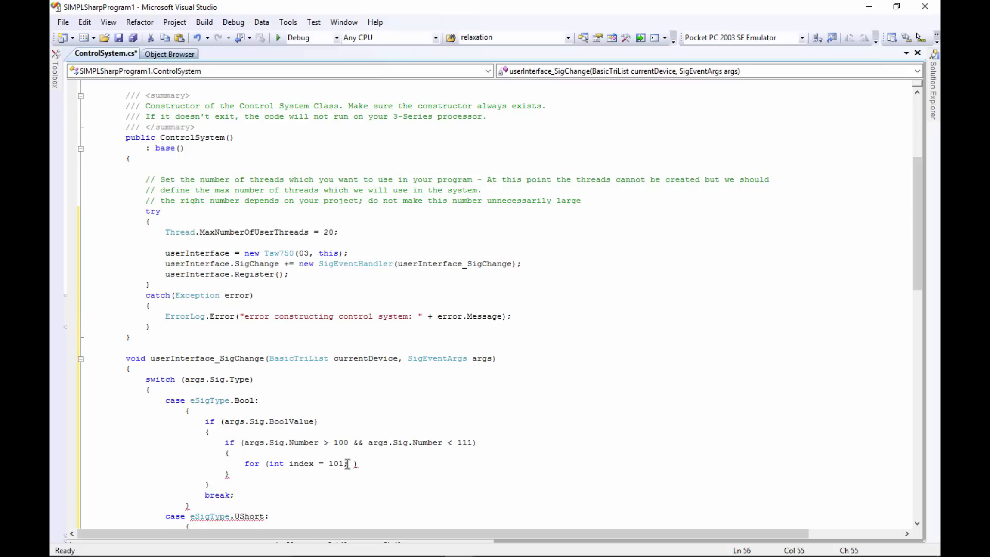
pyautogui.write('index')
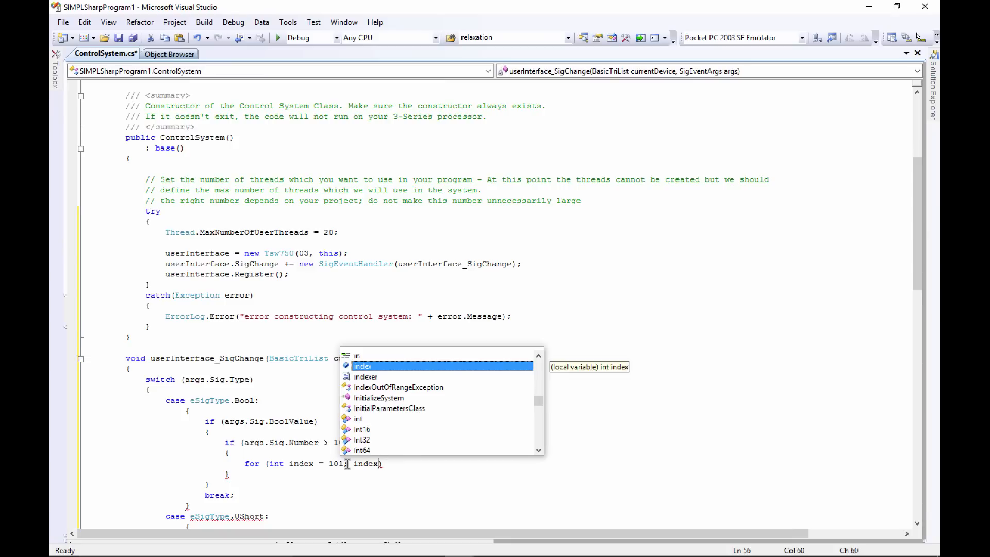
pyautogui.write('<')
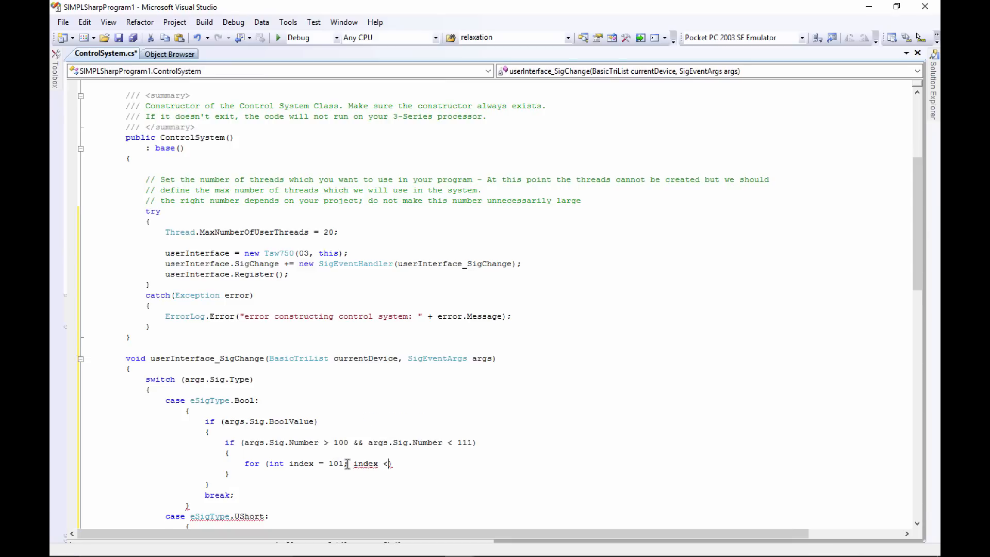
pyautogui.write('=')
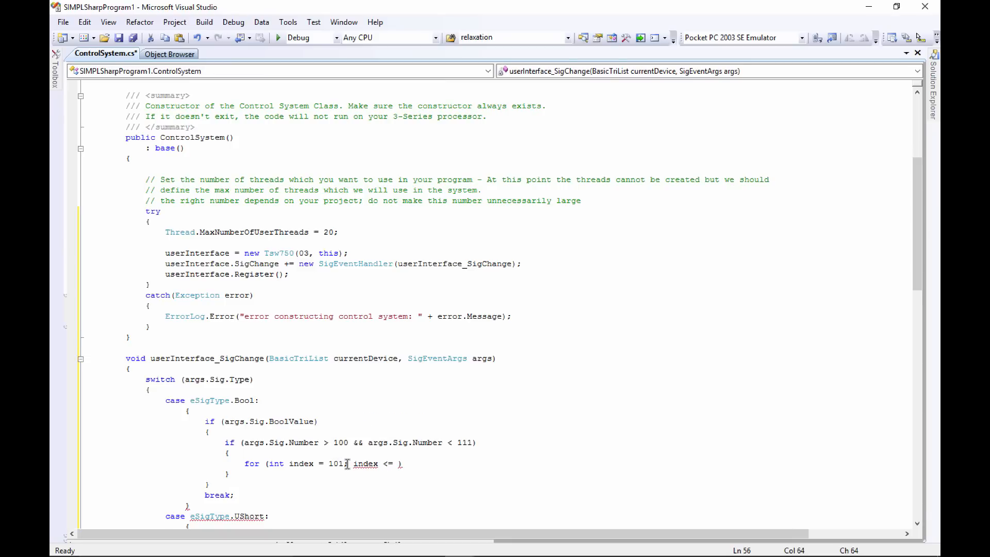
pyautogui.write('110:')
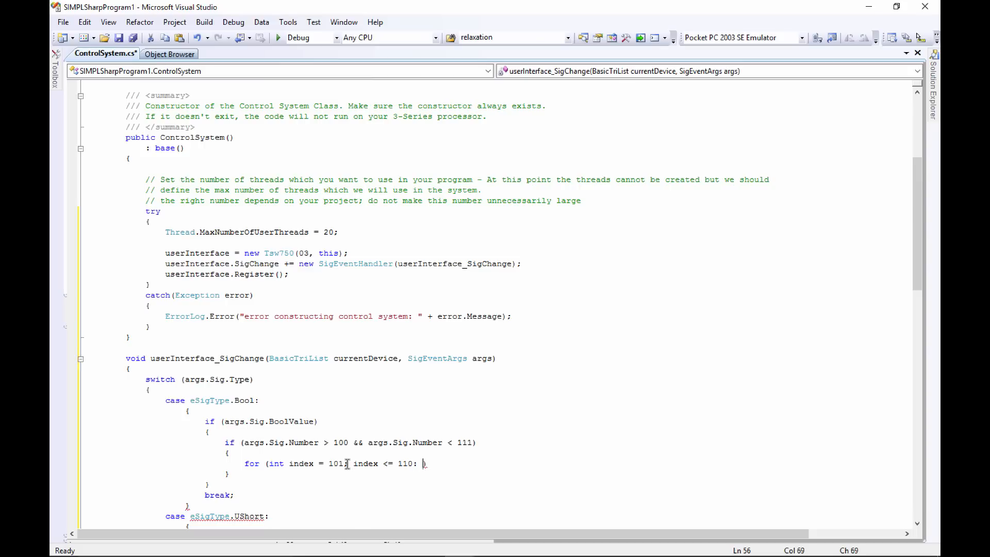
pyautogui.write('index')
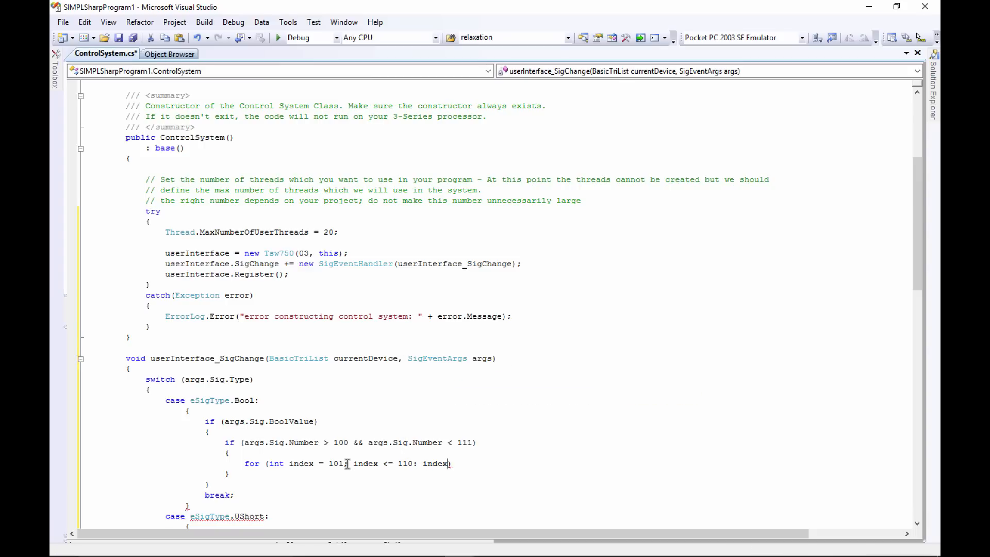
pyautogui.write('++)')
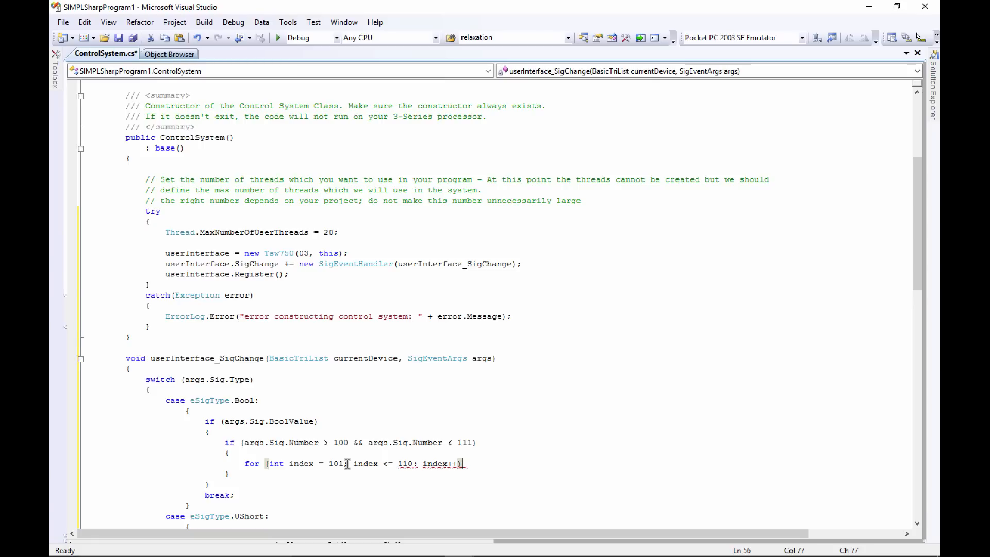
pyautogui.write('{')
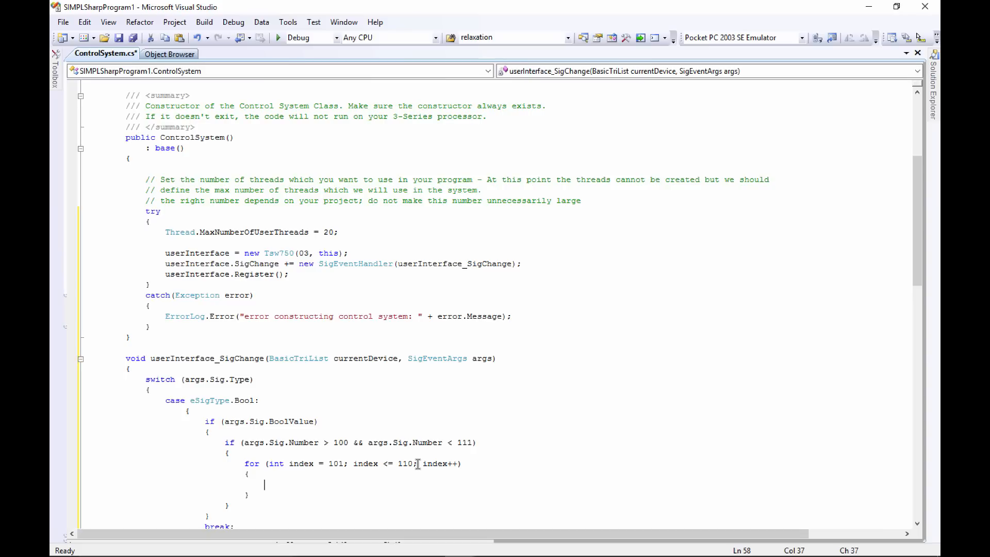
# Step: Set userInterface.BooleanInput[index].BoolValue = false; in the loop body
pyautogui.write('user')
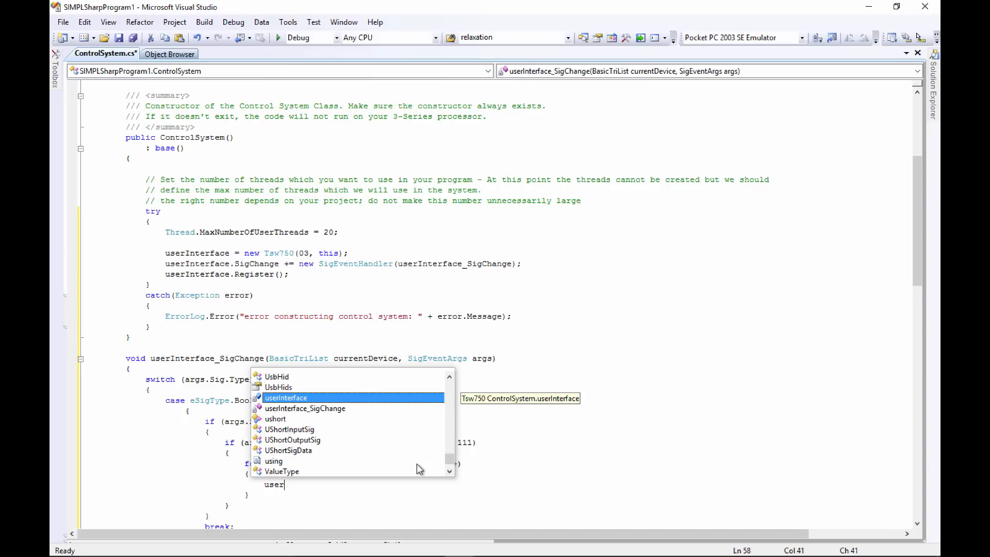
pyautogui.press('Tab')
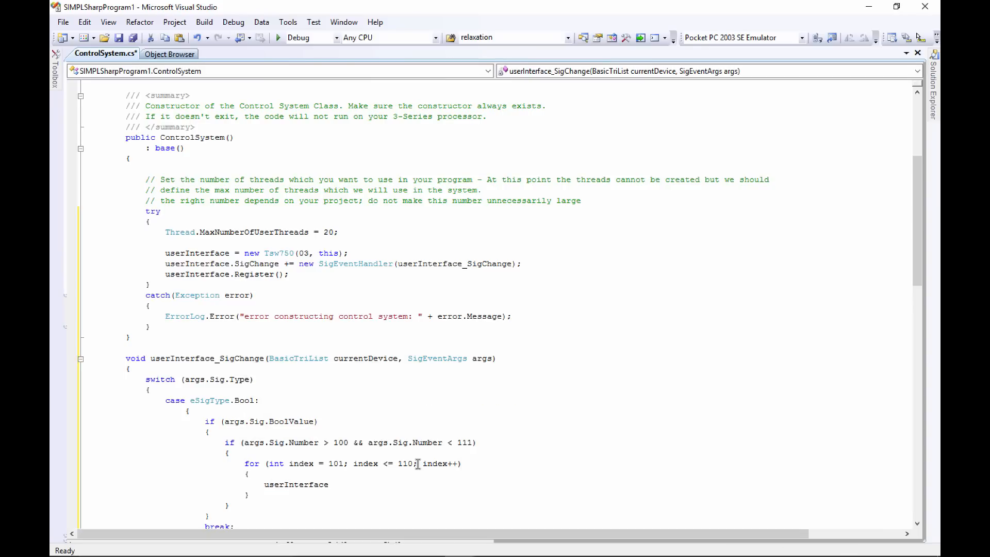
pyautogui.write('.b')
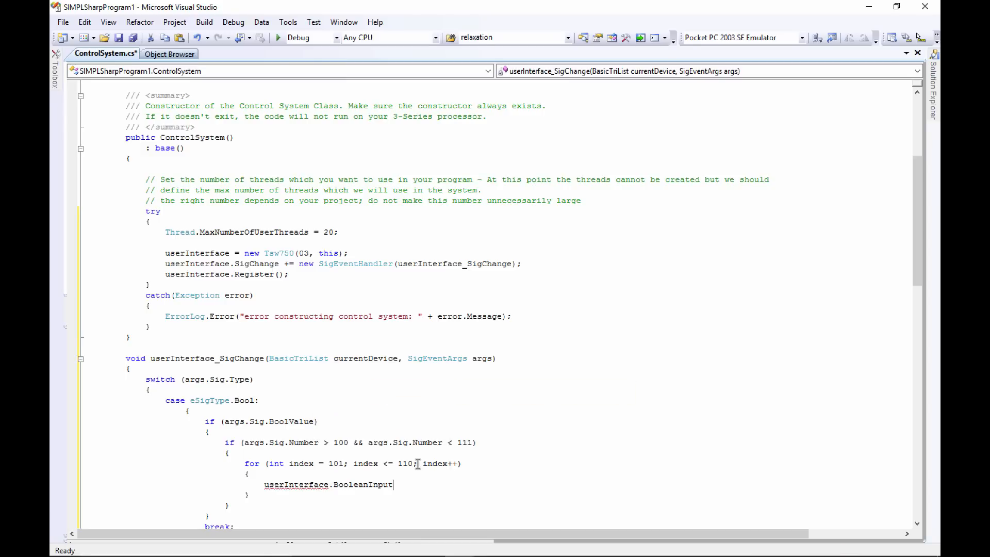
pyautogui.write('[]')
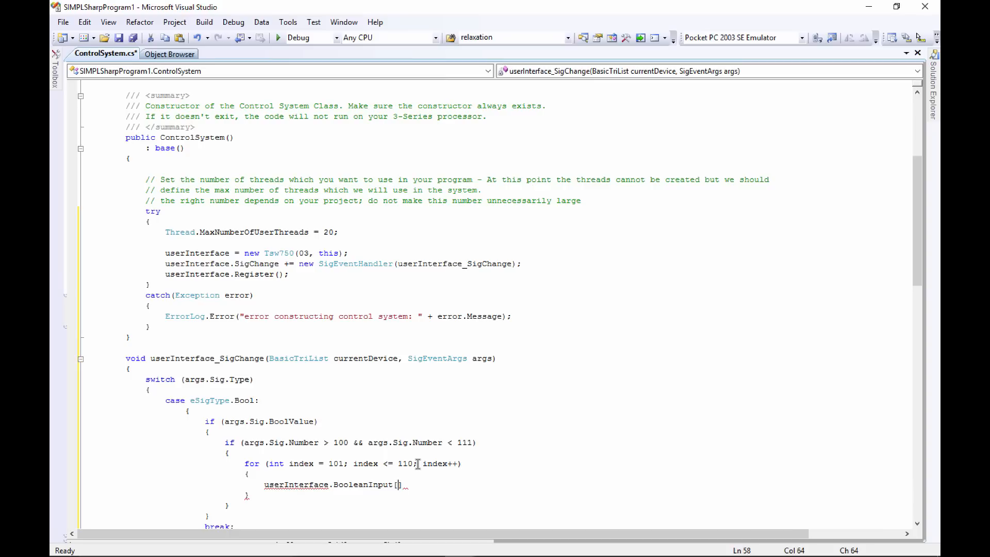
pyautogui.write('index')
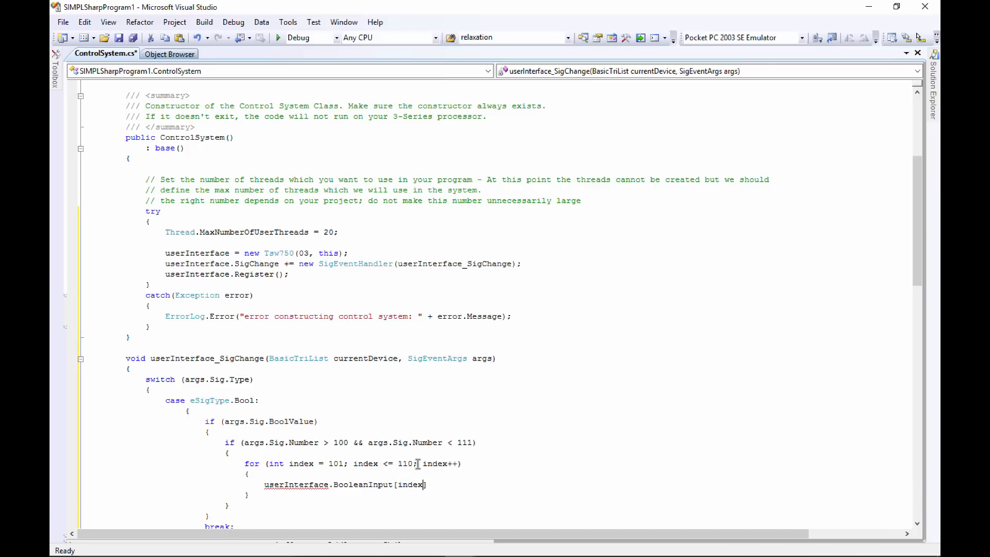
pyautogui.write('.')
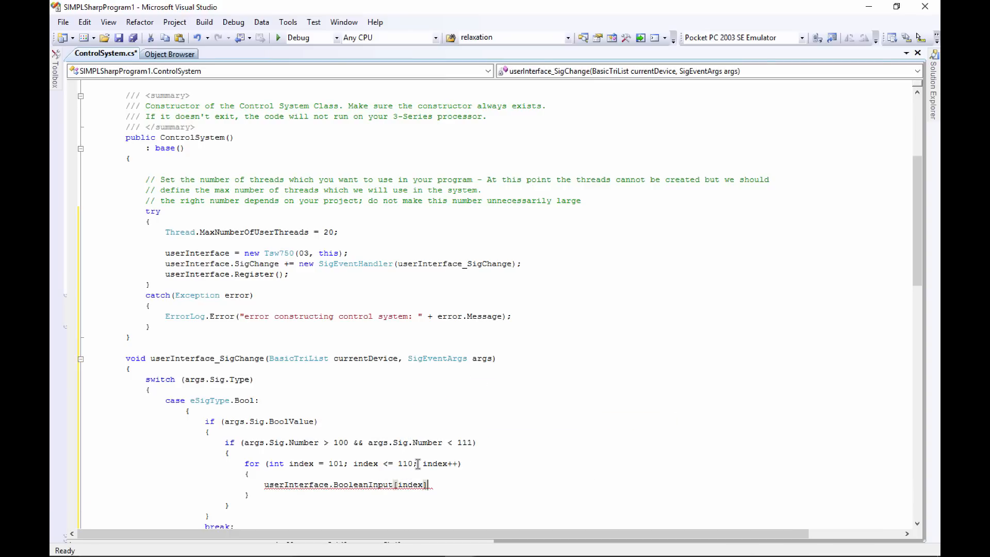
pyautogui.write('.BoolValue')
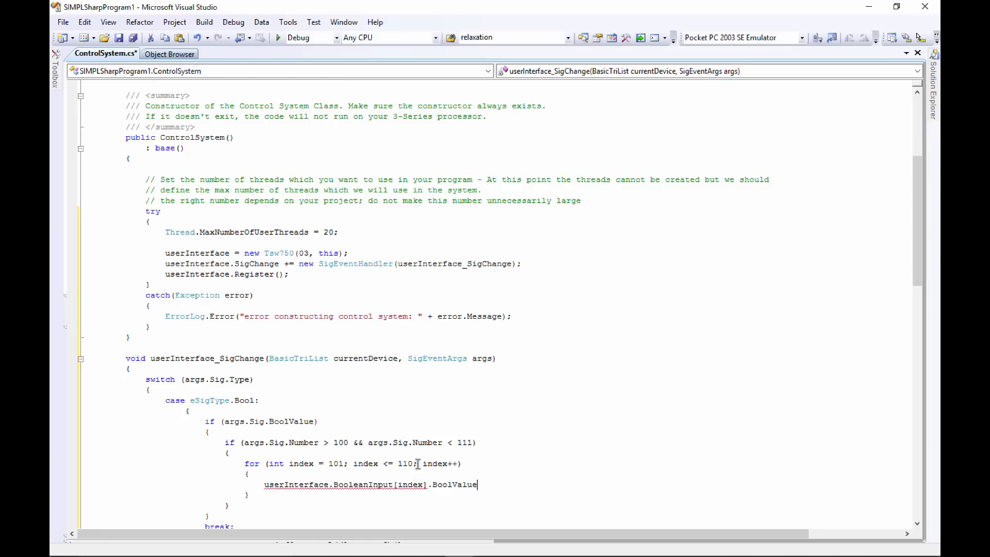
pyautogui.write('=')
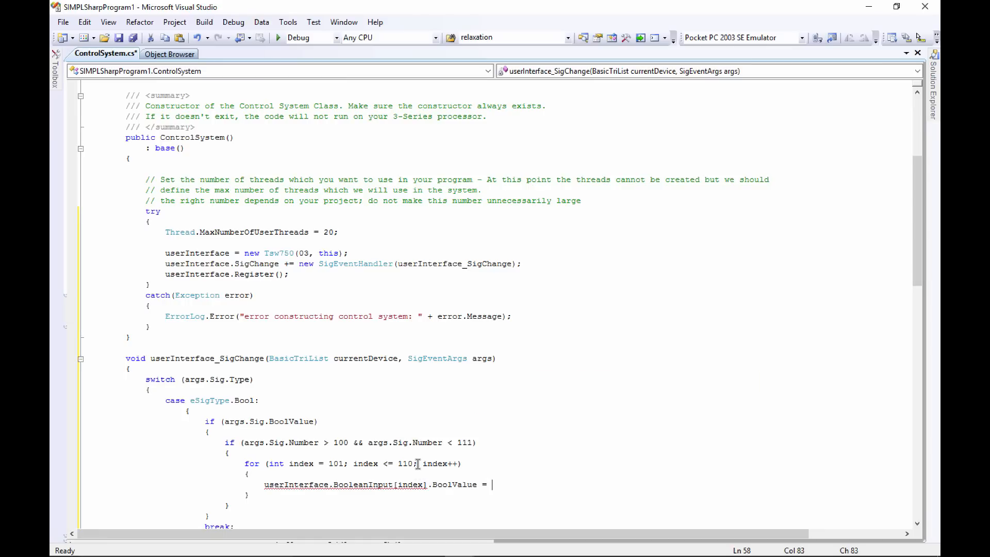
pyautogui.write('false;')
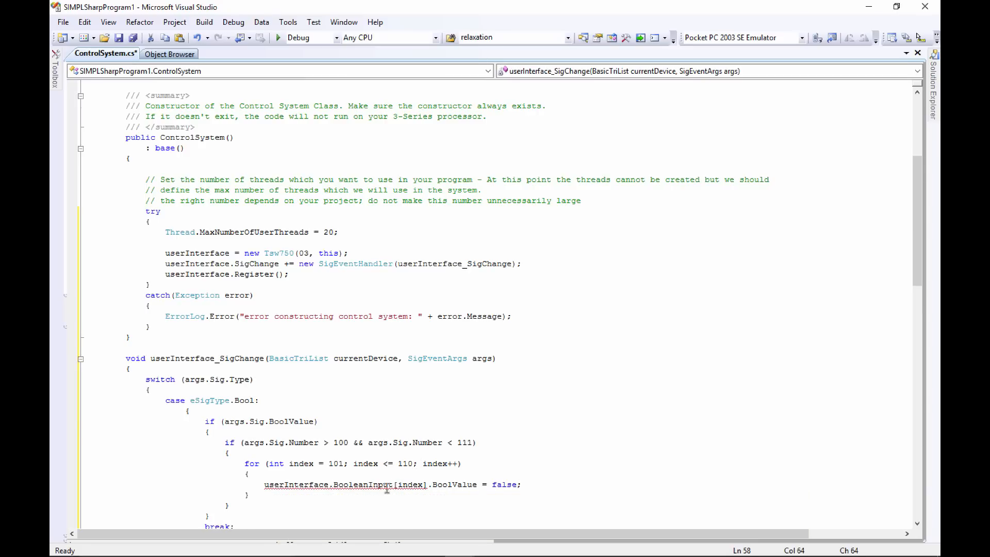
pyautogui.moveTo(399, 485)
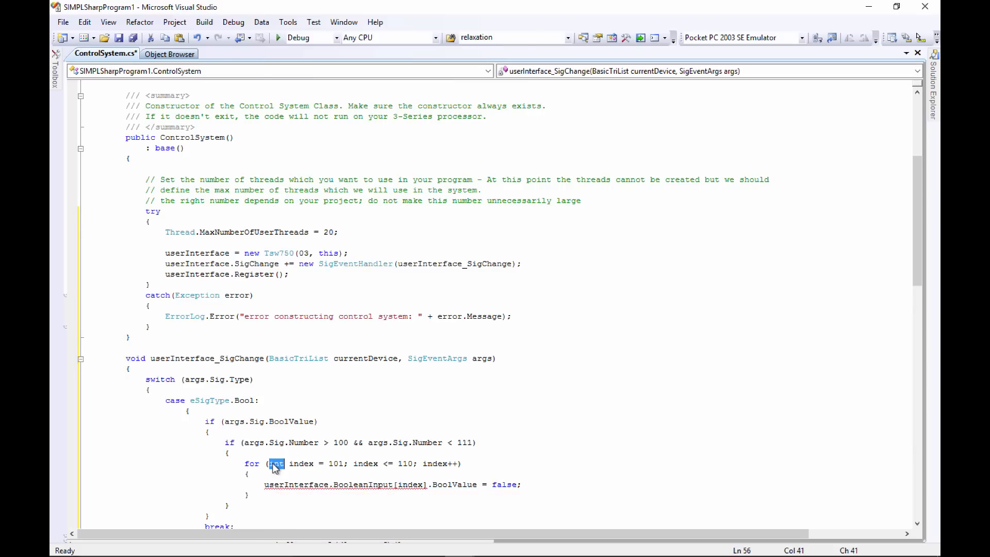
# Step: Declare the loop counter index as ushort instead of int
pyautogui.write('ushort')
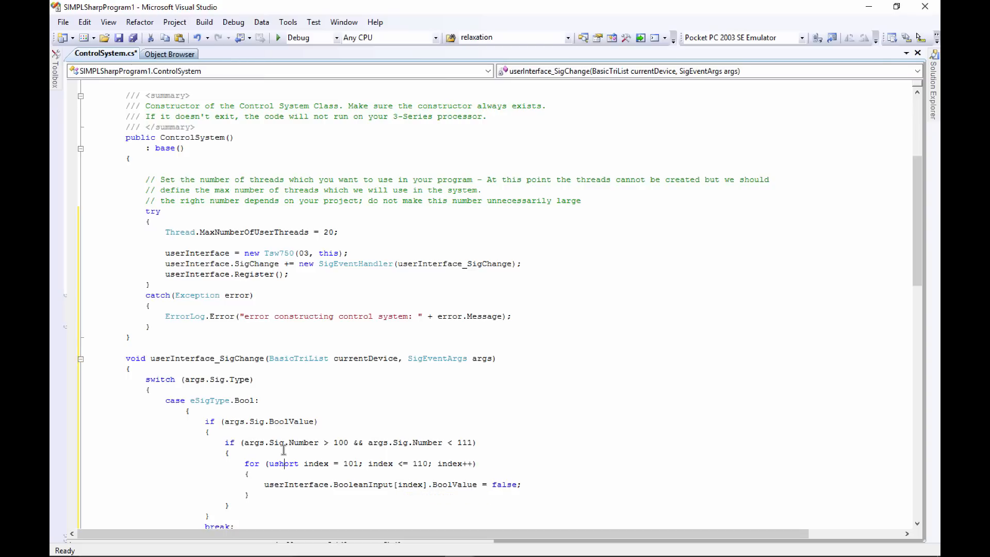
pyautogui.moveTo(359, 484)
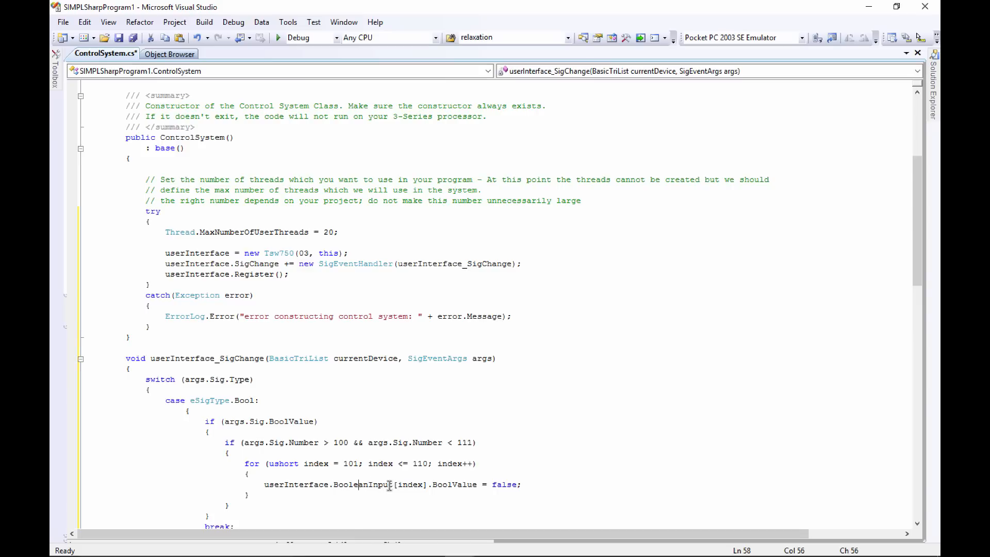
pyautogui.moveTo(408, 484)
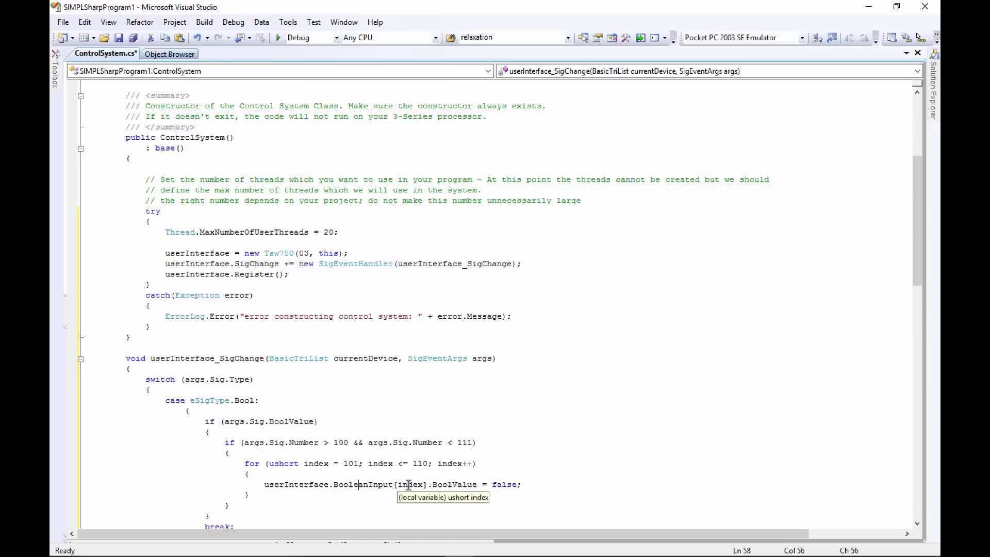
pyautogui.moveTo(393, 490)
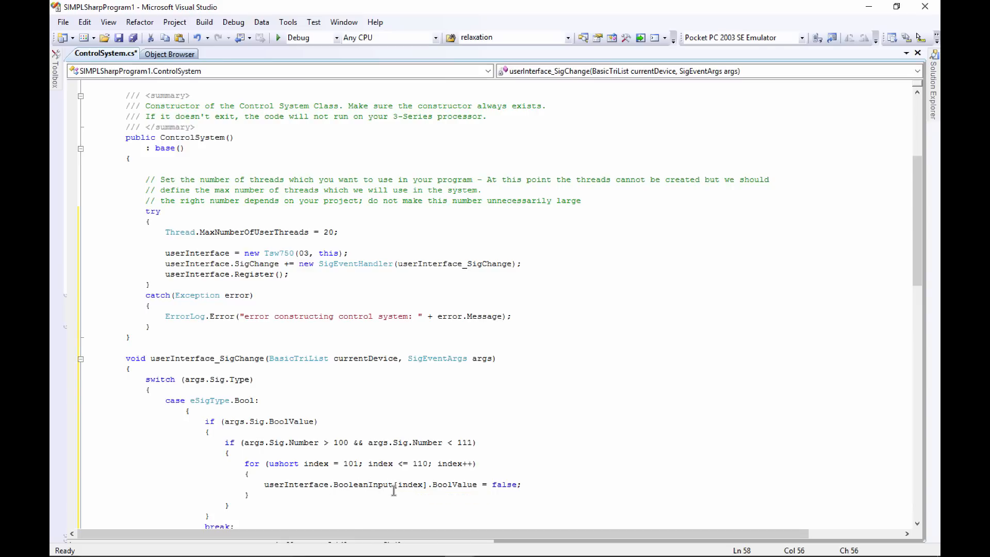
pyautogui.moveTo(287, 463)
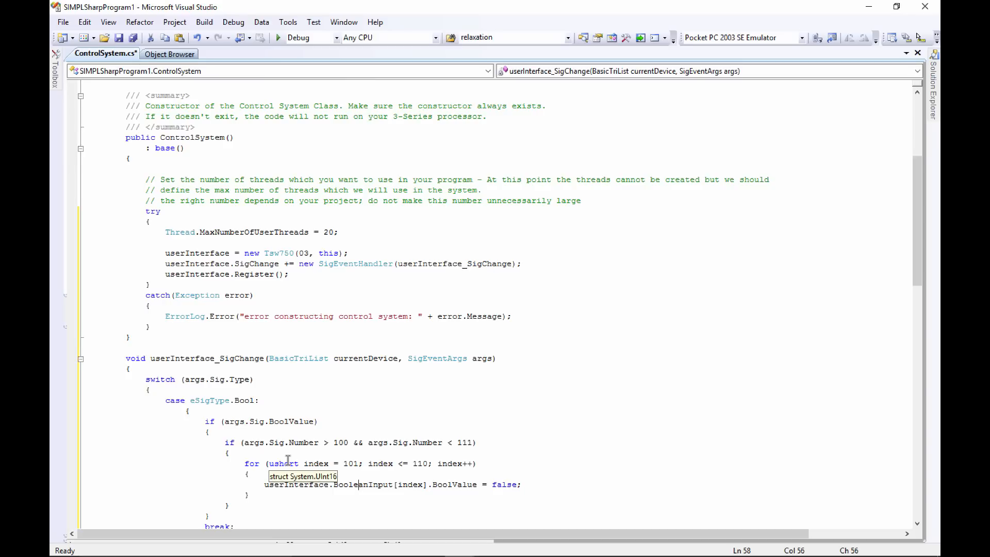
pyautogui.moveTo(520, 484)
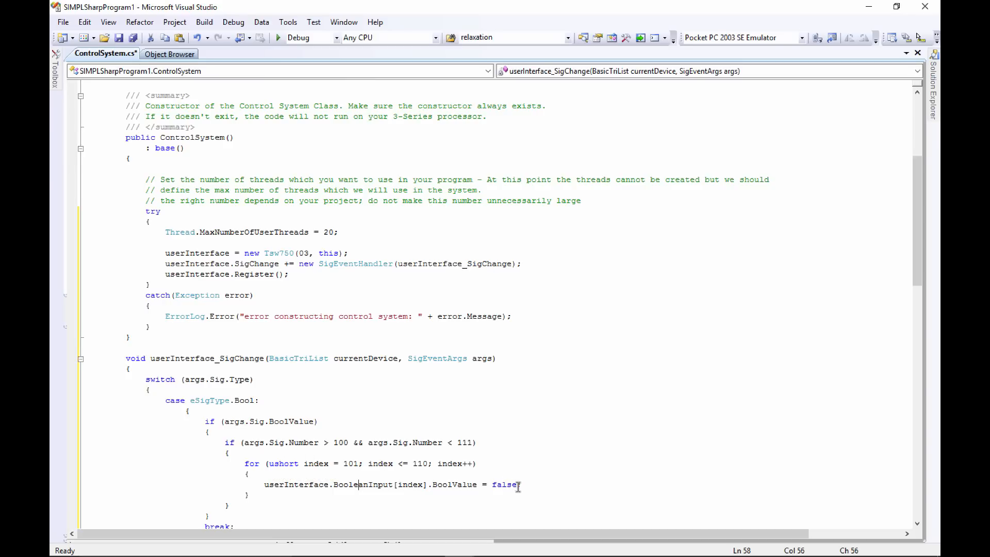
pyautogui.moveTo(322, 463)
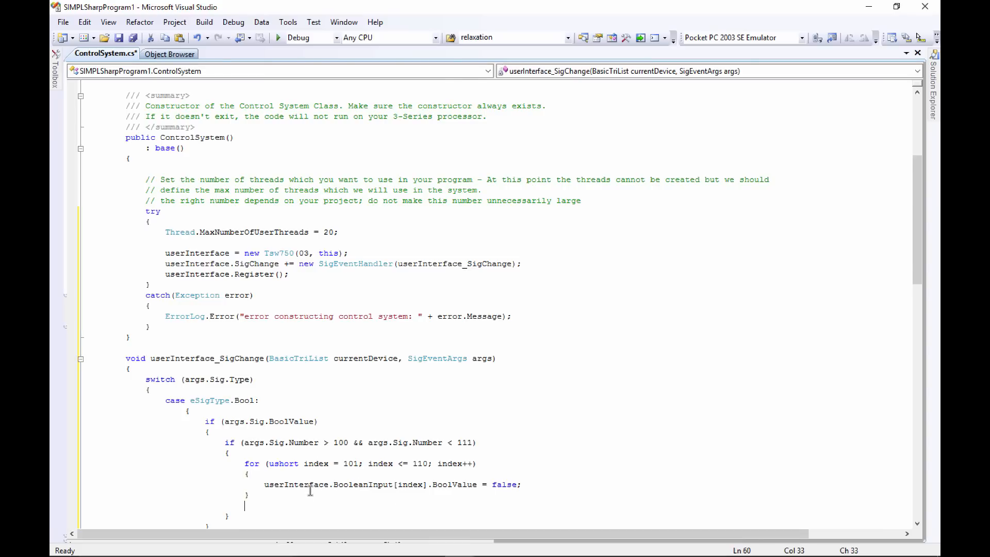
# Step: After the clearing loop, set userInterface.BooleanInput[args.Sig.Number].BoolValue = true and close the block
pyautogui.write('userInterface')
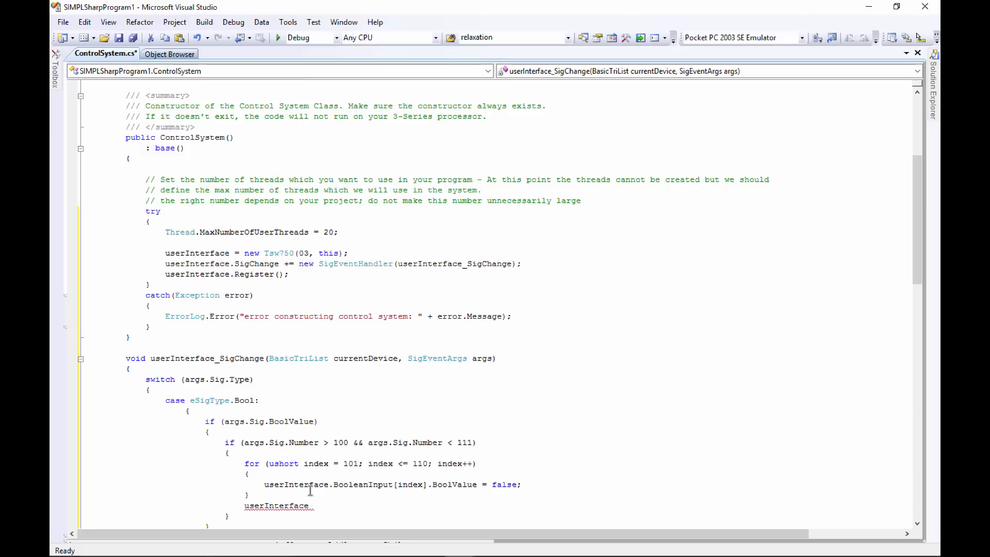
pyautogui.write('.BooleanInput')
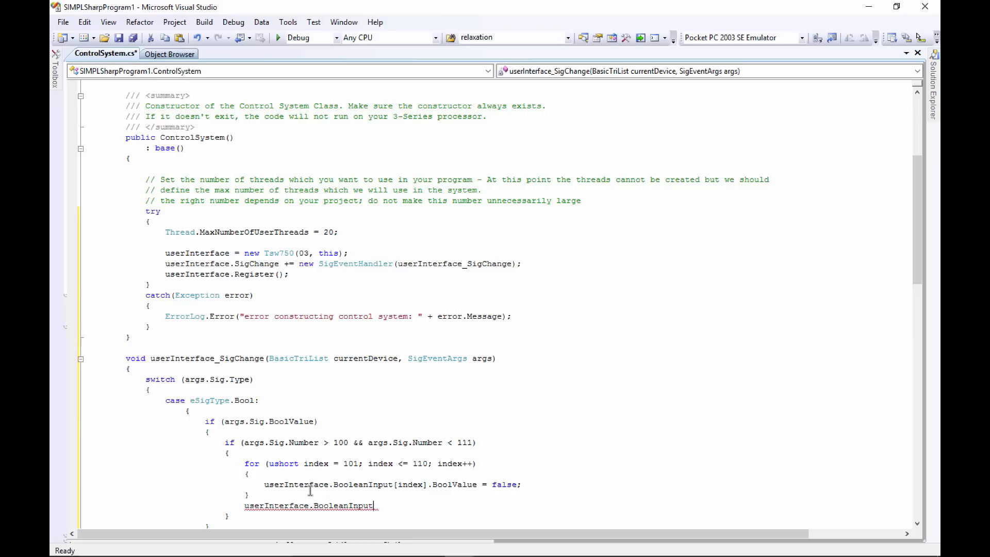
pyautogui.write('args.Sig.')
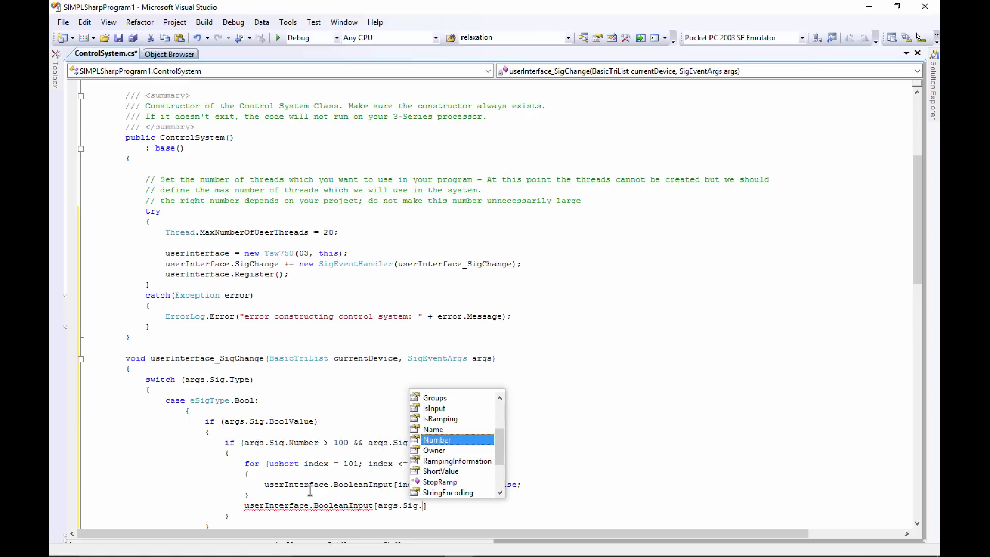
pyautogui.write('Number')
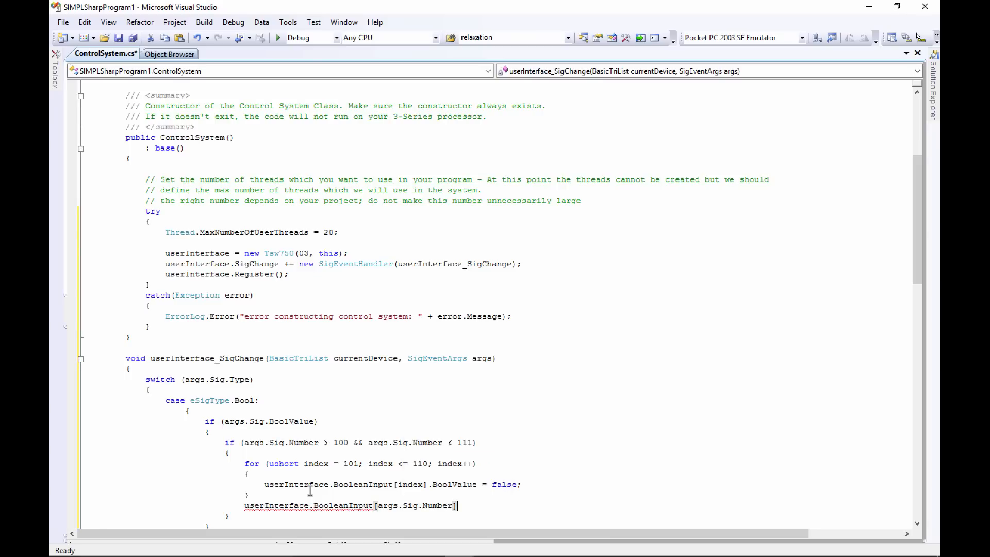
pyautogui.write('.c')
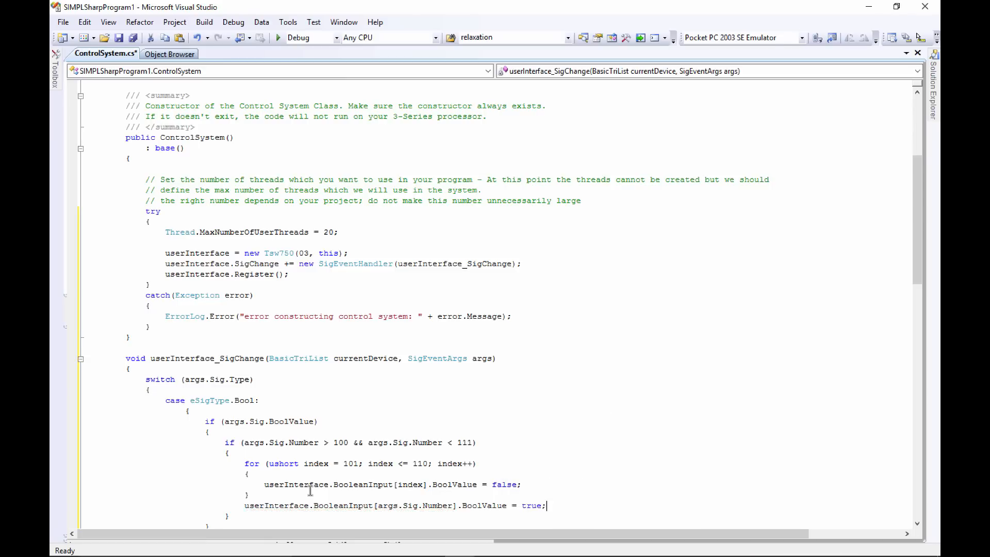
pyautogui.scroll(-3)
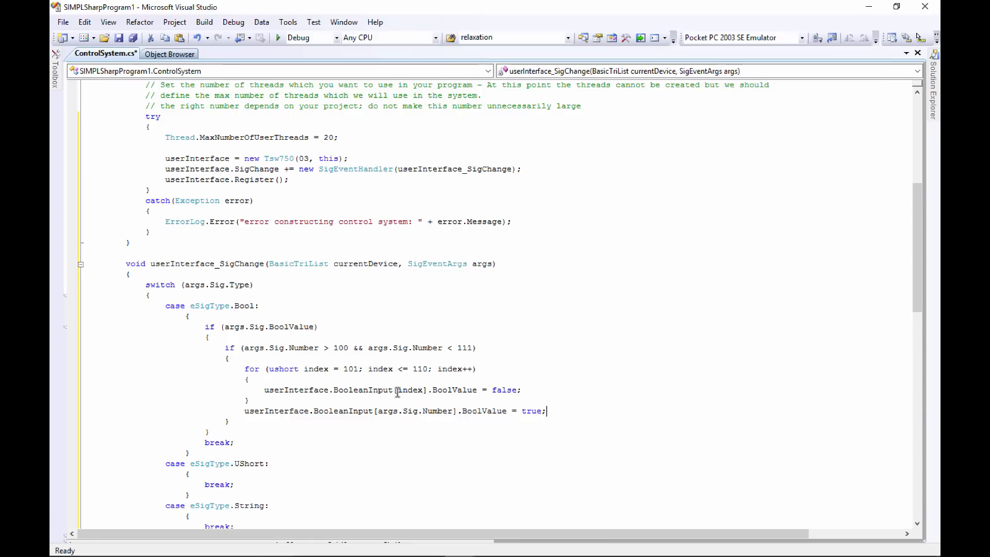
pyautogui.moveTo(290, 410)
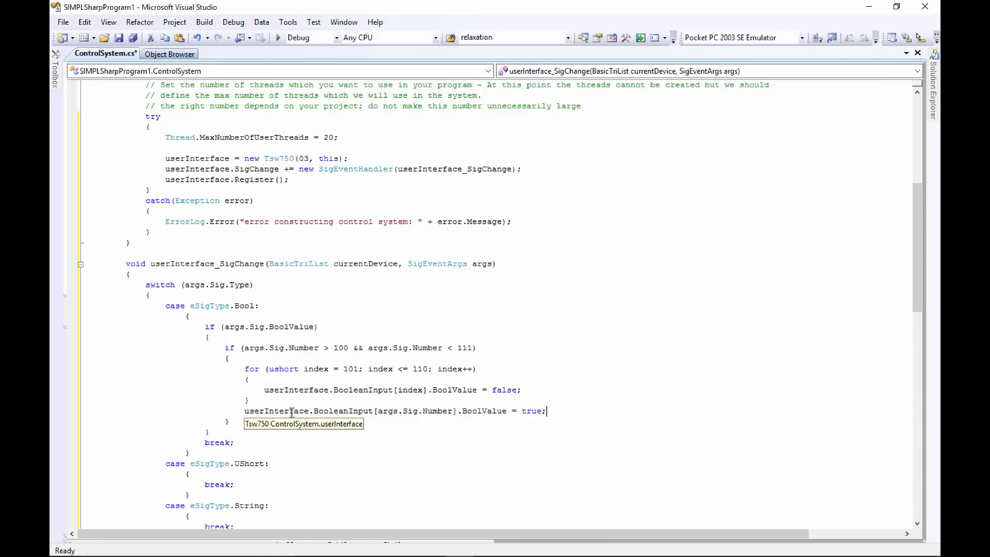
pyautogui.moveTo(448, 299)
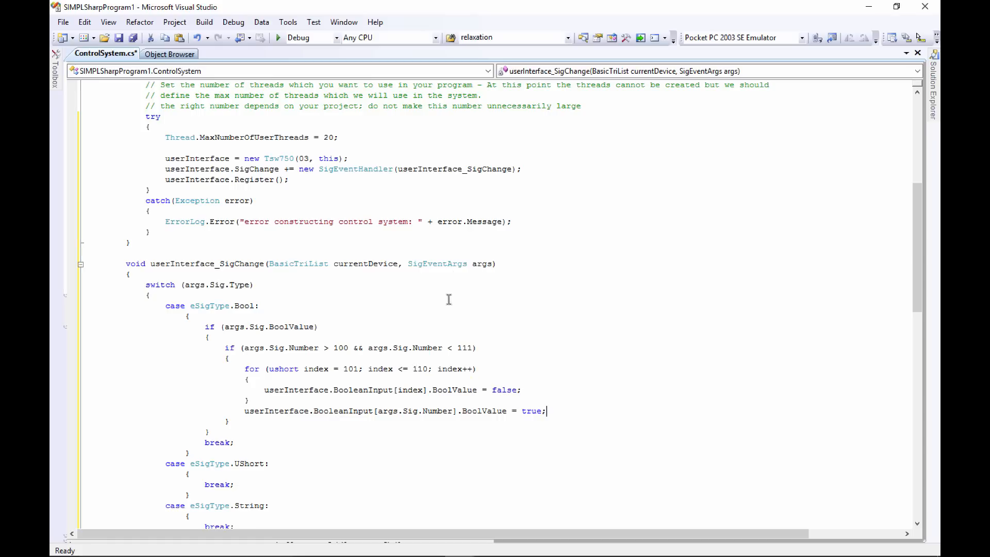
pyautogui.moveTo(406, 417)
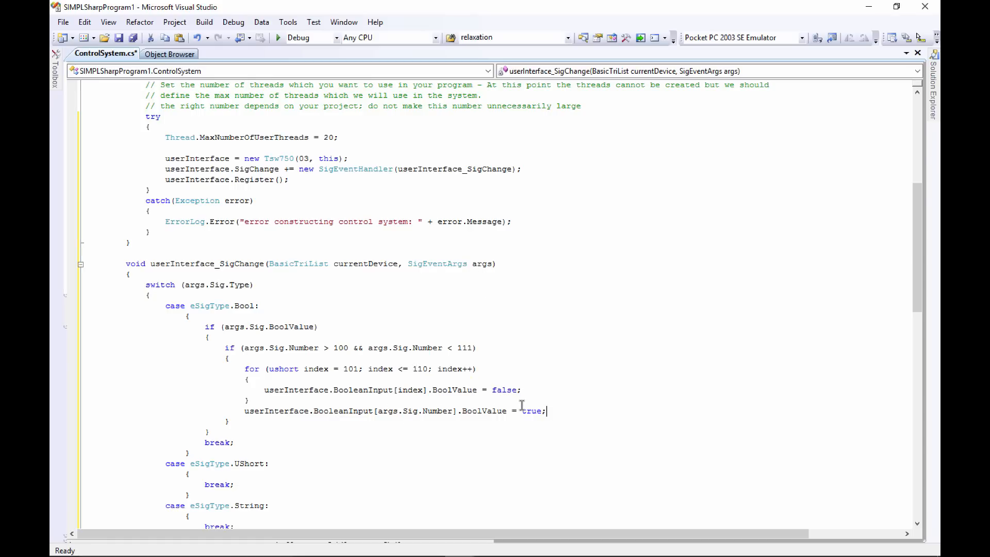
pyautogui.moveTo(297, 410)
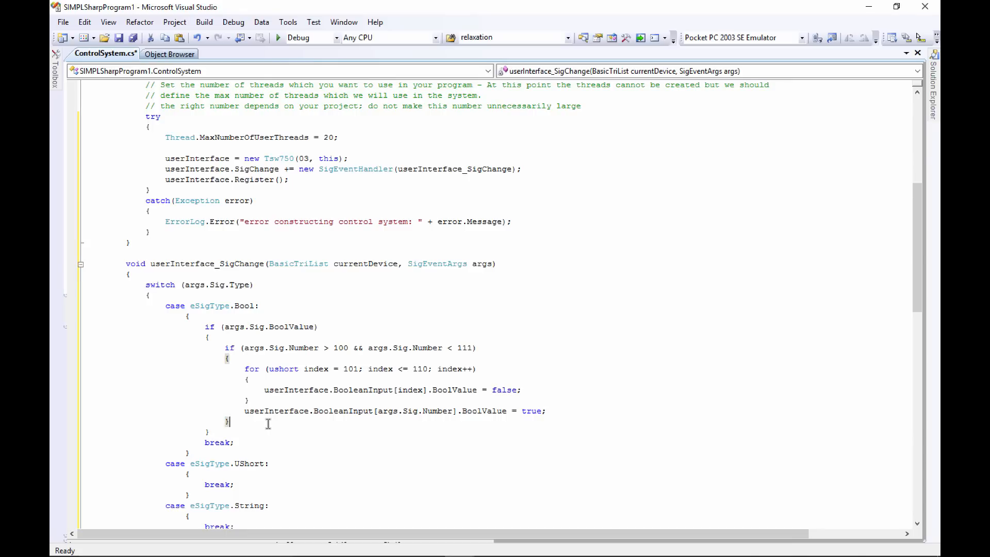
# Step: Write else if (args.Sig.Number == 100) with a loop setting BooleanInput 101–110 false
pyautogui.write('else')
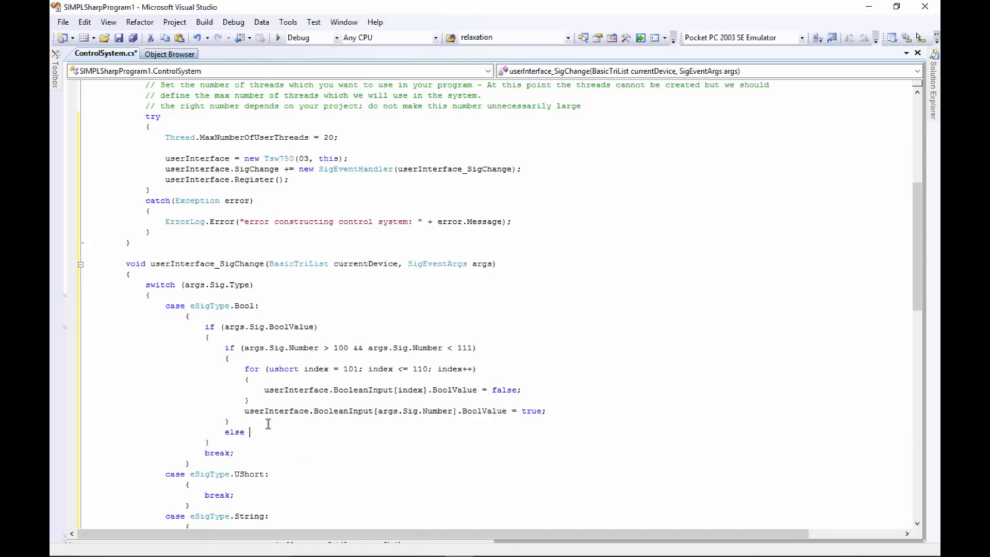
pyautogui.write('if (')
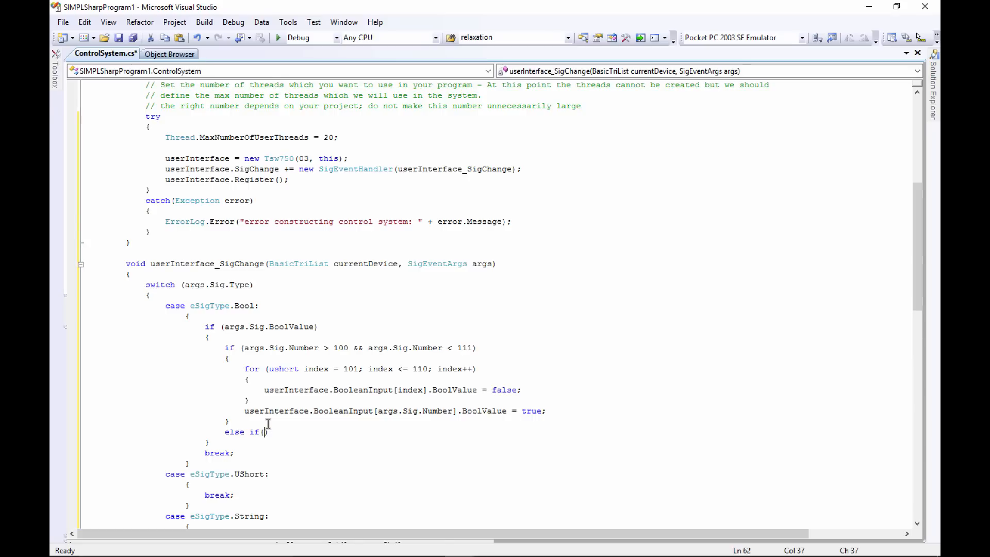
pyautogui.write('args.s')
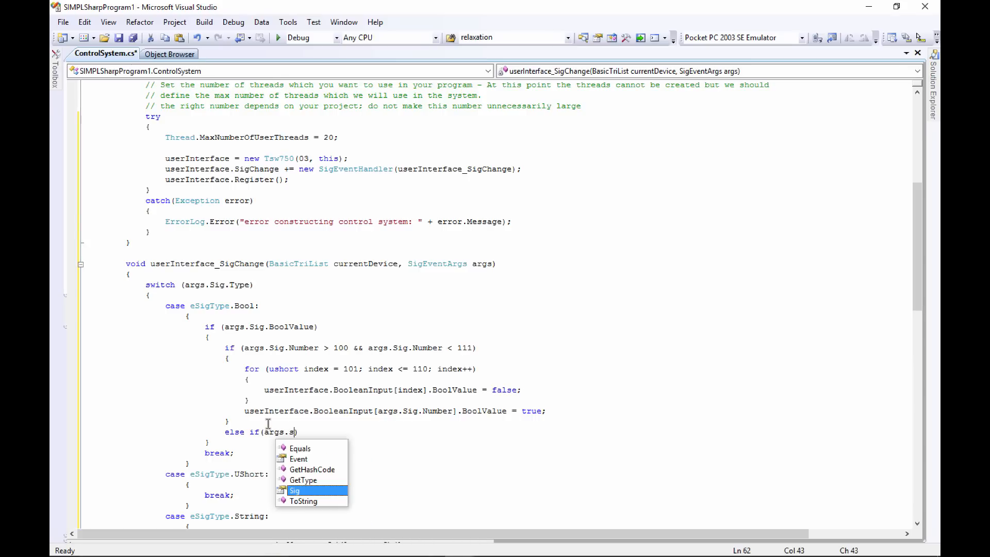
pyautogui.write('Sig.n')
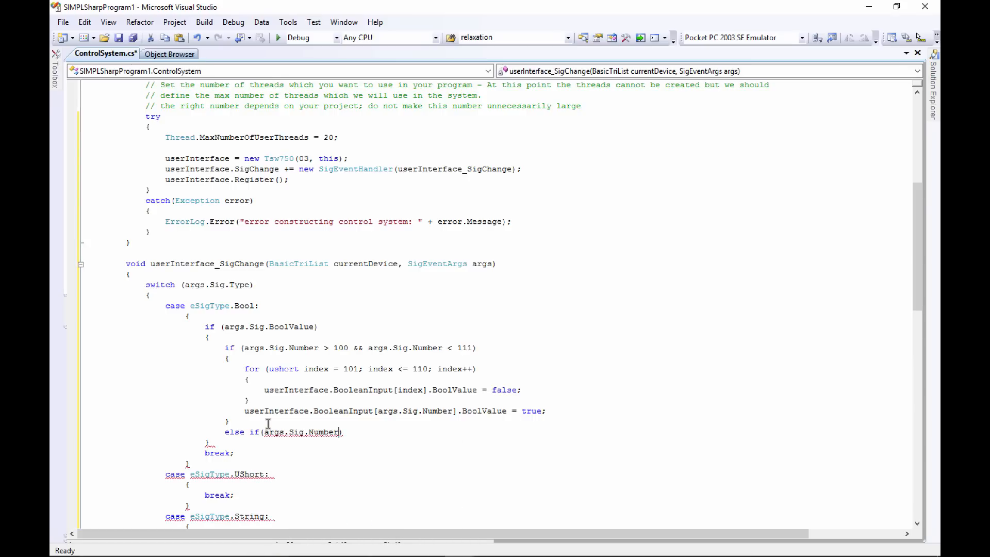
pyautogui.write('==100')
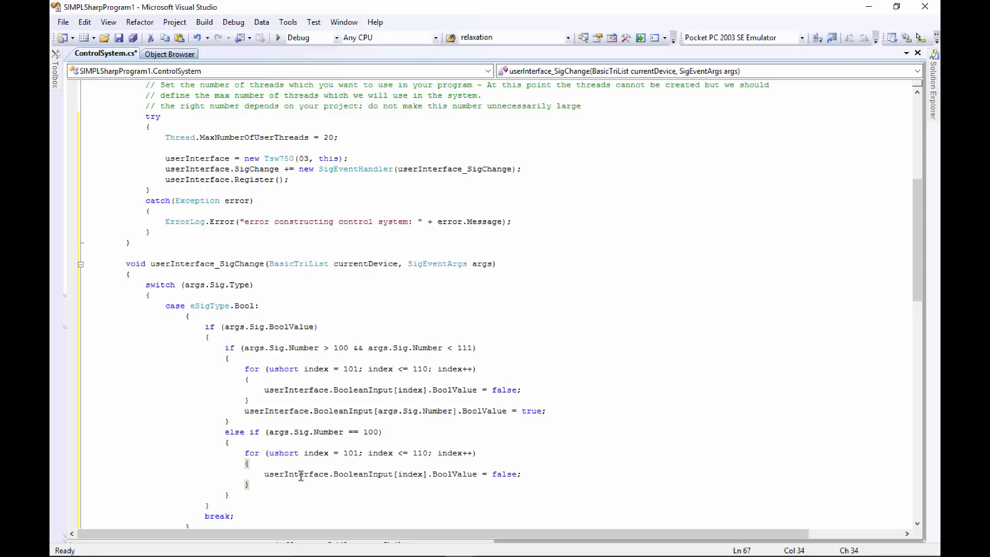
pyautogui.scroll(-3)
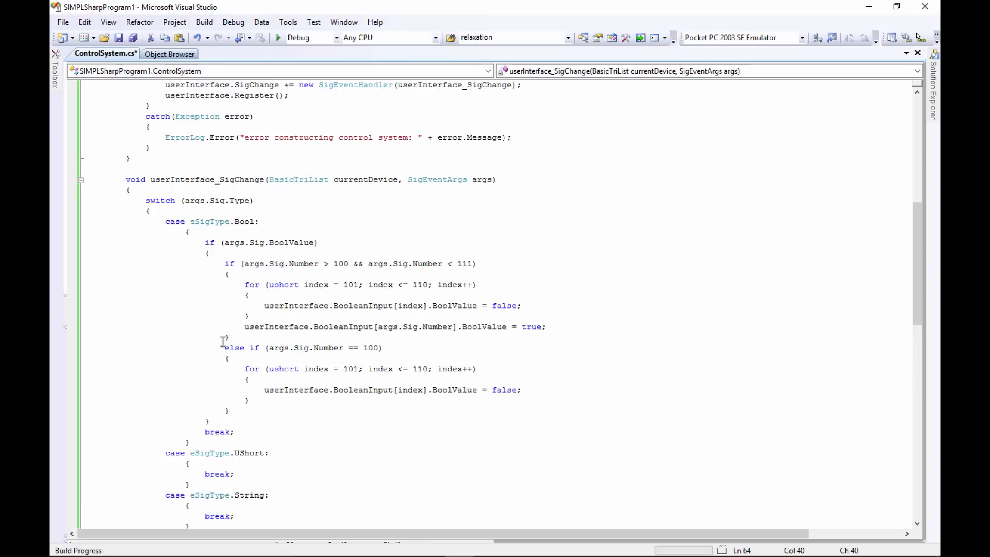
# Step: With the build succeeded, look through the Build and Debug menus for the SIMPL# upload option
pyautogui.click(221, 340)
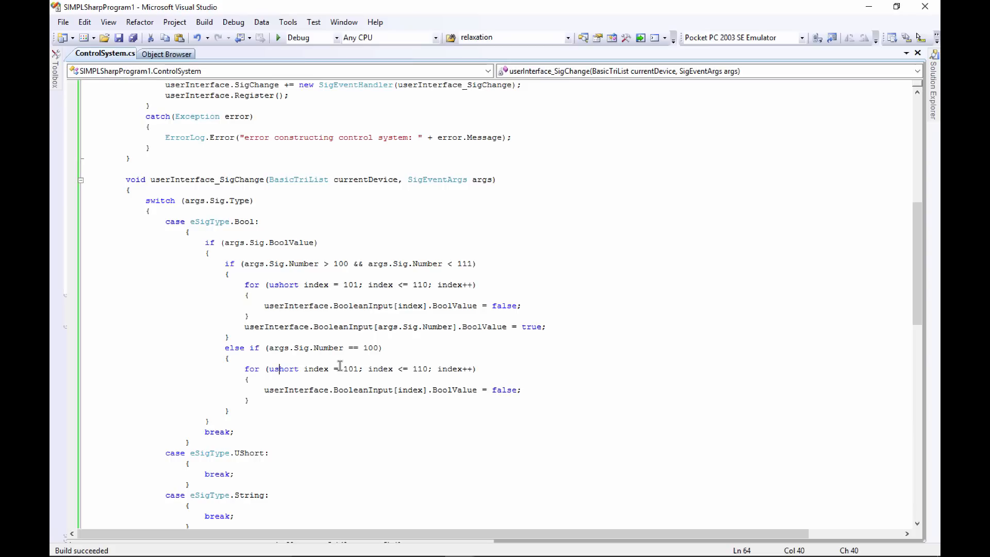
pyautogui.click(204, 23)
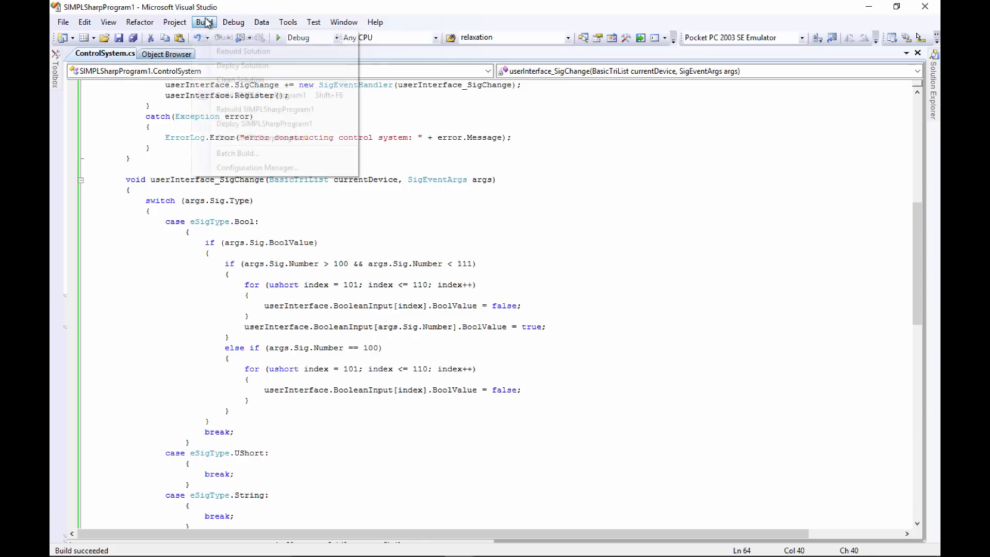
pyautogui.click(232, 22)
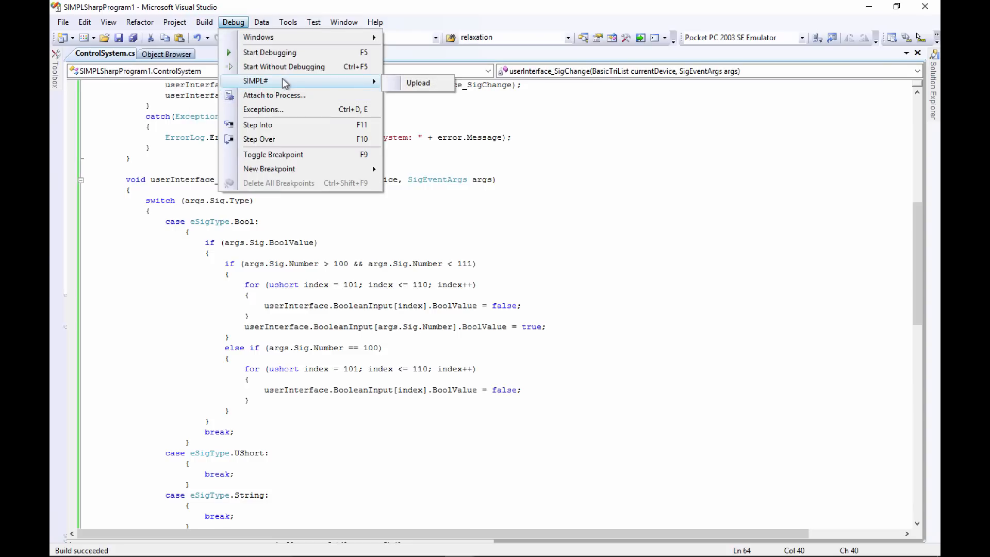
# Step: Start Upload and connect to the Office MC3 processor from the Address Book
pyautogui.click(417, 82)
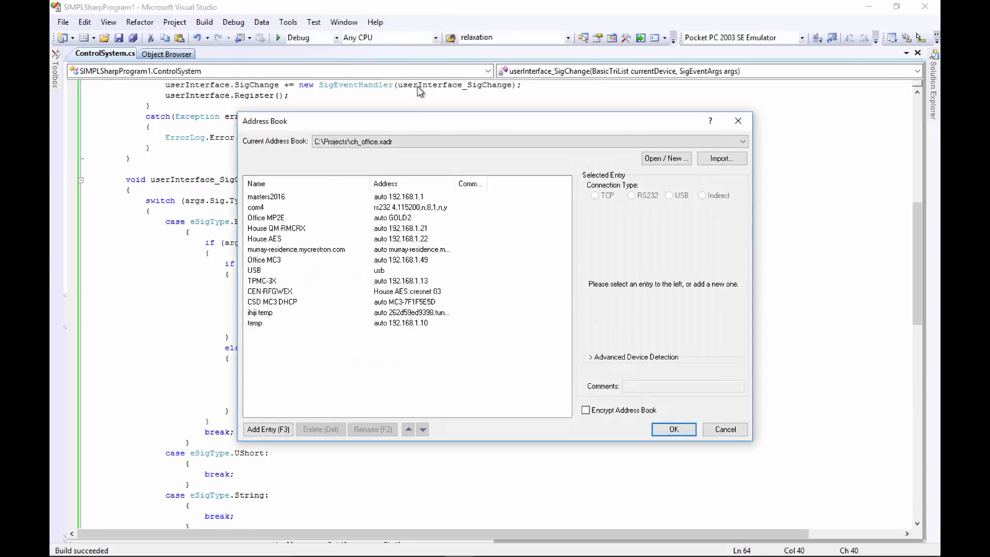
pyautogui.moveTo(275, 170)
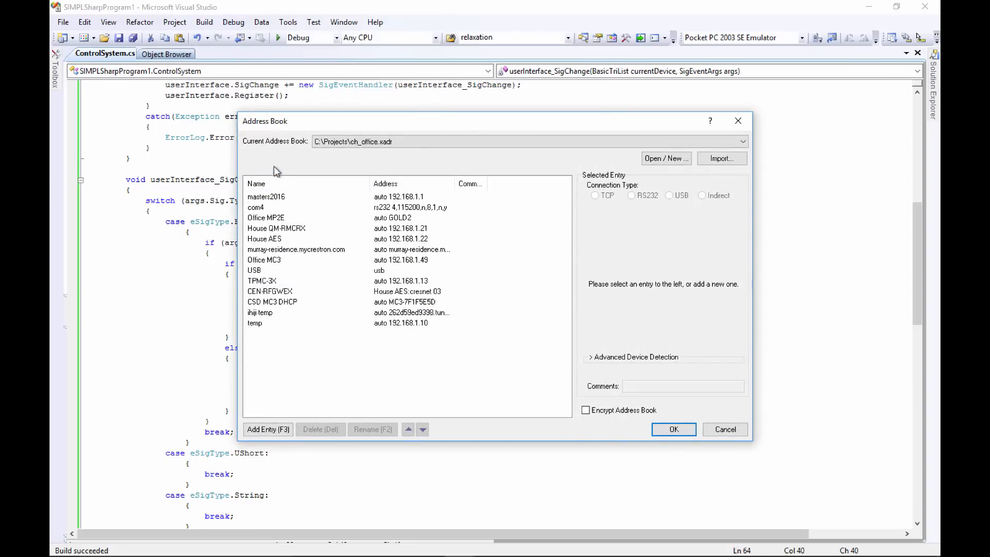
pyautogui.moveTo(266, 291)
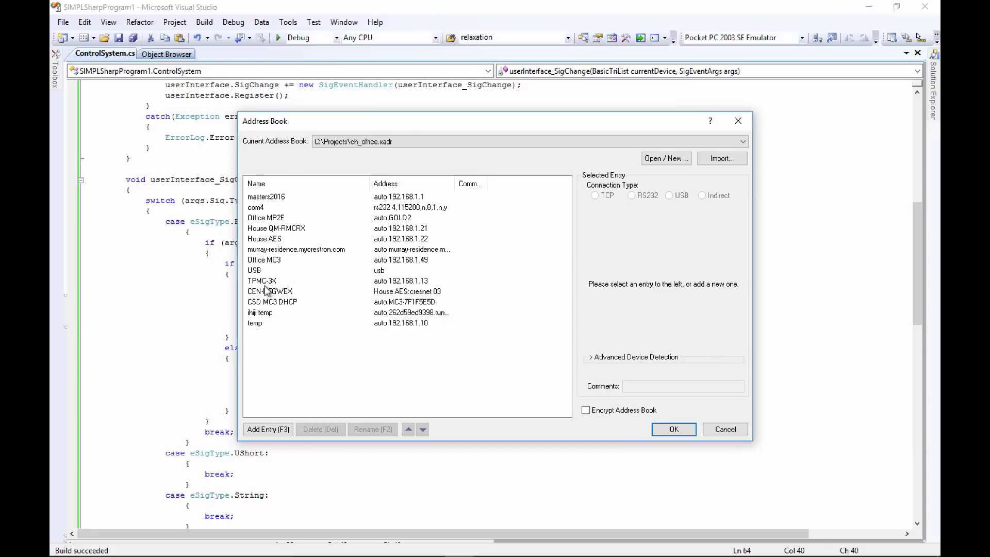
pyautogui.click(264, 260)
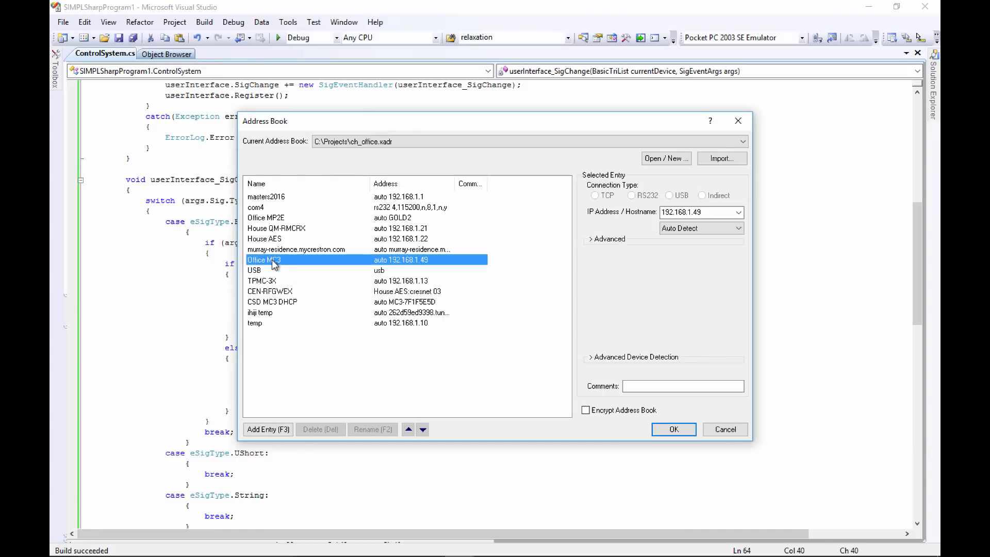
pyautogui.click(672, 429)
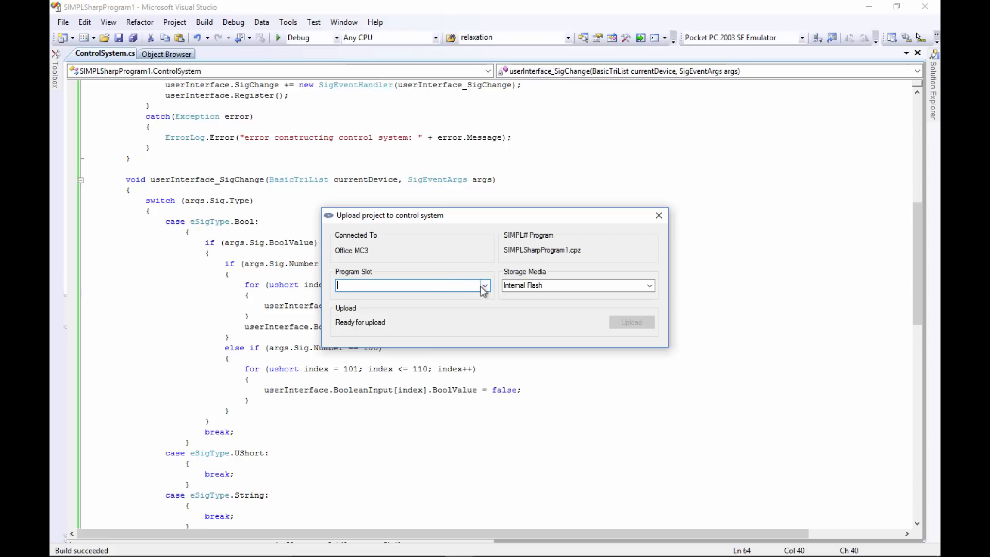
# Step: Upload SIMPLSharpProgram1.cpz to slot Program01 on internal flash
pyautogui.click(484, 285)
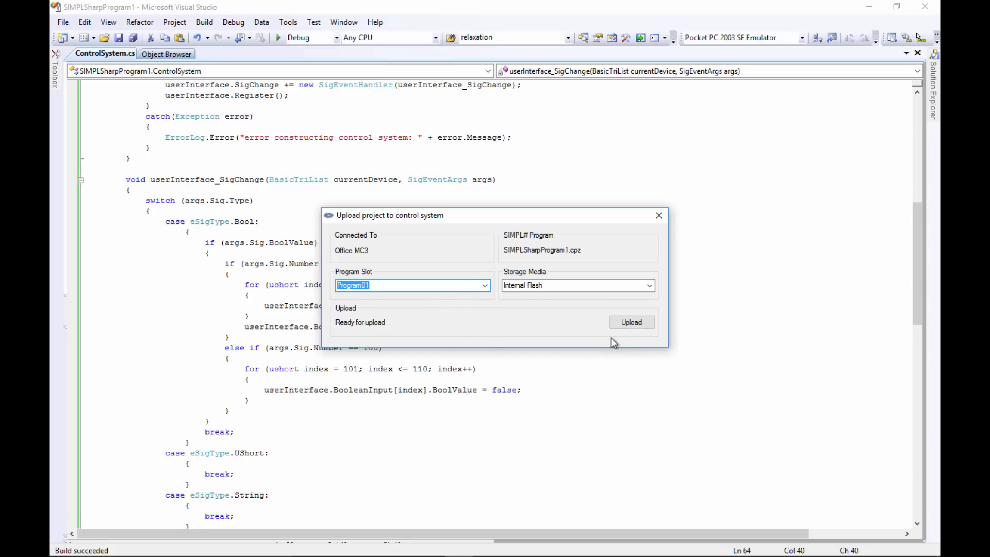
pyautogui.click(631, 321)
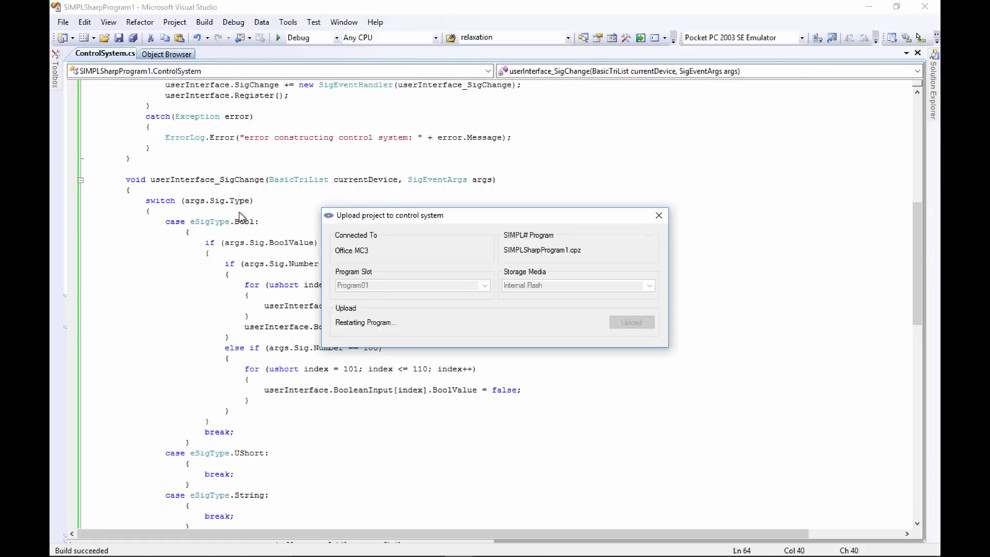
pyautogui.moveTo(320, 284)
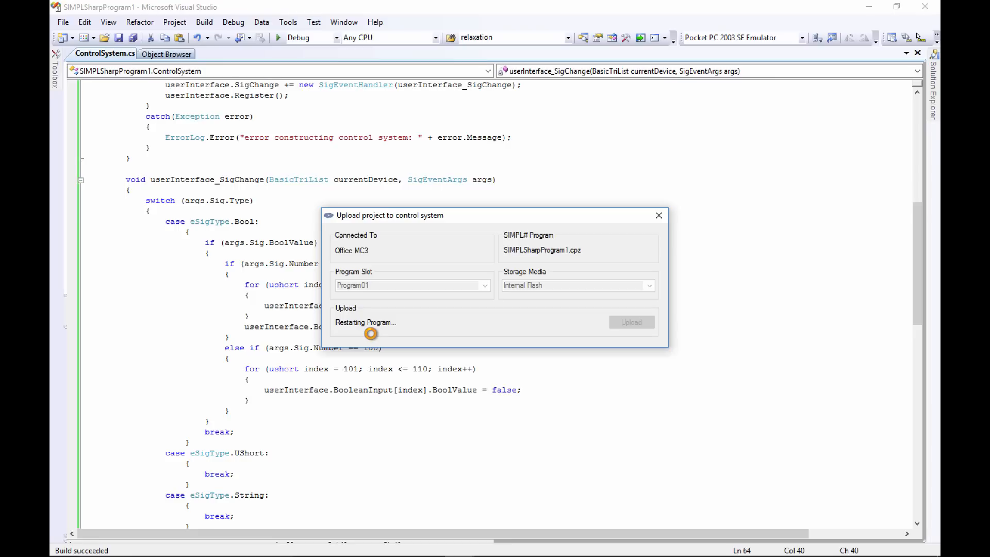
pyautogui.moveTo(388, 365)
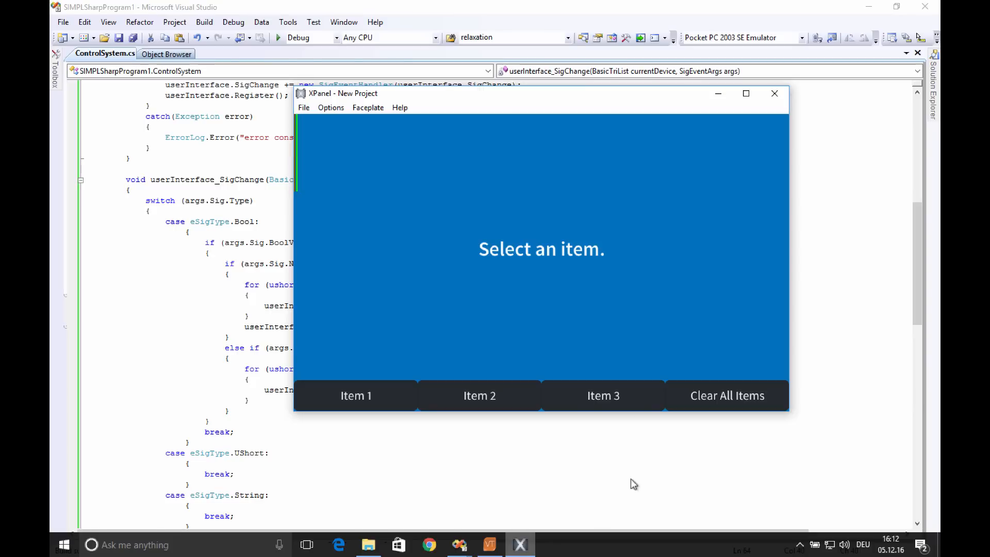
# Step: Select Item 1, then Item 2, then Clear All Items to verify the interlock and reset prompt
pyautogui.click(355, 396)
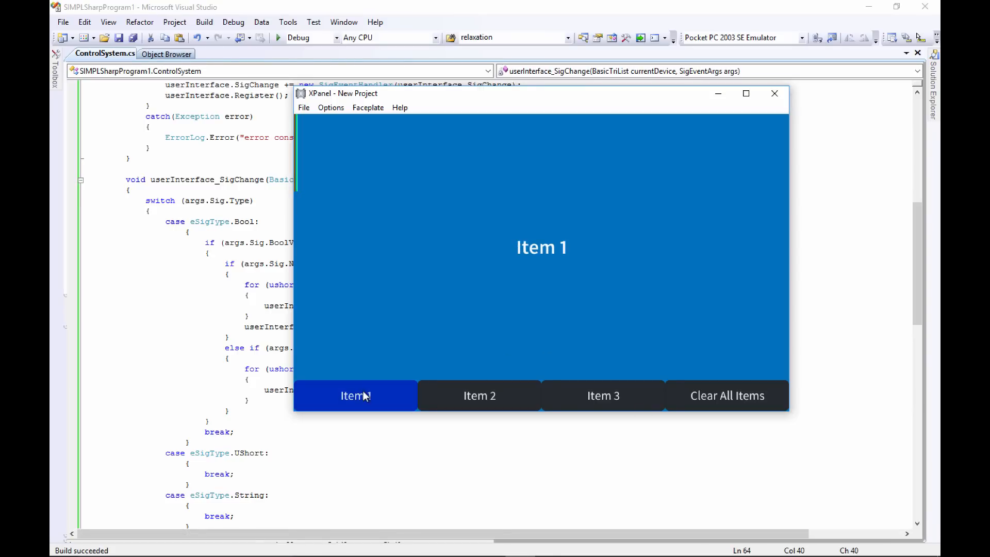
pyautogui.click(478, 396)
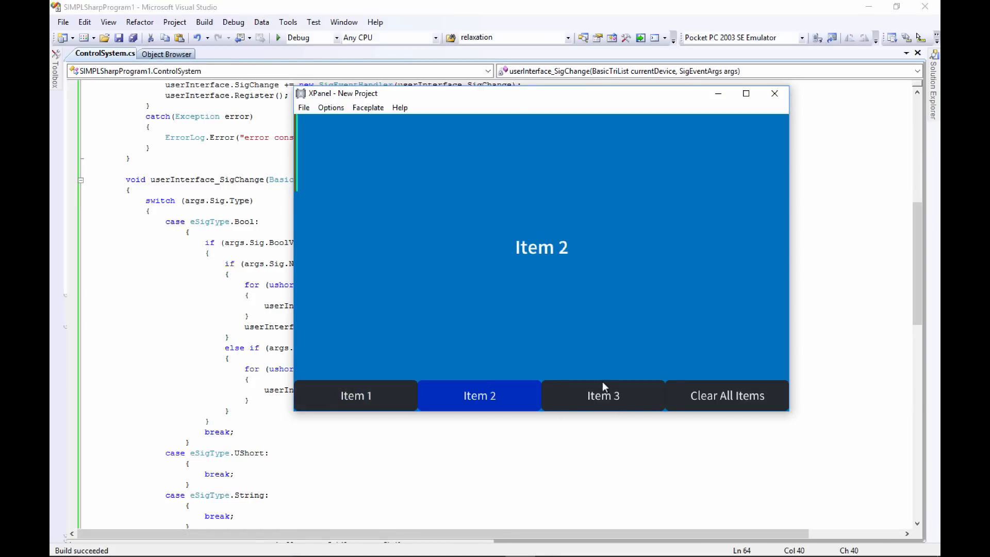
pyautogui.moveTo(514, 404)
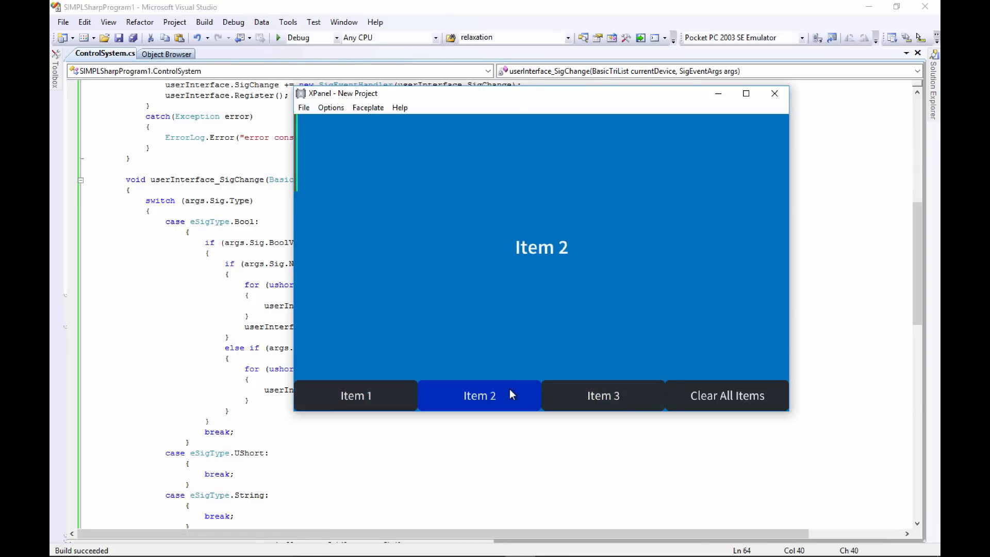
pyautogui.click(725, 396)
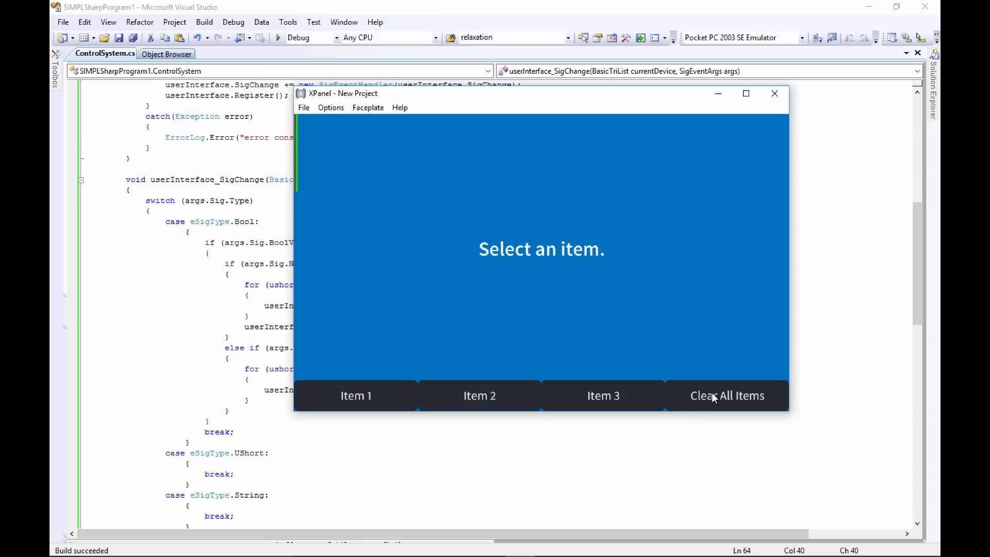